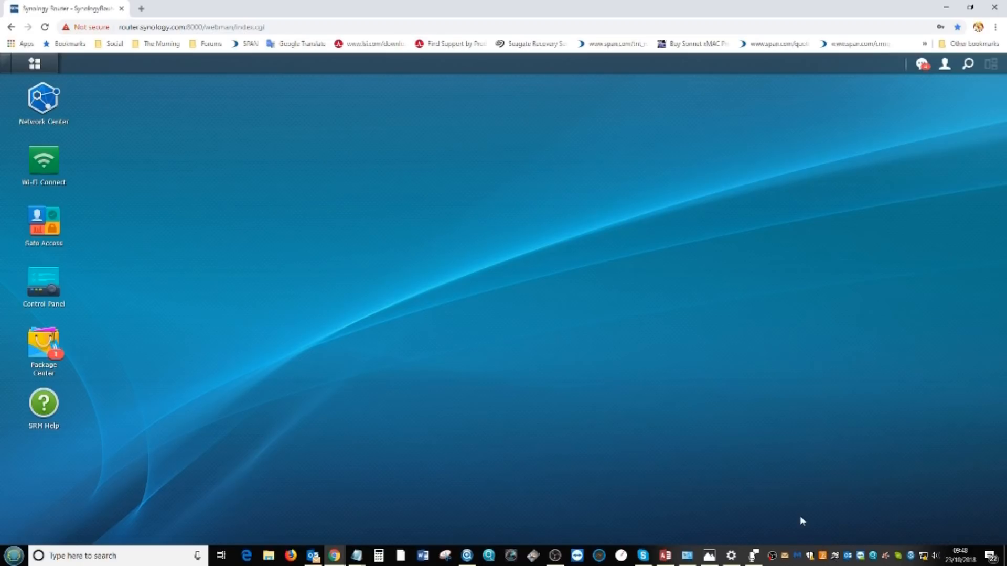
mouse_move(885, 528)
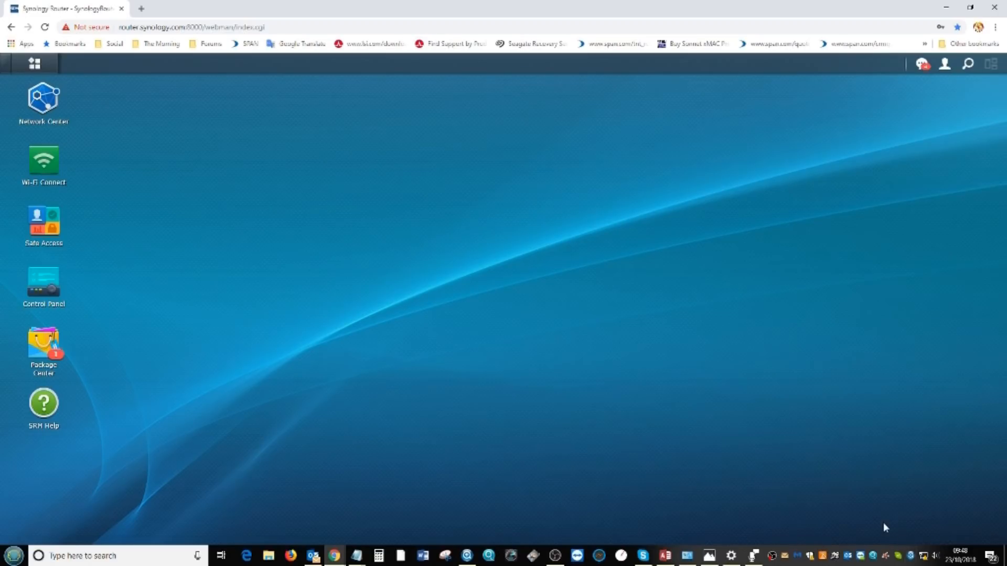
mouse_move(844, 510)
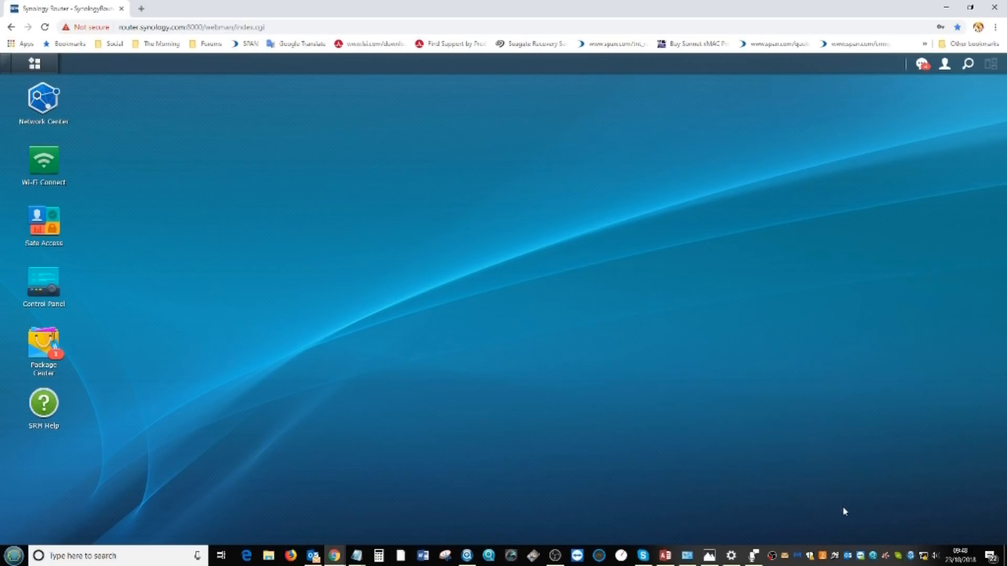
mouse_move(925, 463)
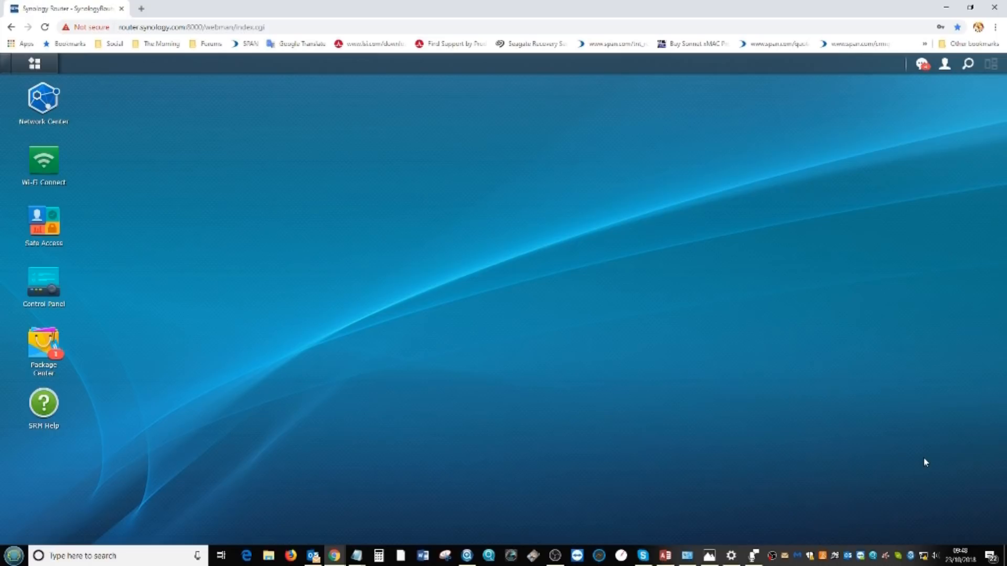
mouse_move(528, 300)
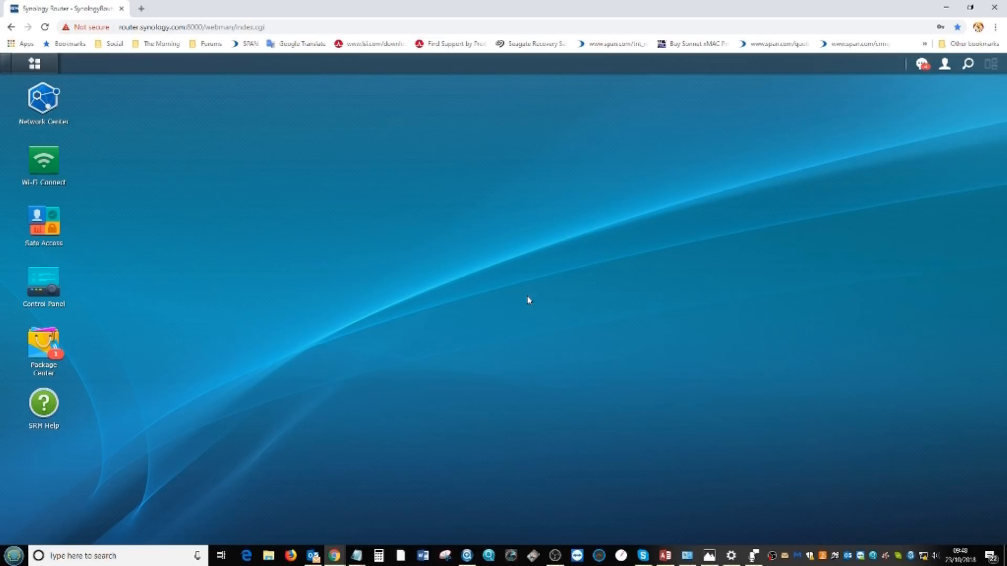
mouse_move(87, 158)
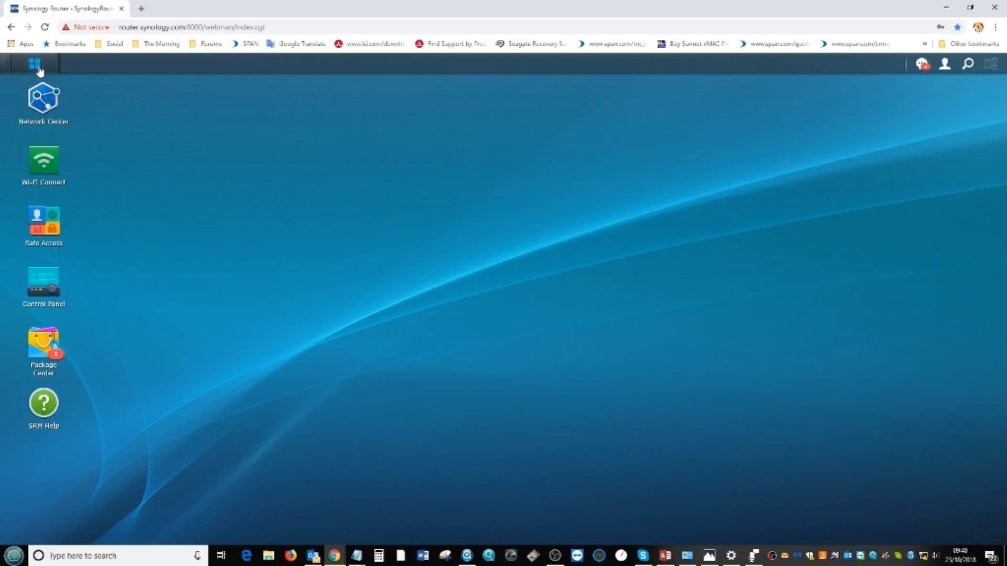
mouse_move(34, 63)
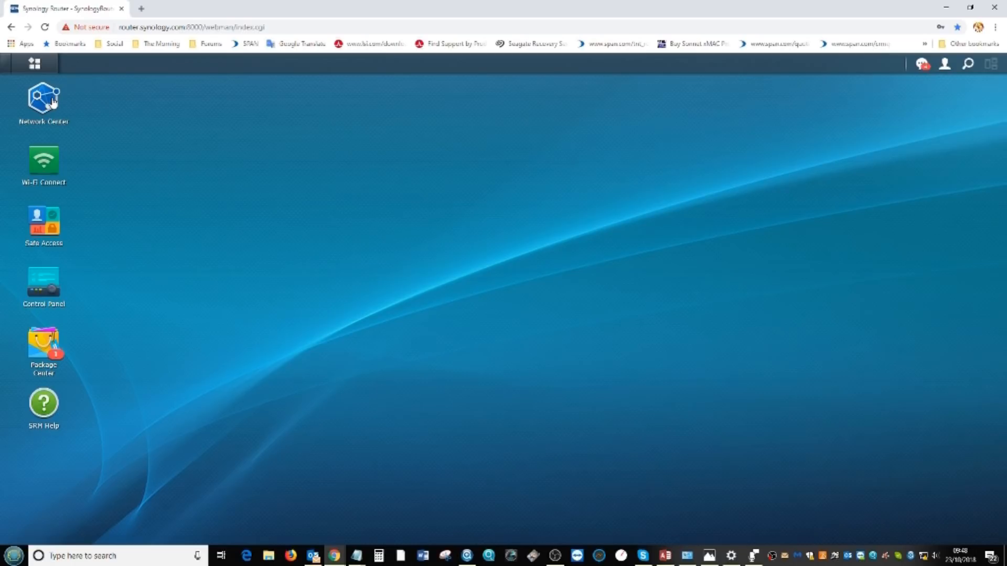
mouse_move(44, 100)
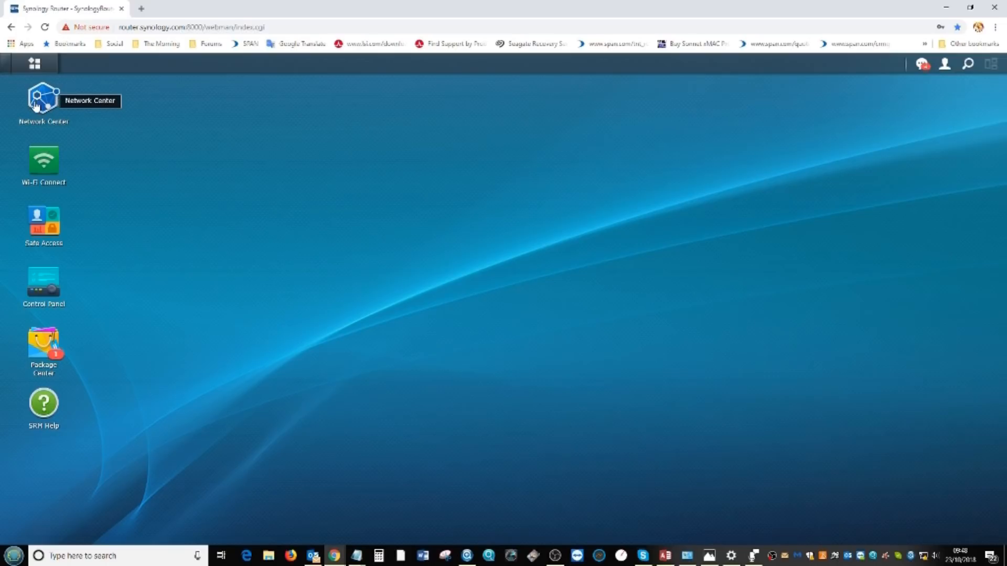
mouse_move(35, 63)
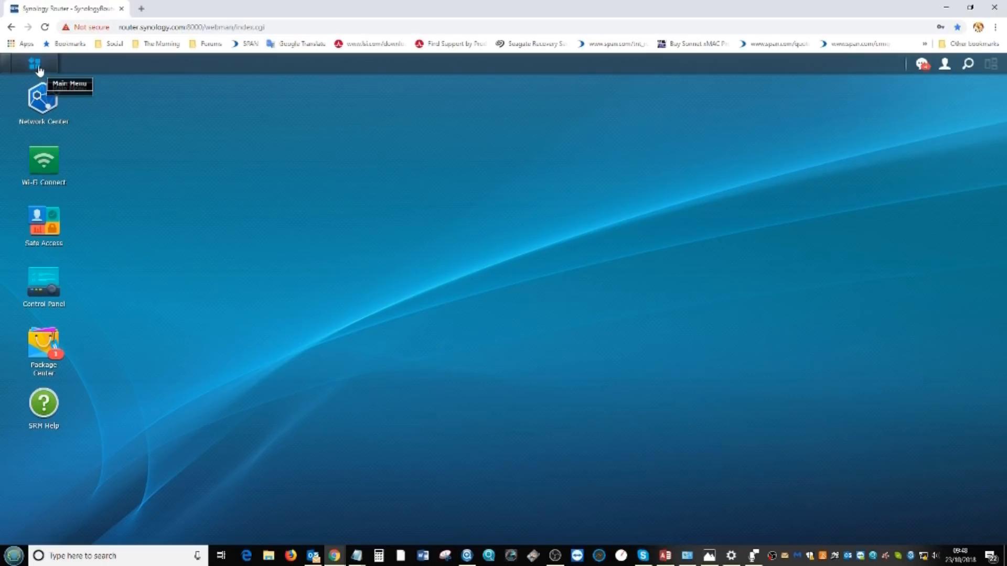
mouse_move(55, 66)
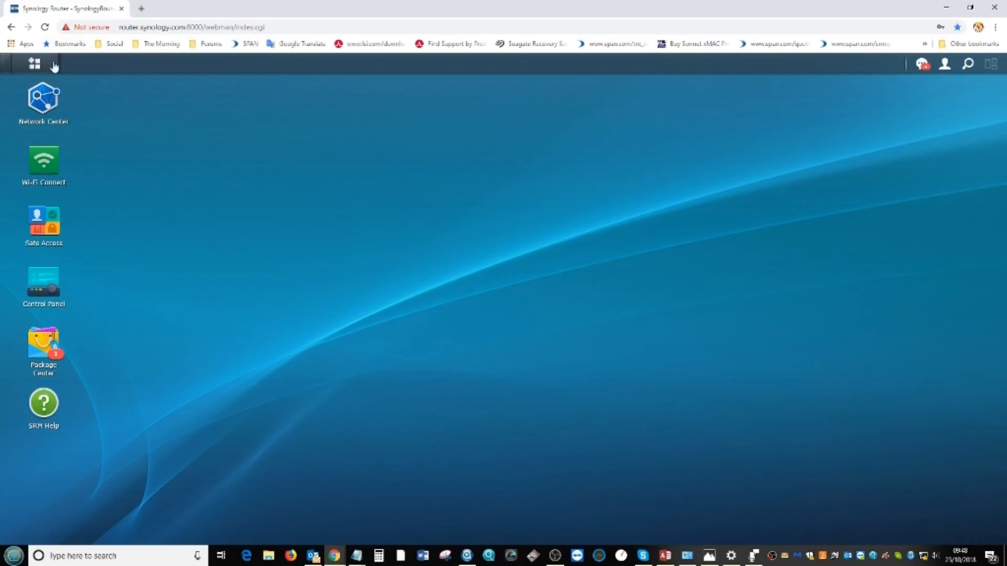
- Decline the shared-folder prompt and close File Station from the main menu
click(33, 64)
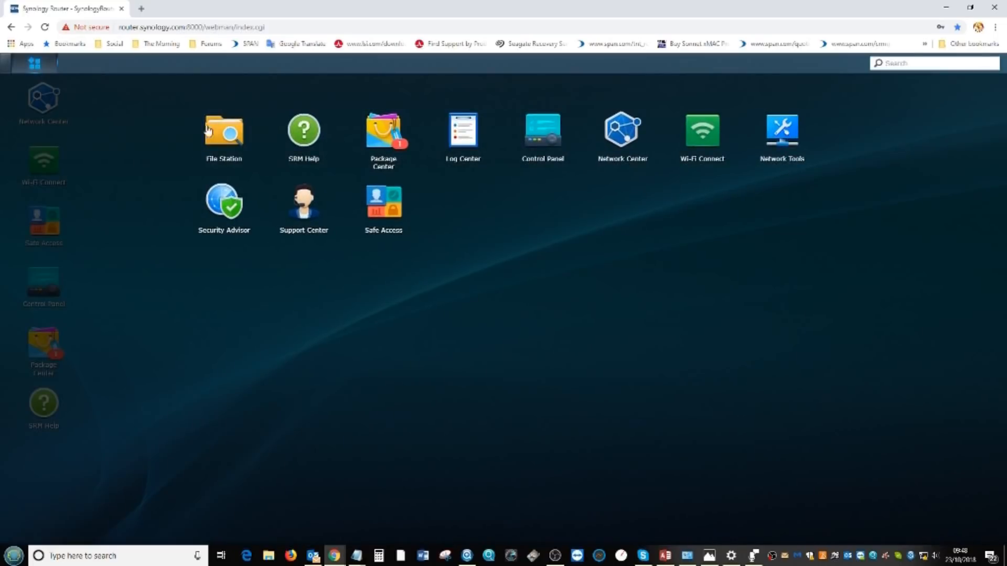
mouse_move(218, 136)
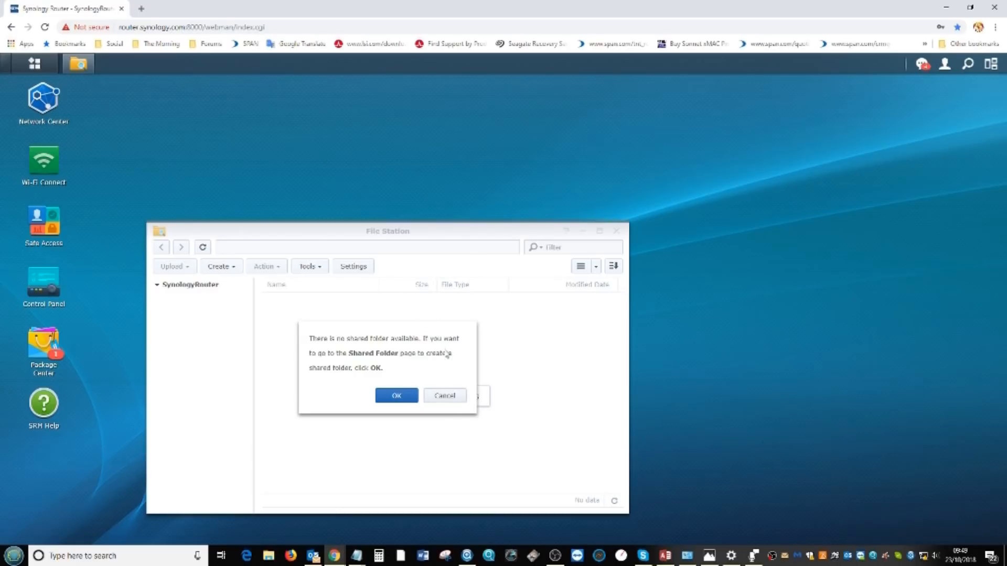
mouse_move(368, 236)
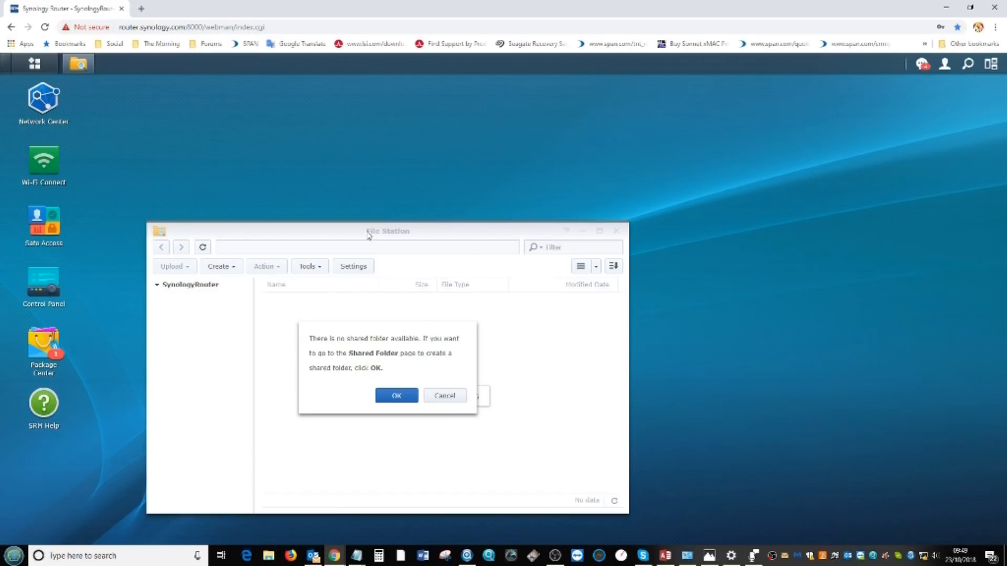
click(396, 396)
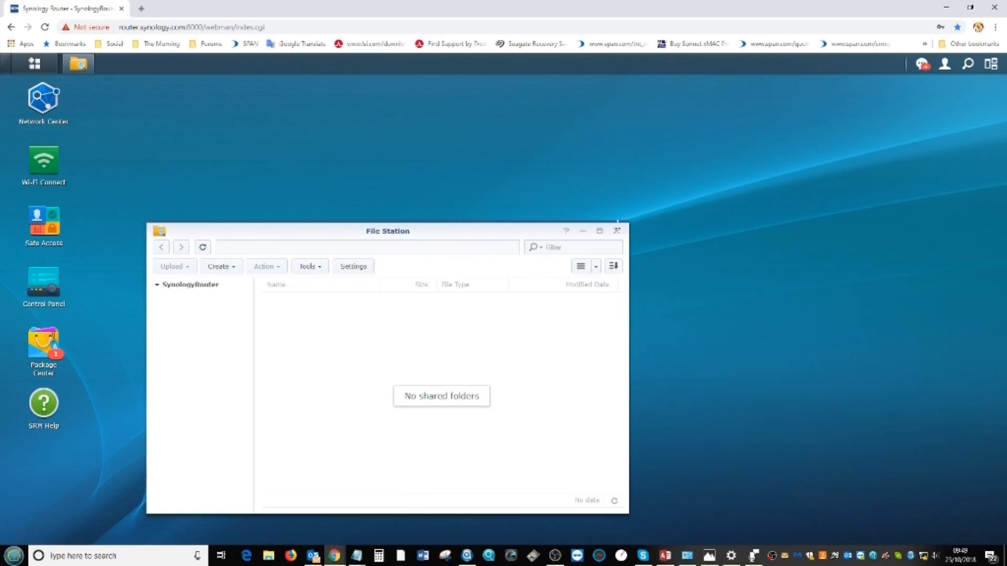
click(616, 231)
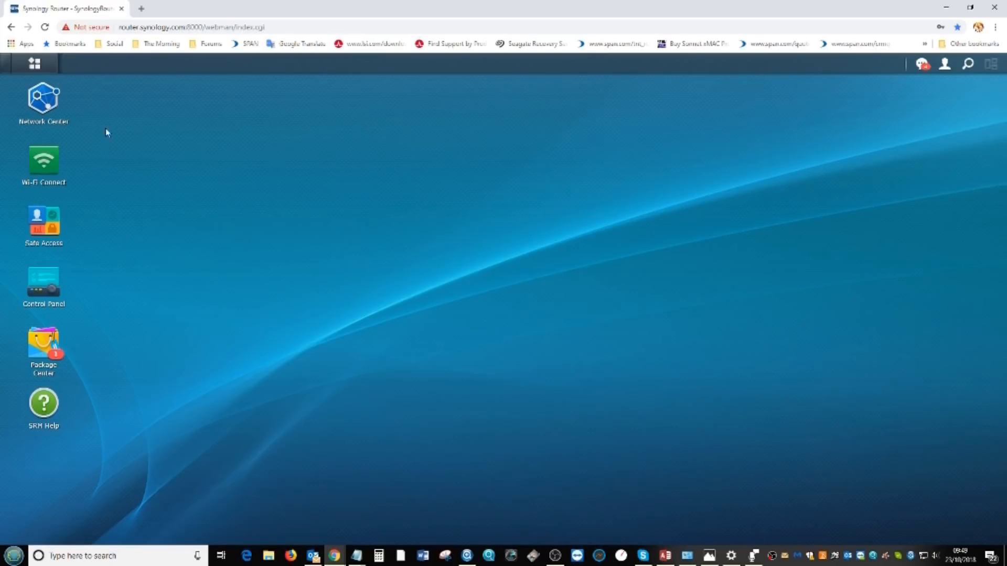
mouse_move(34, 64)
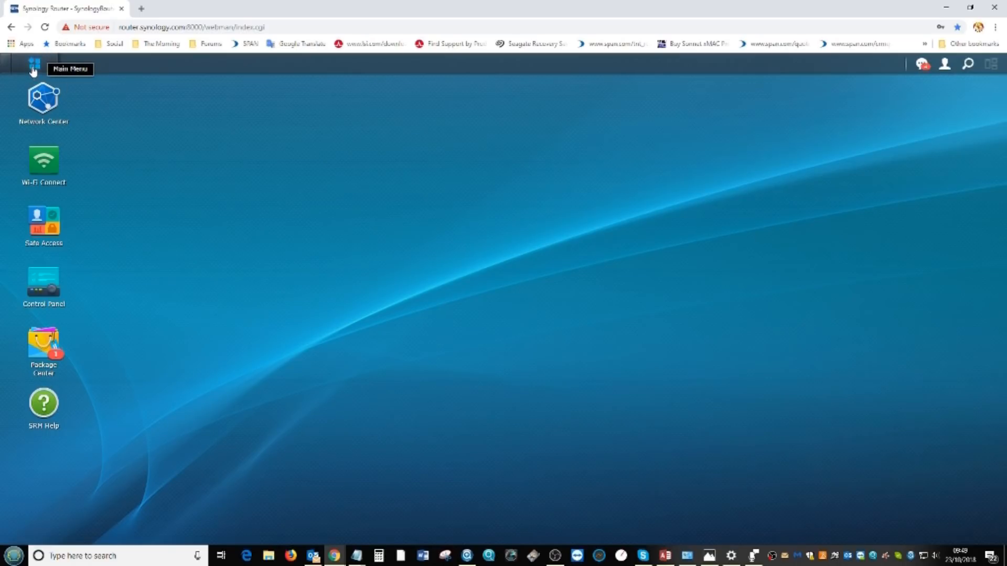
mouse_move(43, 96)
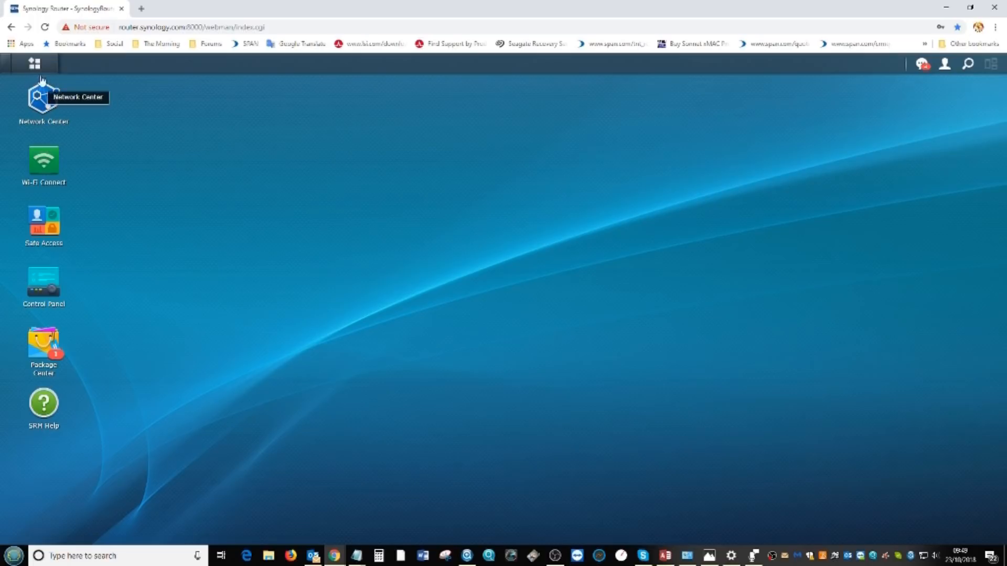
- Launch Package Center from the main menu to list the installed packages
click(34, 63)
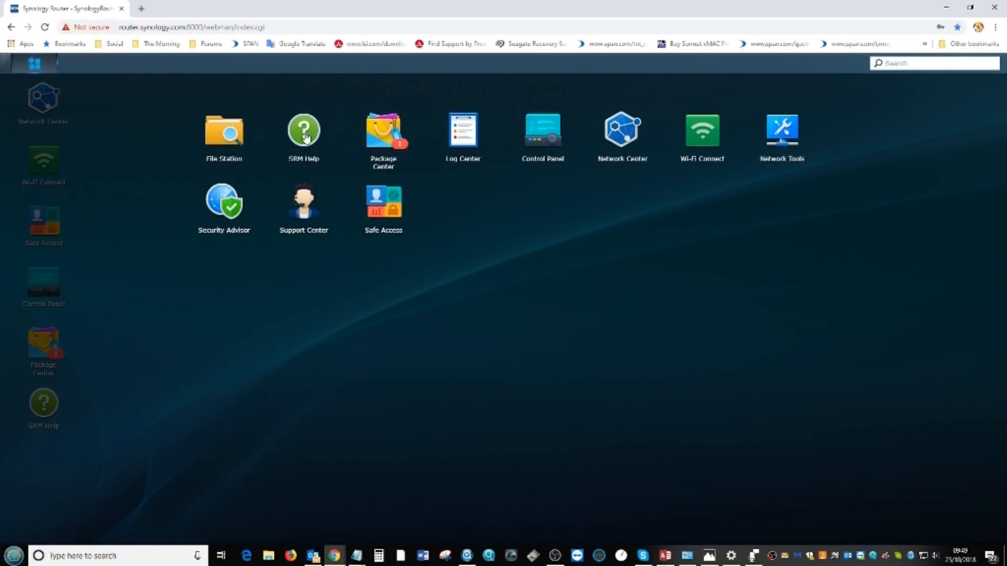
mouse_move(384, 133)
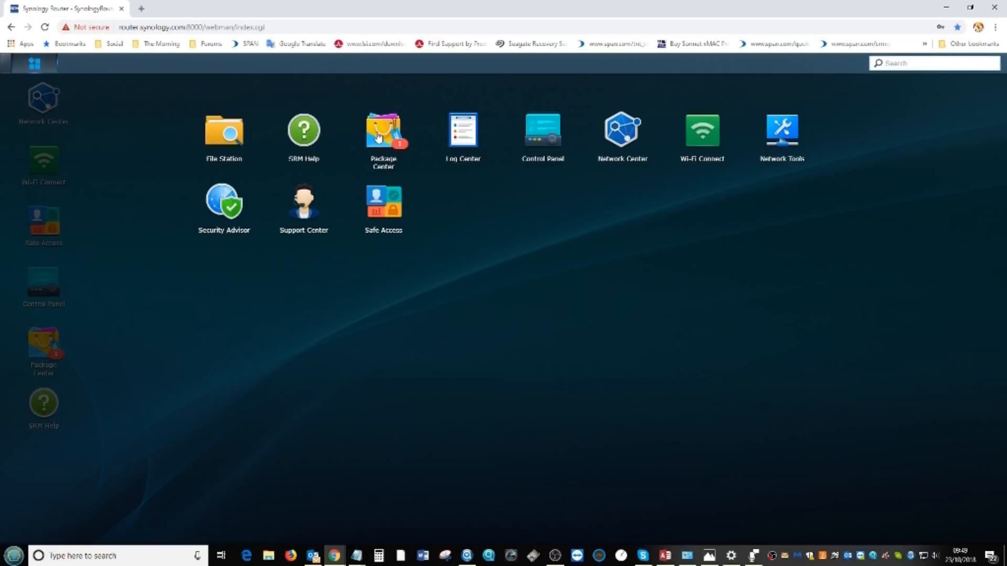
click(384, 130)
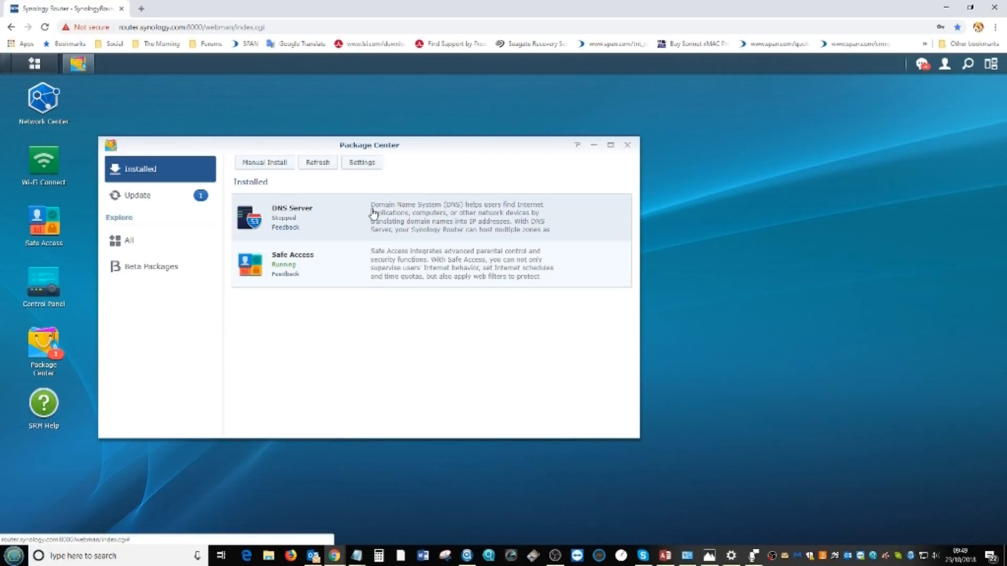
mouse_move(161, 272)
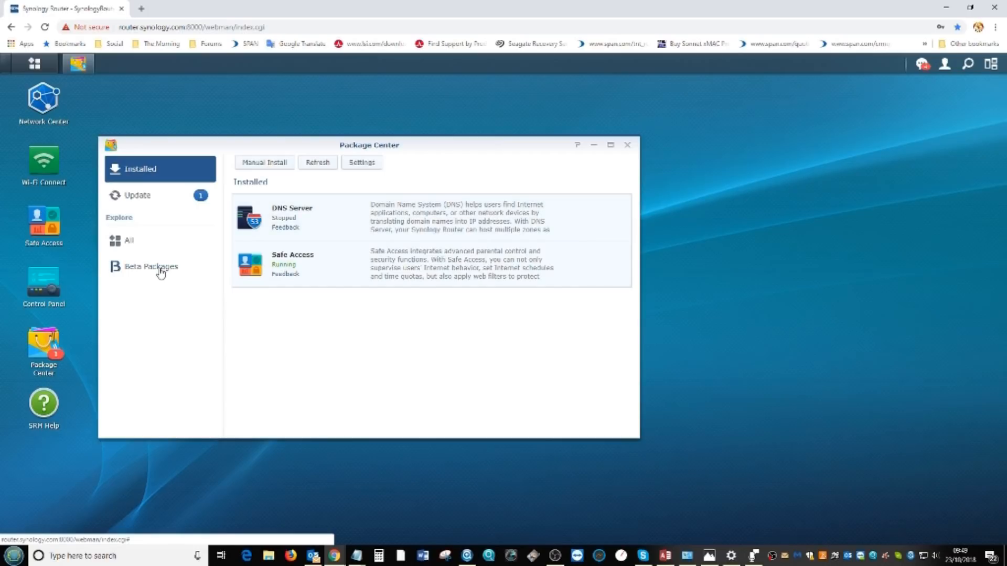
mouse_move(140, 251)
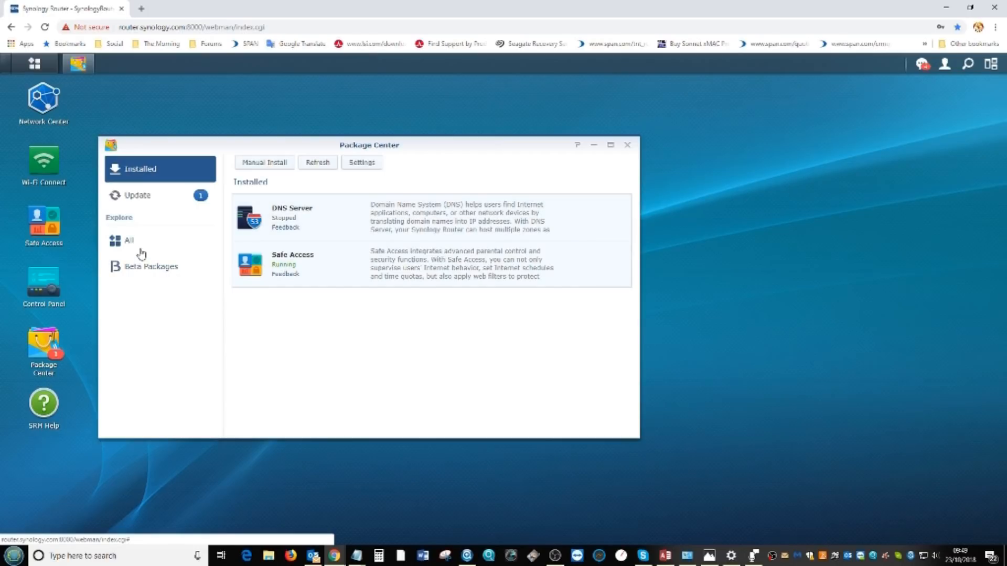
- Browse the All packages catalogue and view the Media Server package details
click(128, 241)
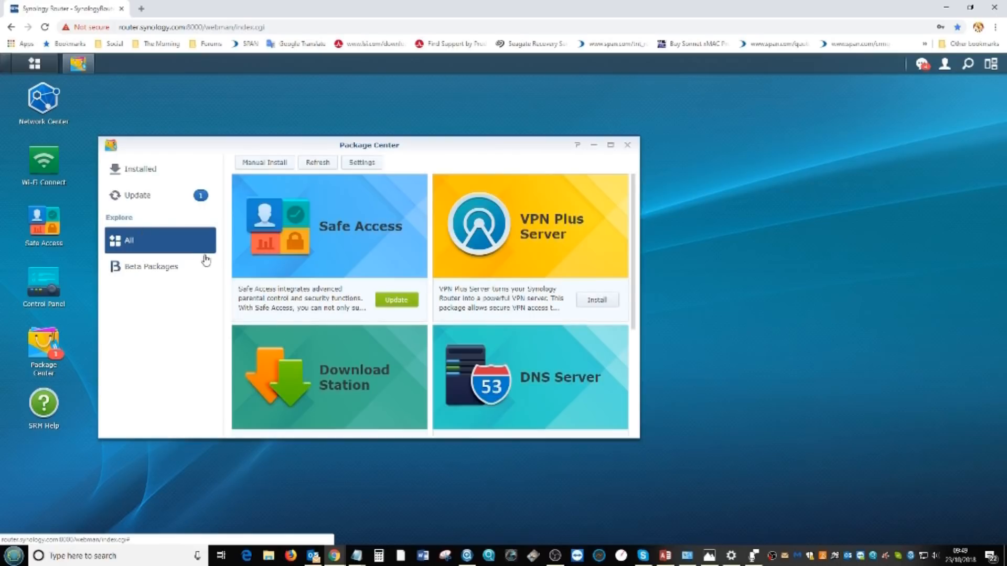
scroll(down, 3)
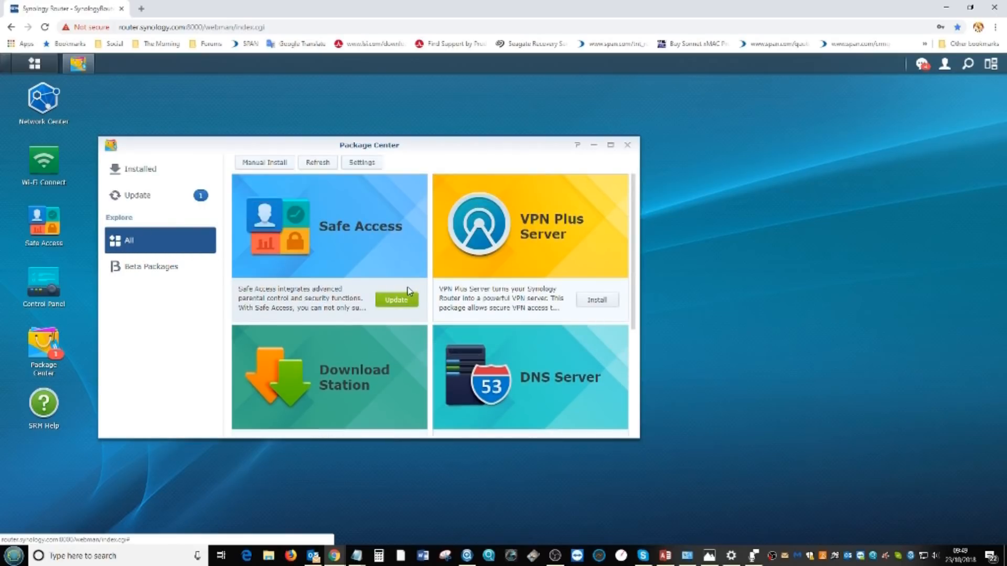
mouse_move(144, 220)
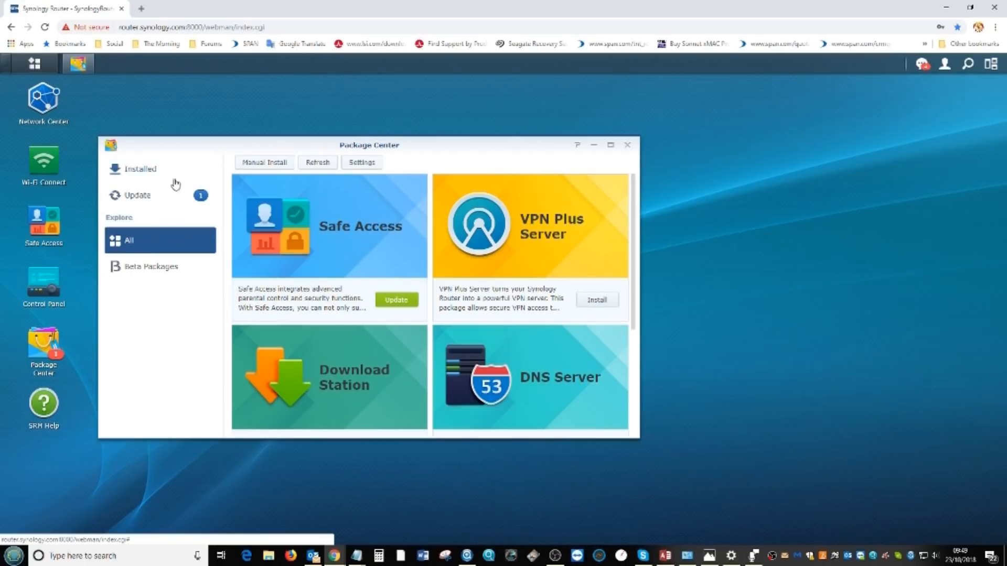
scroll(down, 3)
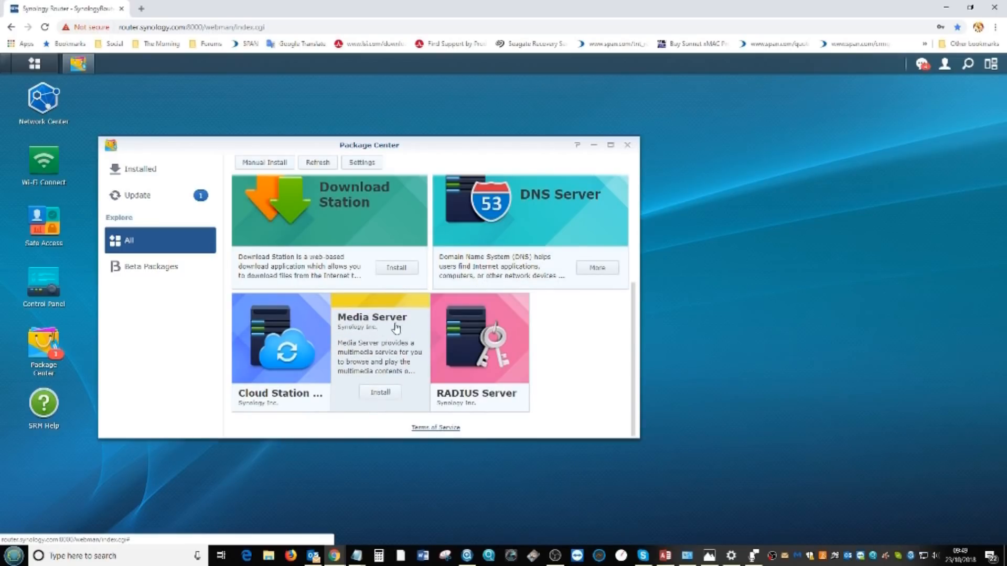
click(372, 317)
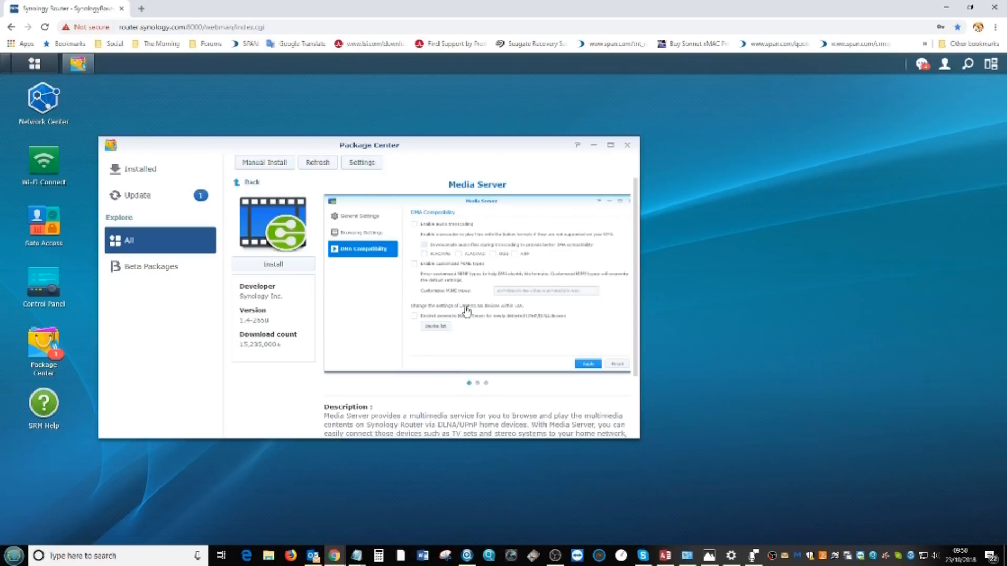
mouse_move(502, 193)
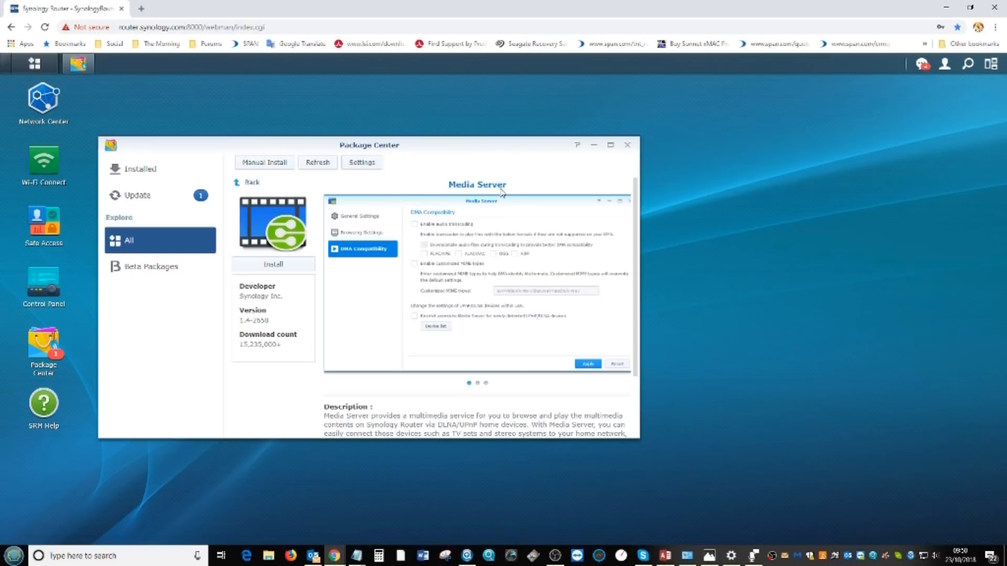
mouse_move(475, 202)
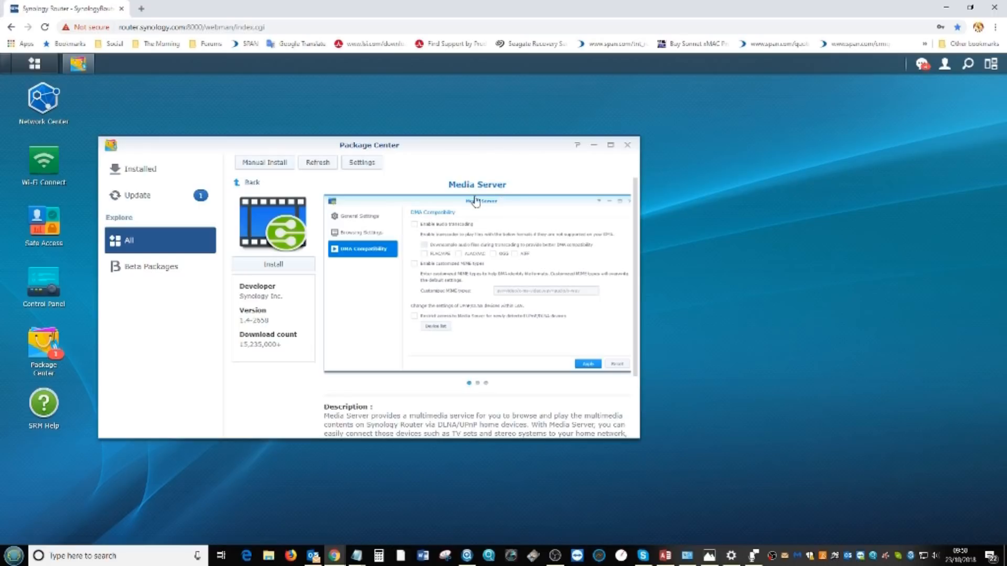
mouse_move(483, 187)
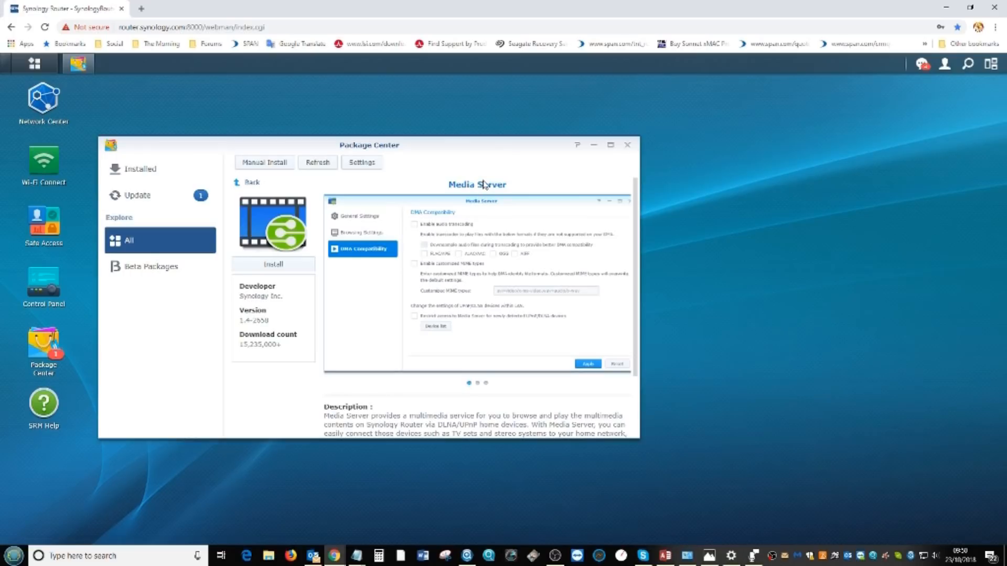
mouse_move(490, 206)
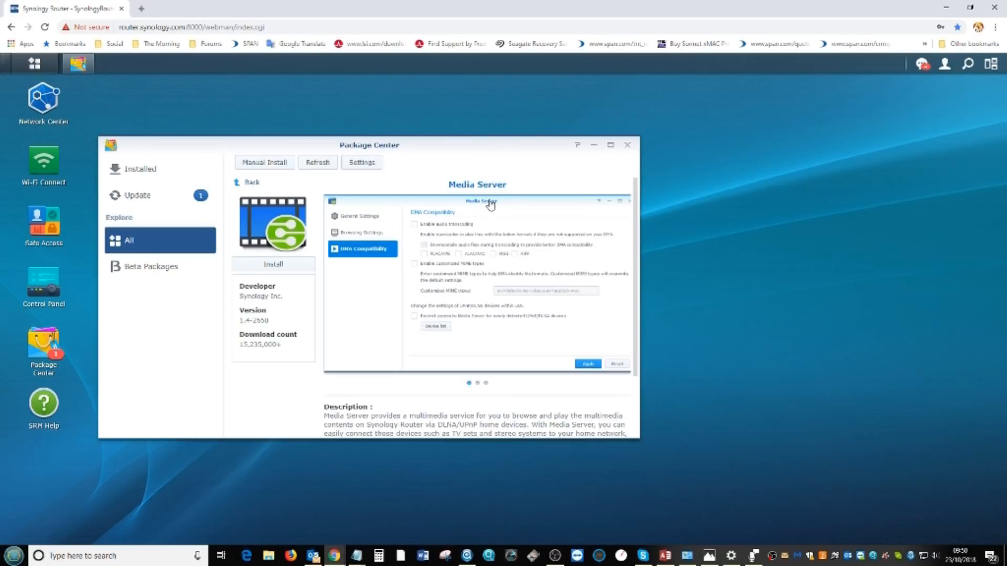
mouse_move(214, 201)
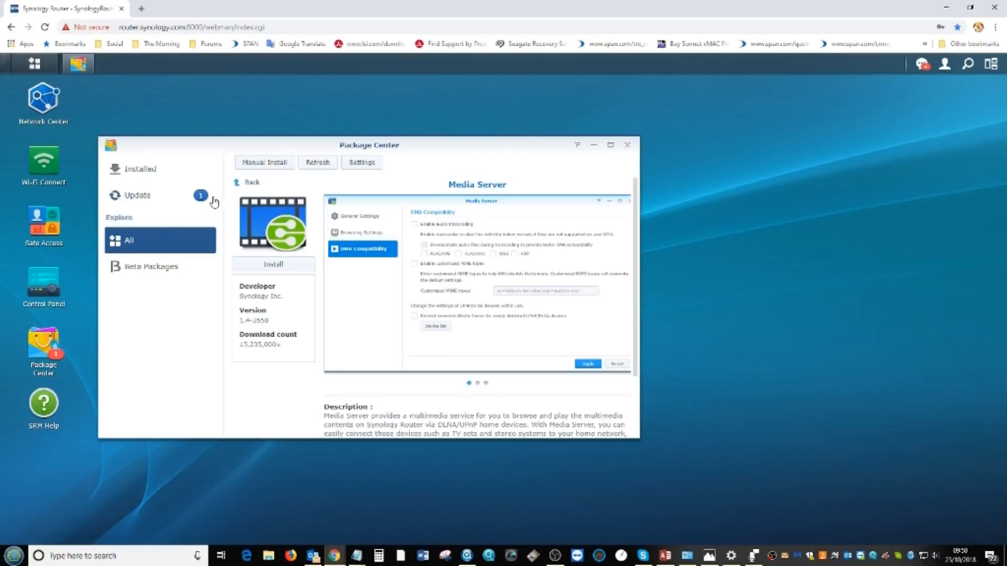
mouse_move(150, 239)
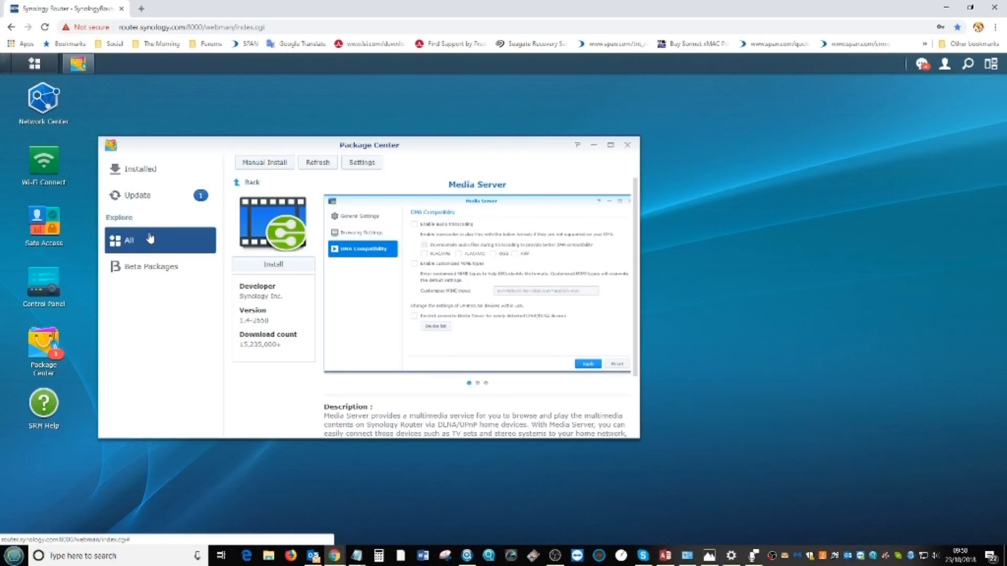
- Check Beta Packages, then the Update list showing one Safe Access update
click(151, 266)
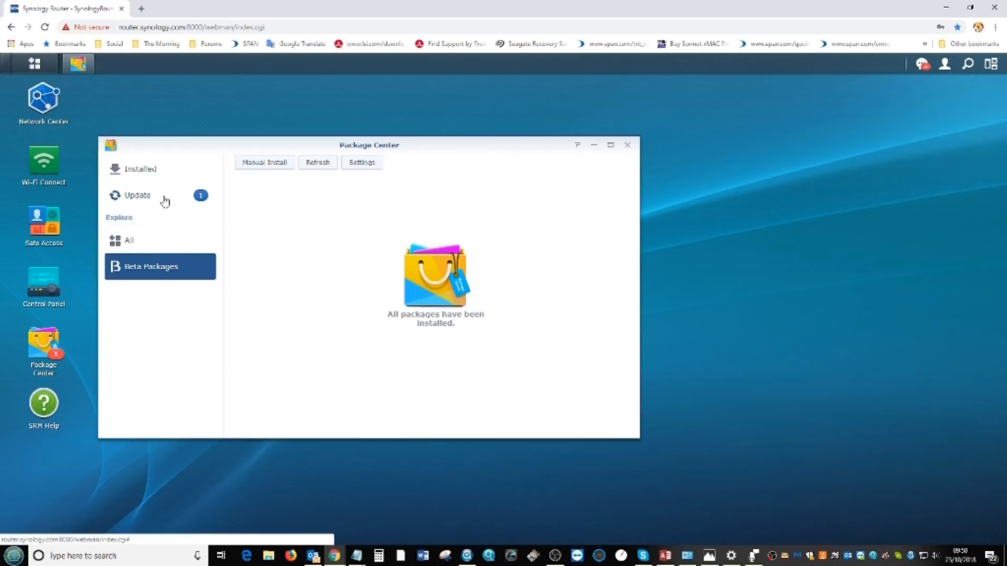
click(136, 195)
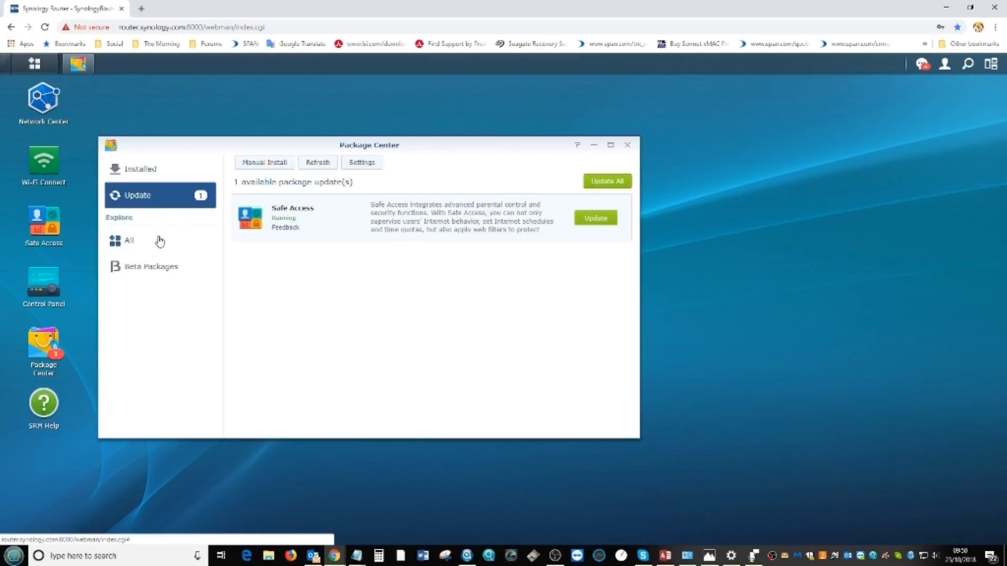
mouse_move(381, 225)
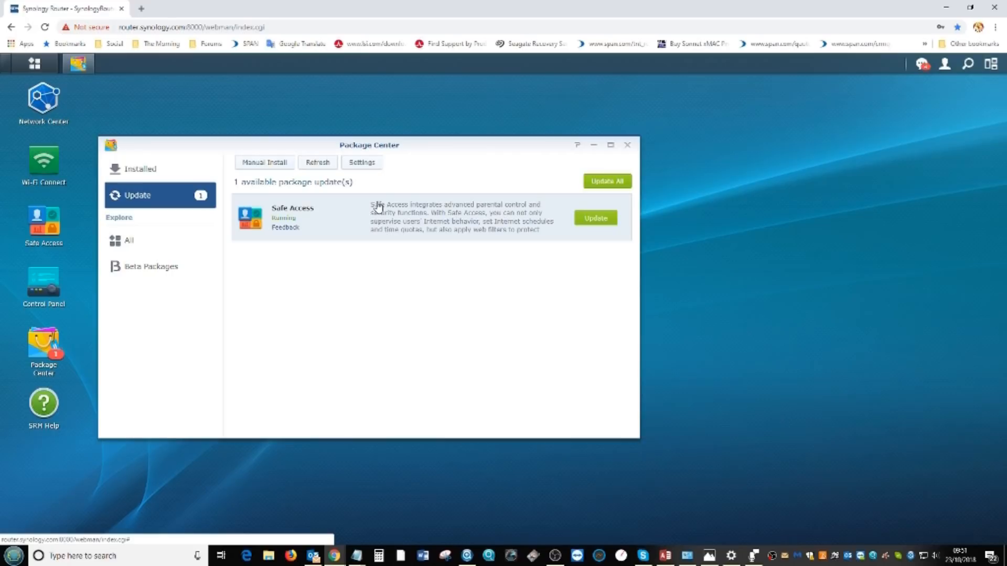
mouse_move(127, 240)
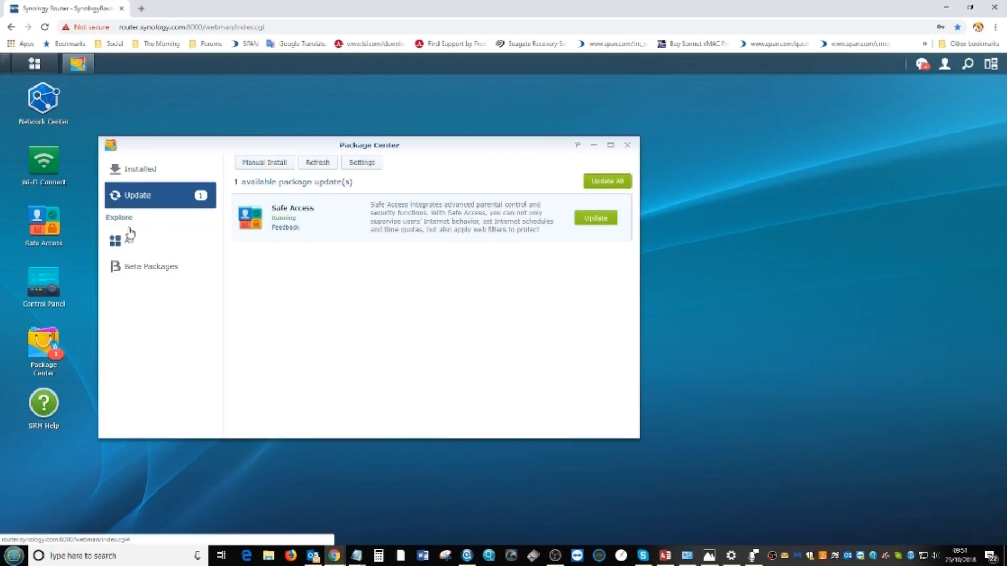
- Switch between the Installed list and the full catalogue, scrolling through the package tiles
click(128, 242)
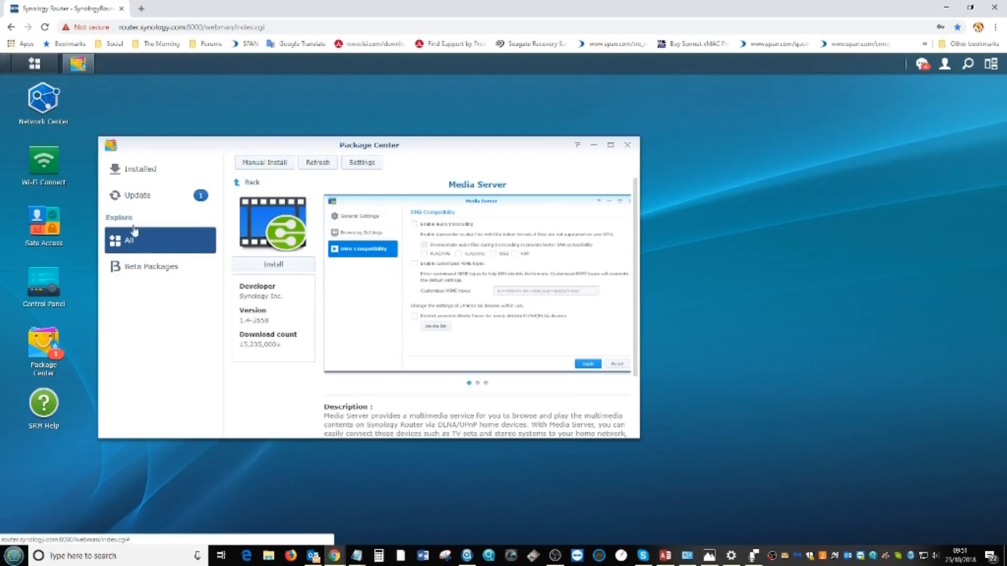
click(139, 169)
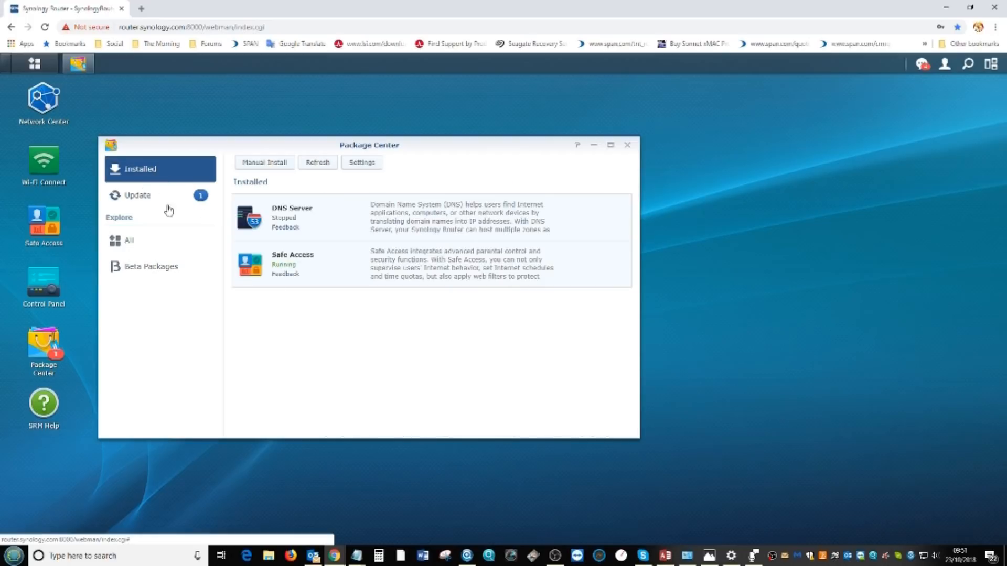
click(128, 240)
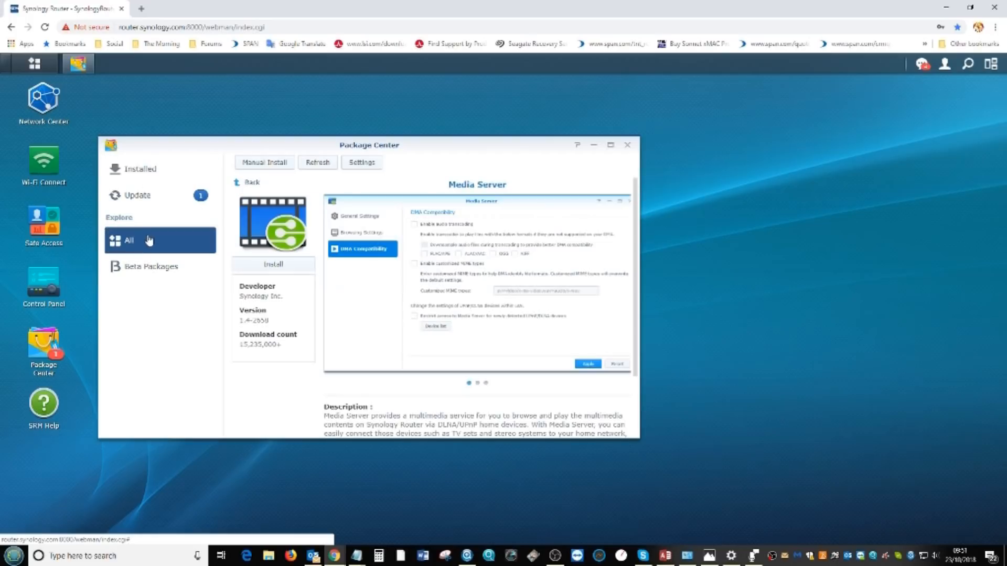
mouse_move(241, 193)
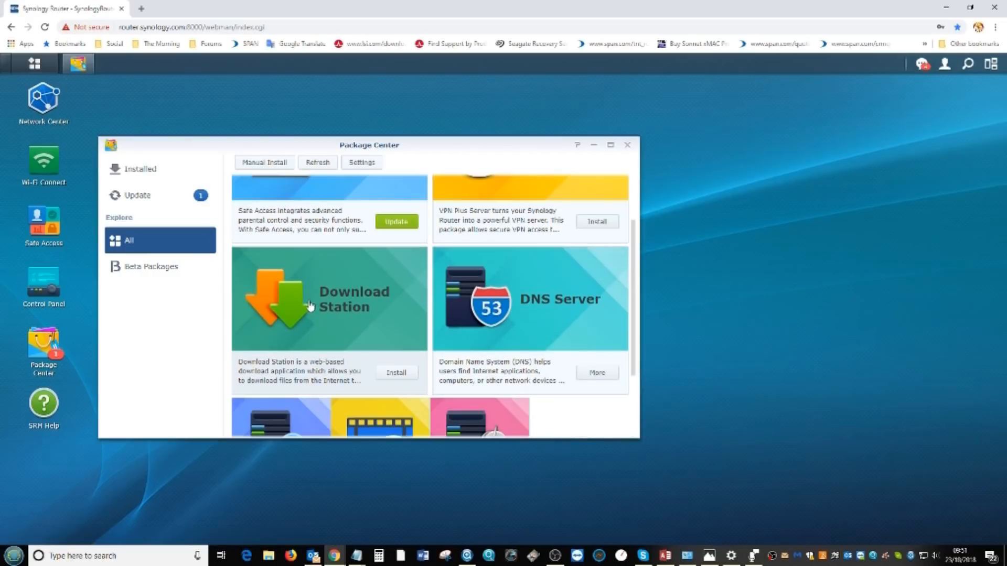
mouse_move(470, 264)
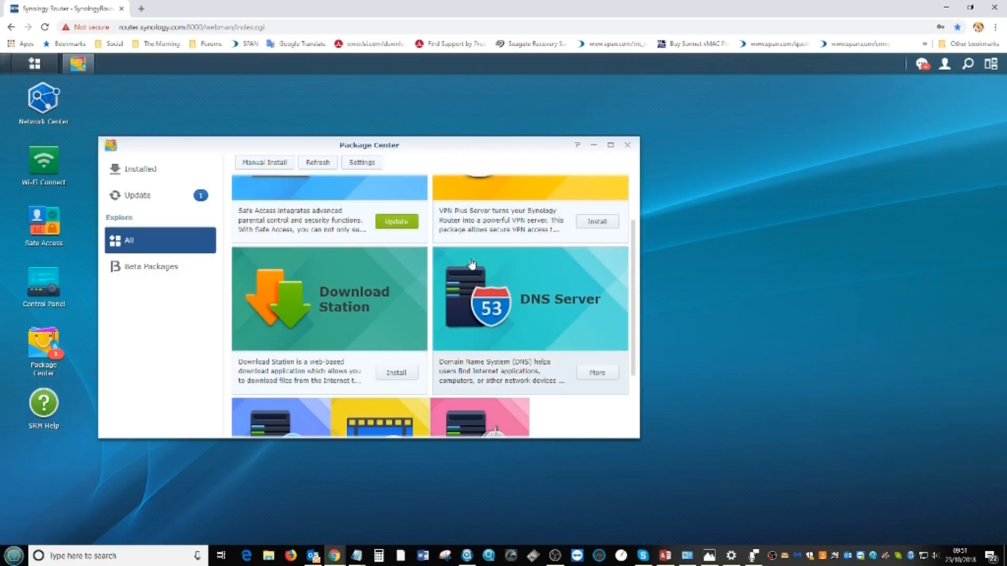
scroll(up, 3)
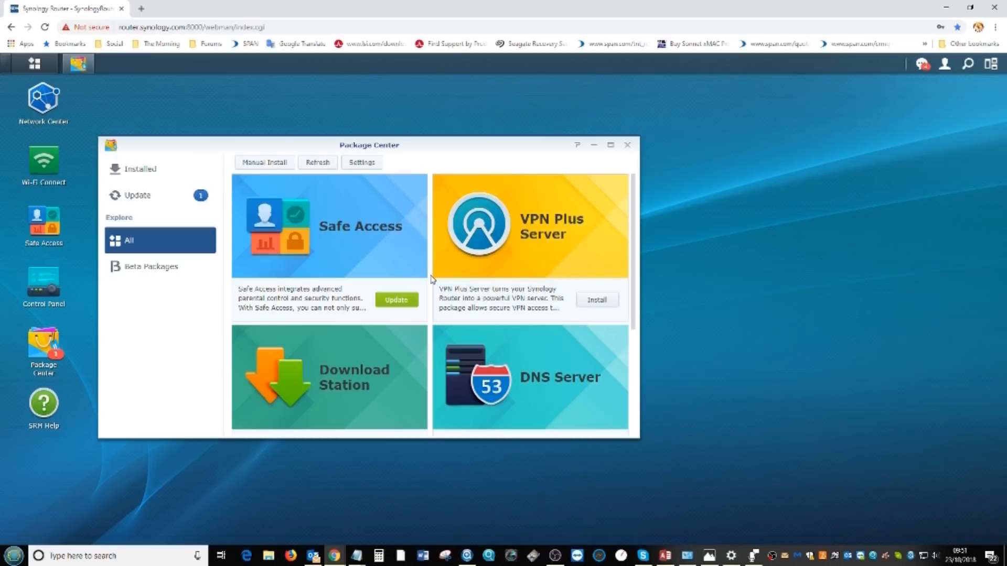
mouse_move(395, 291)
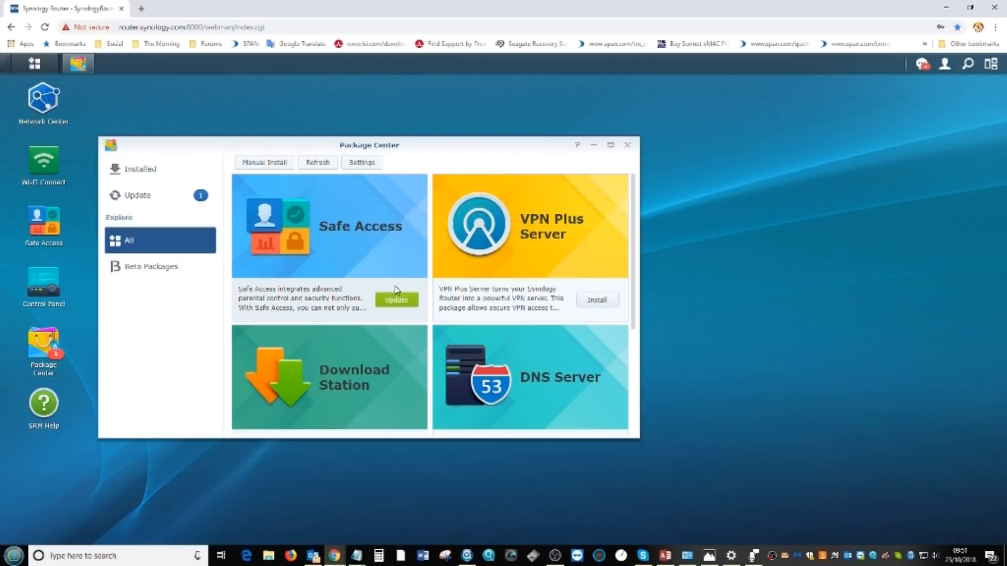
mouse_move(507, 222)
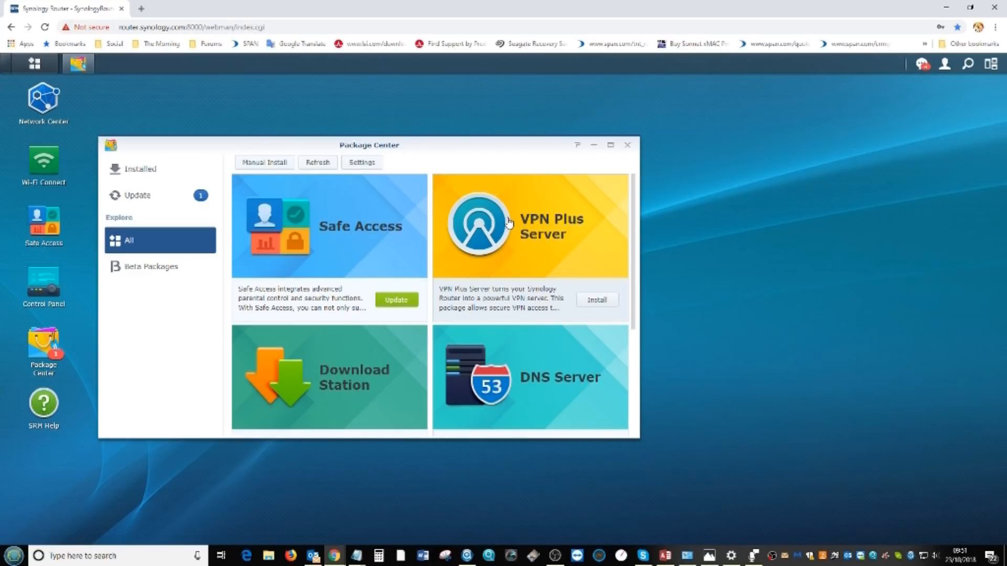
mouse_move(571, 240)
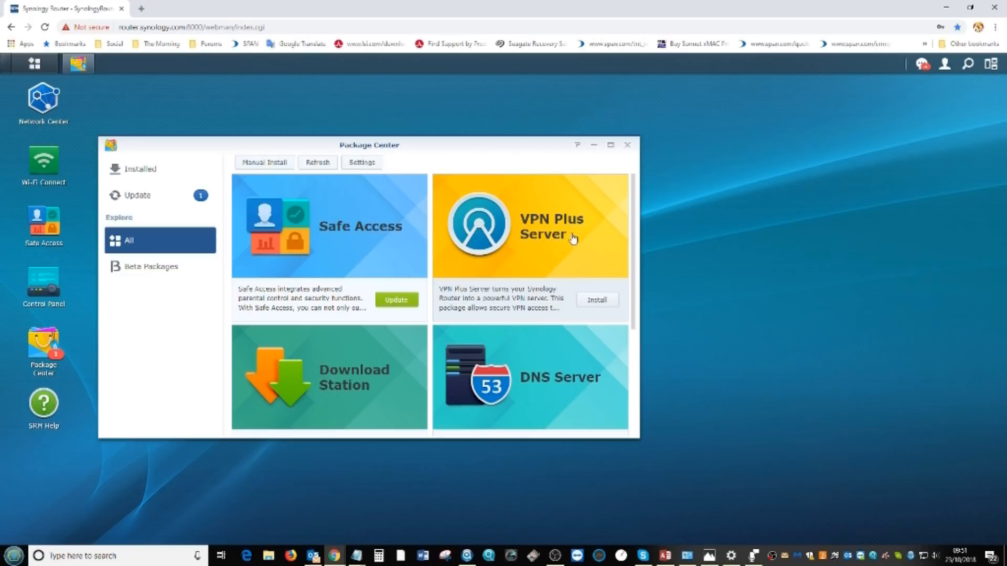
mouse_move(518, 231)
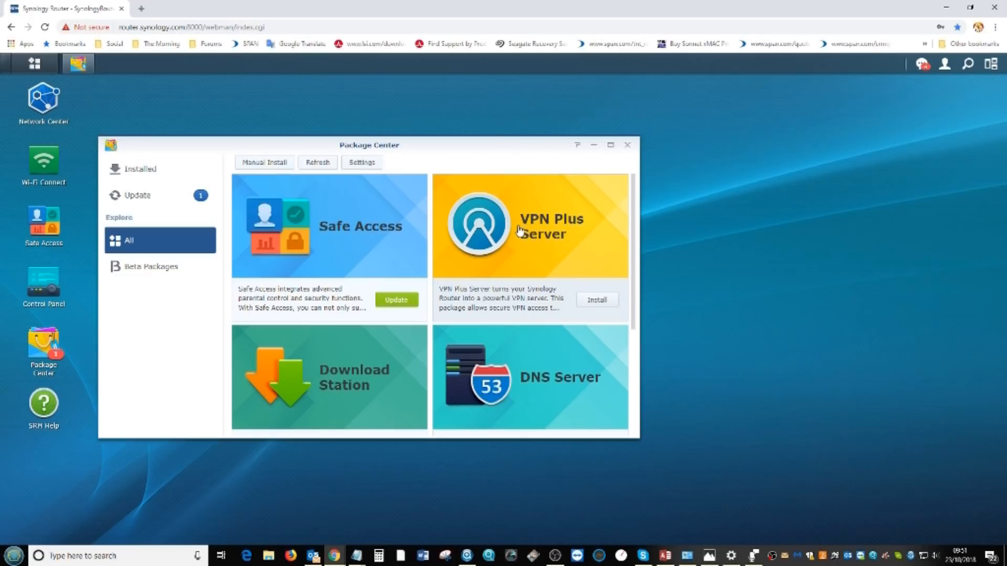
mouse_move(628, 145)
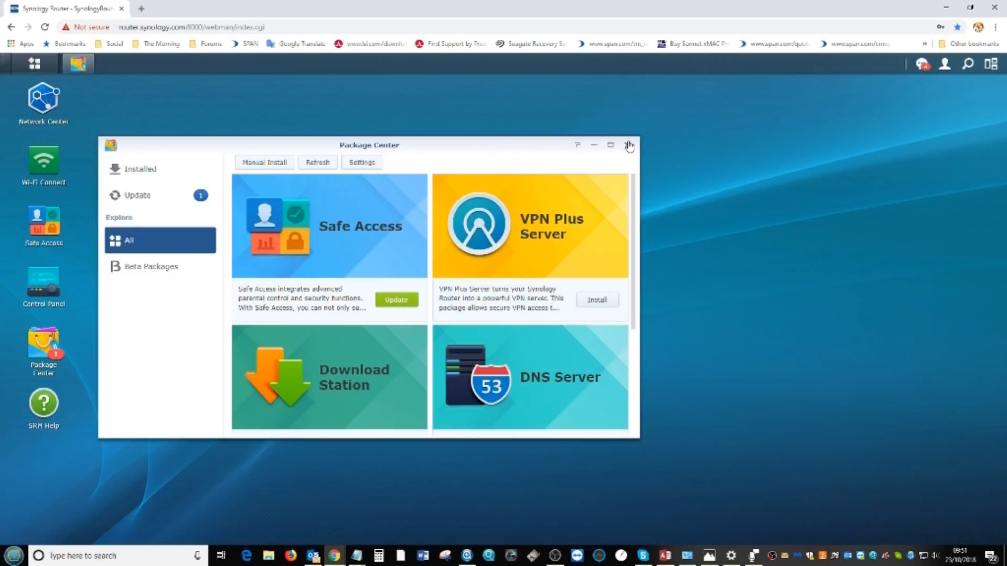
- Close Package Center and reopen the main application menu
click(628, 144)
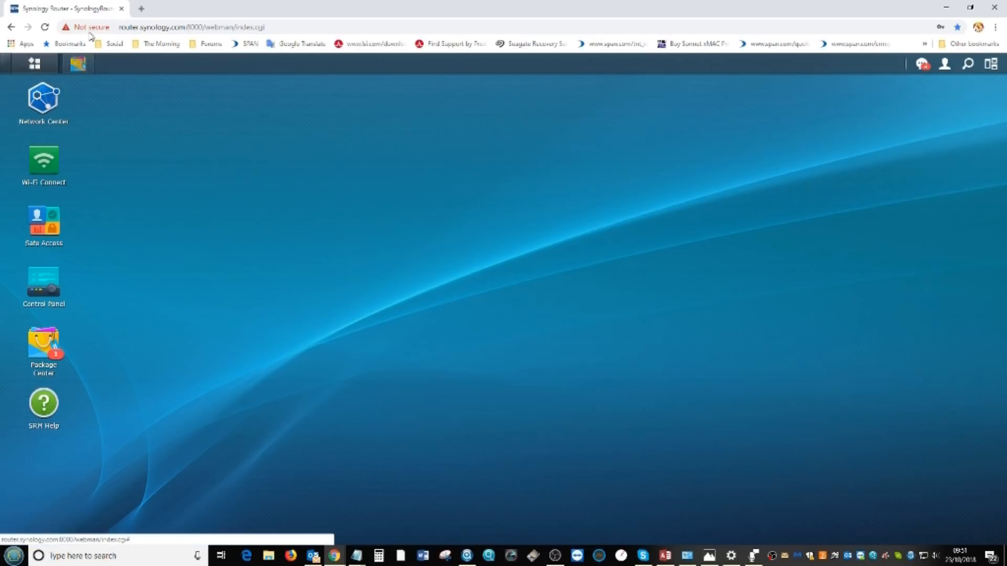
click(34, 62)
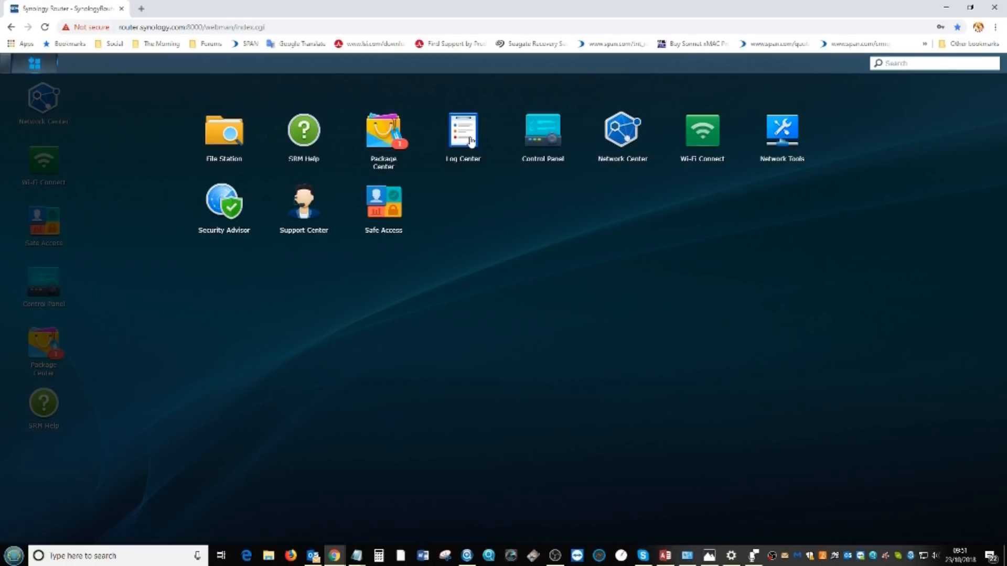
- Step through Control Panel's Storage, File Services, Services and Notification pages to the Device information
click(542, 130)
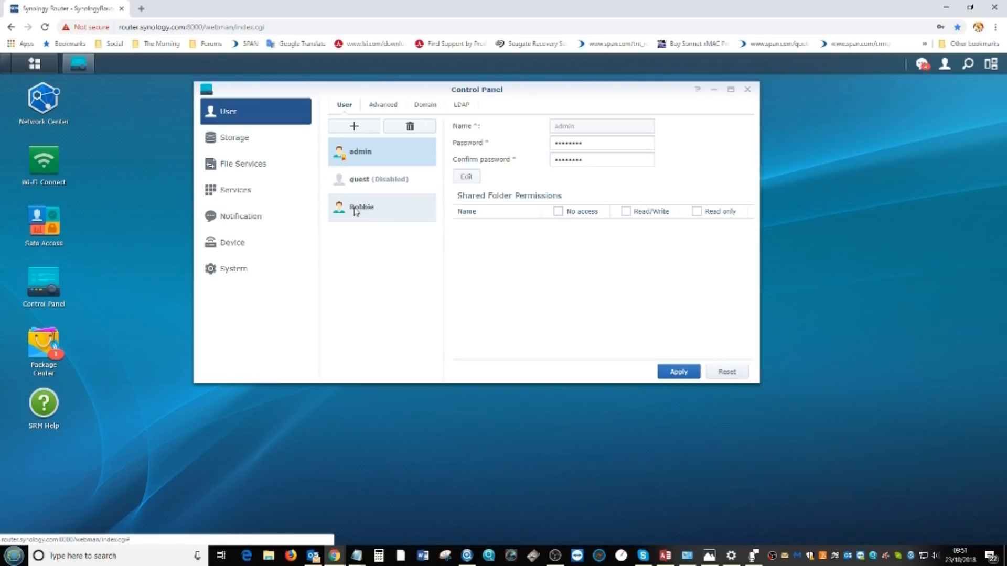
mouse_move(423, 156)
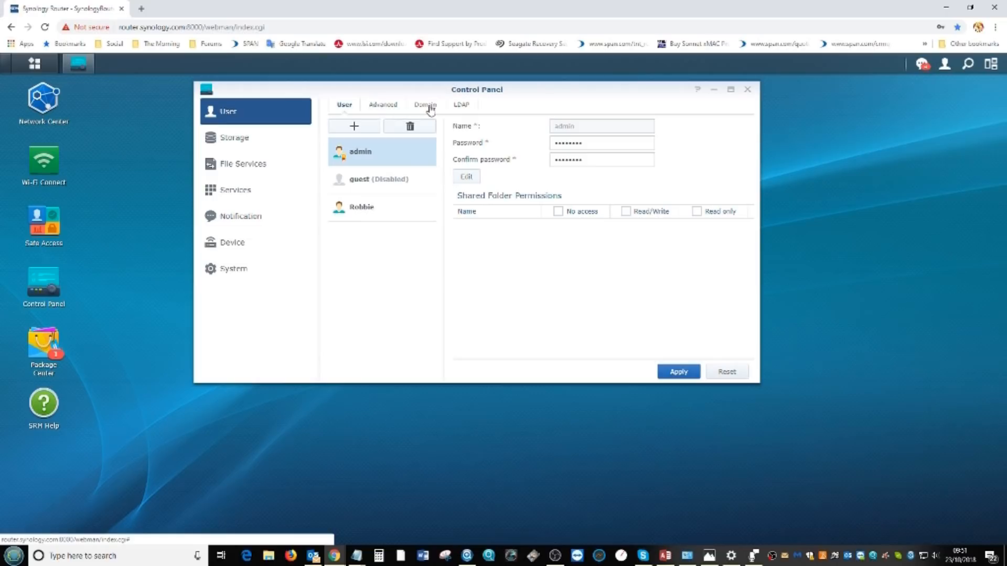
mouse_move(447, 143)
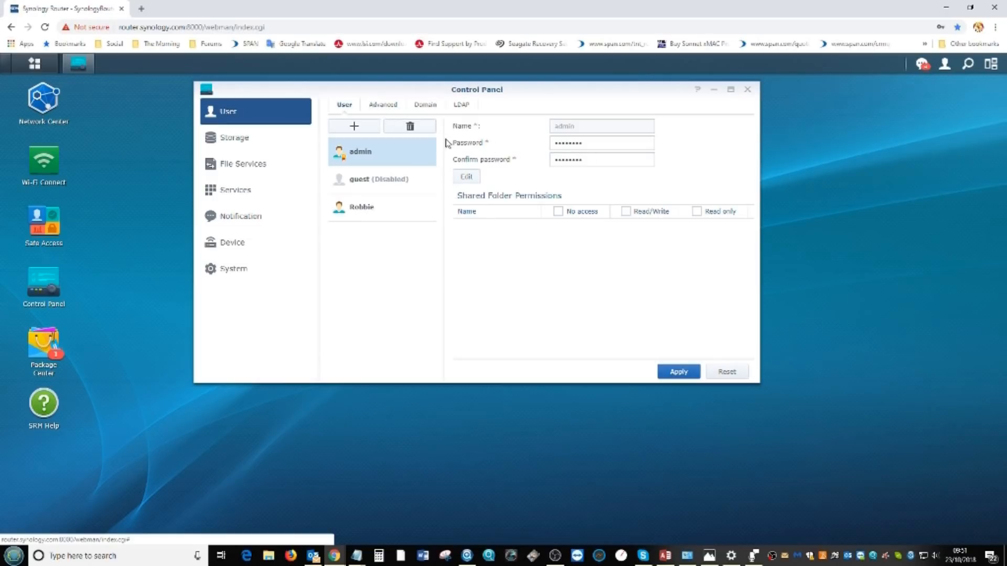
click(234, 137)
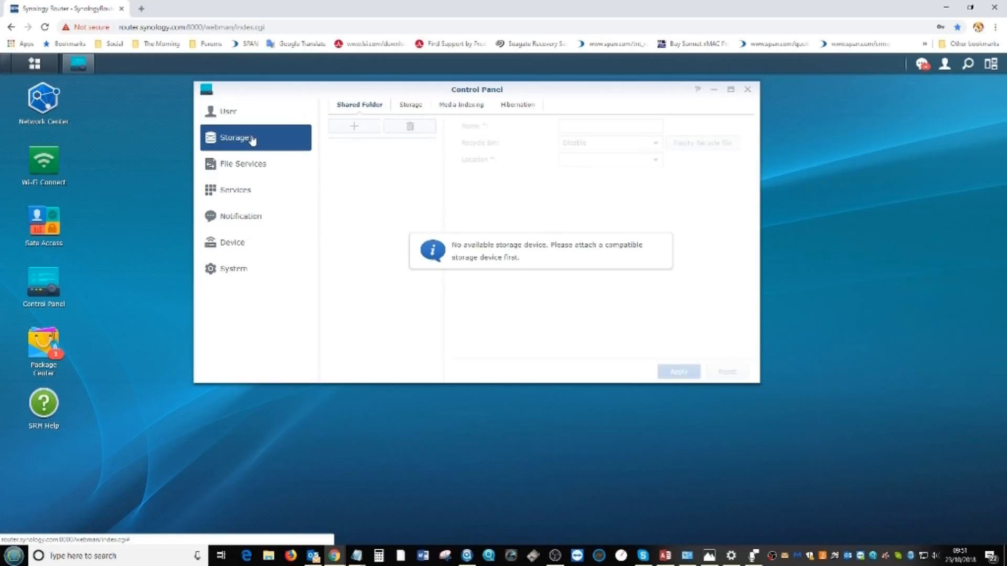
mouse_move(242, 164)
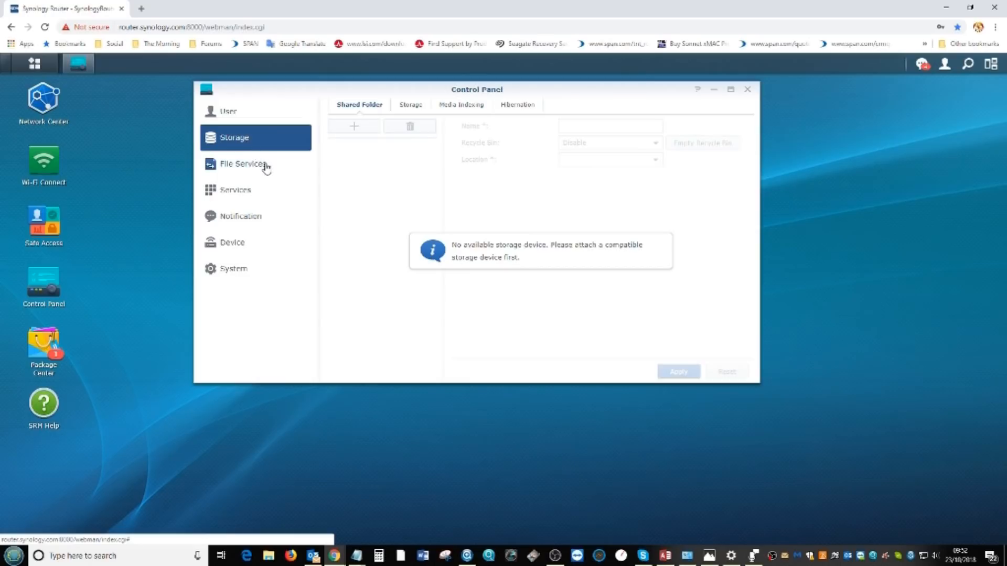
mouse_move(262, 168)
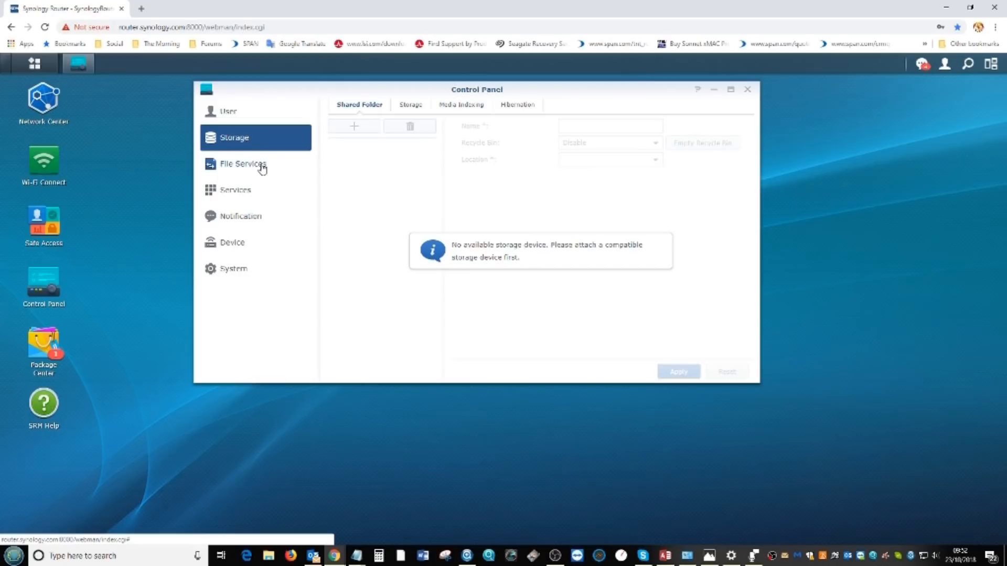
click(242, 164)
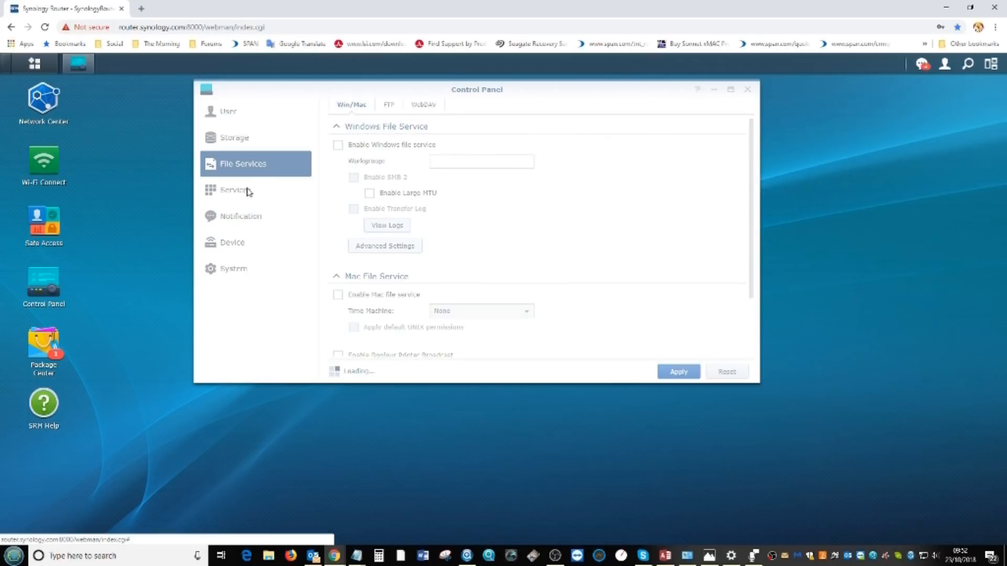
click(235, 190)
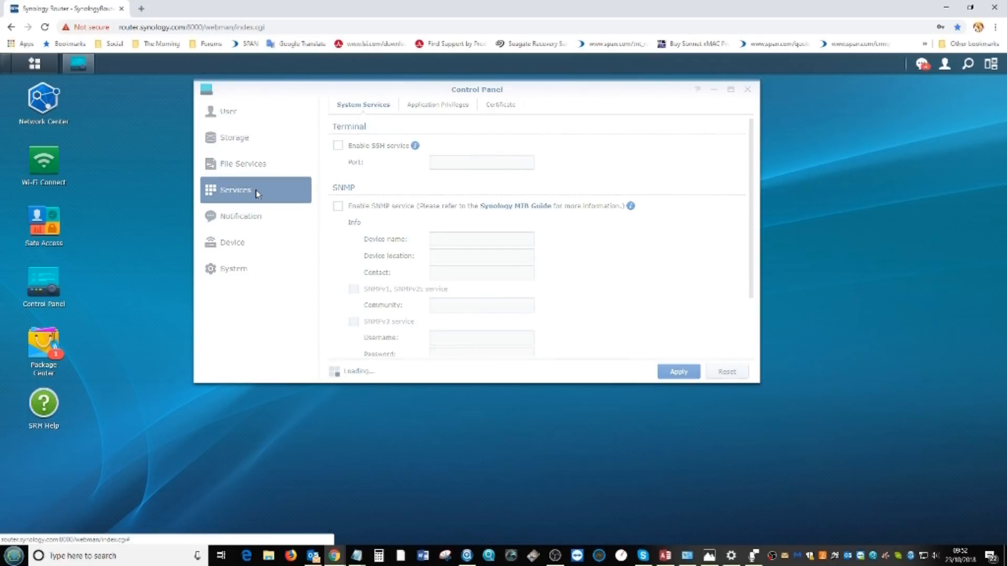
click(241, 216)
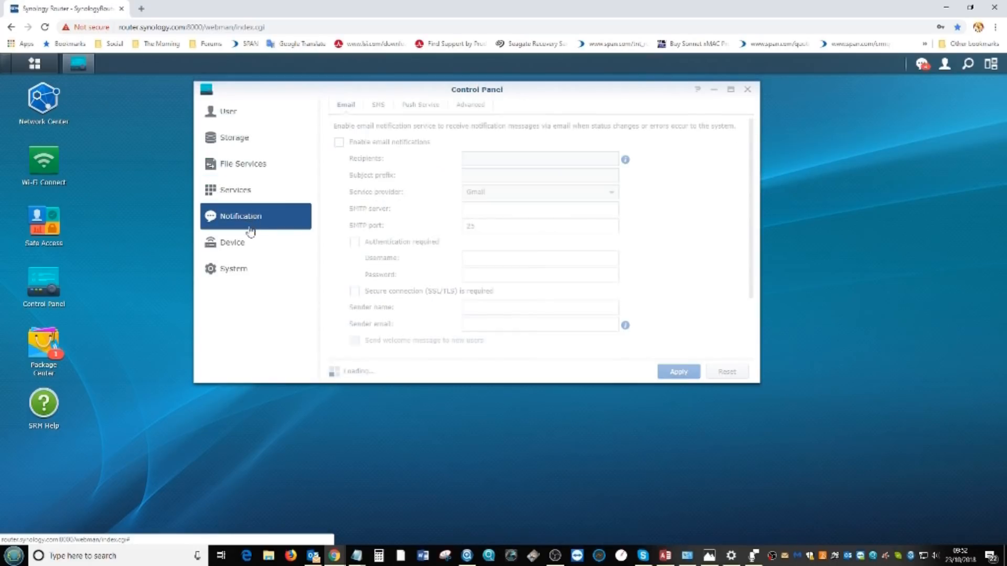
click(233, 243)
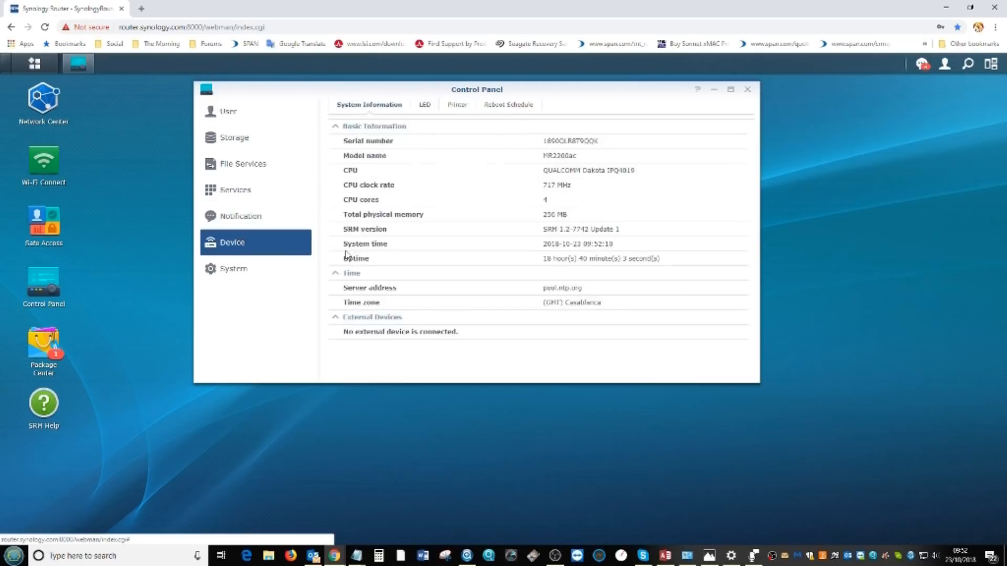
mouse_move(290, 219)
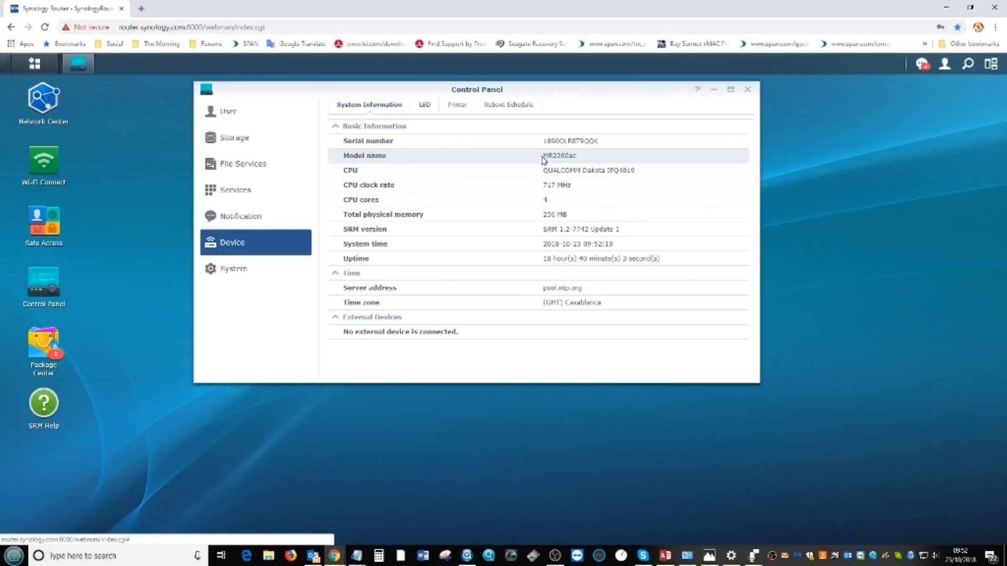
mouse_move(533, 199)
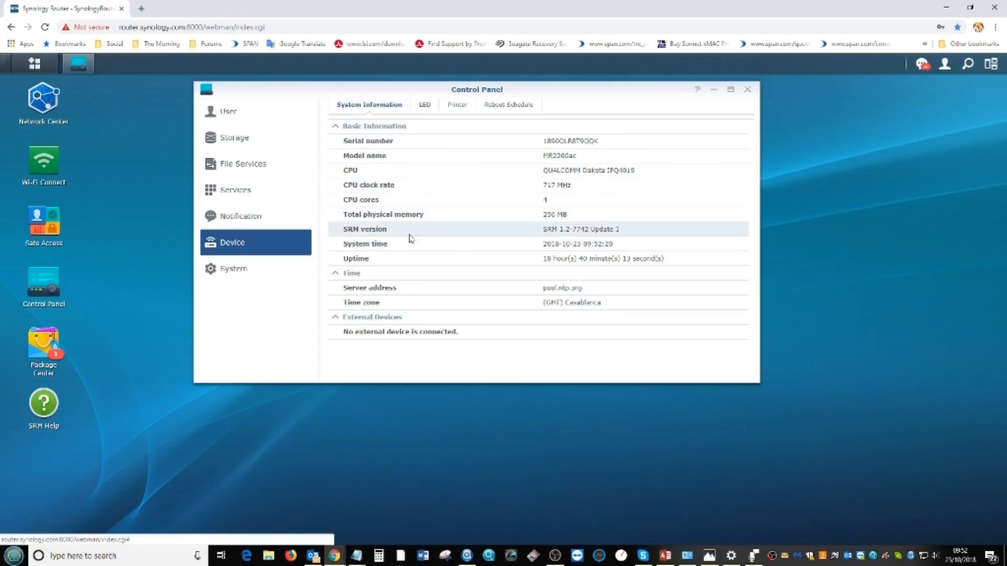
- Review the System section's update, database, SRM settings, regional options and Synology Account tabs
click(233, 269)
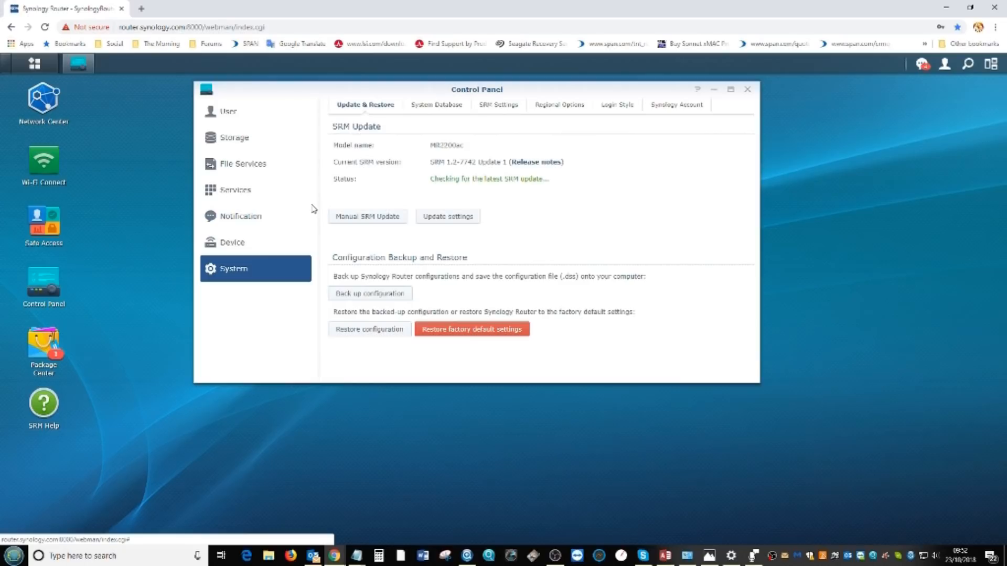
mouse_move(369, 294)
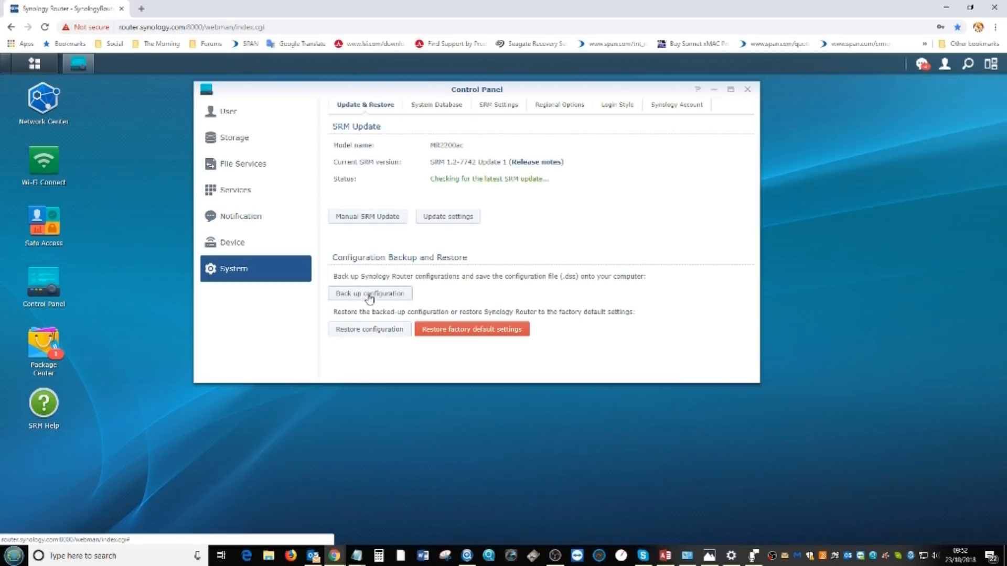
mouse_move(473, 133)
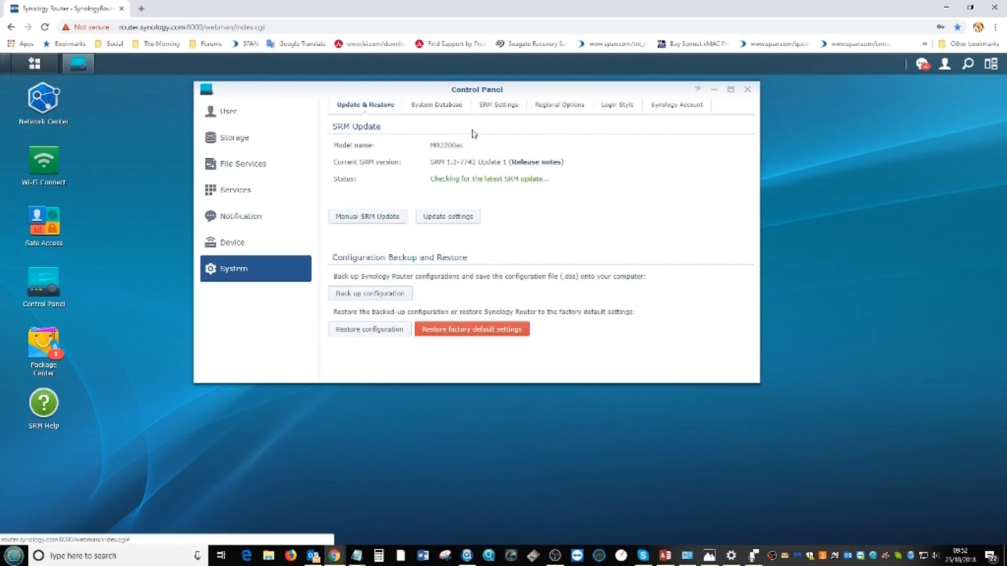
click(432, 105)
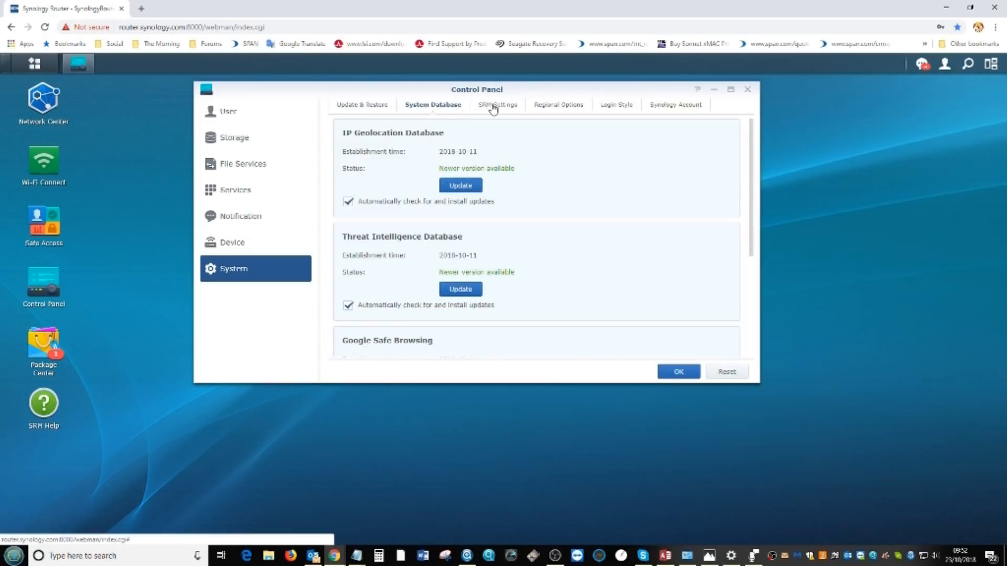
click(496, 104)
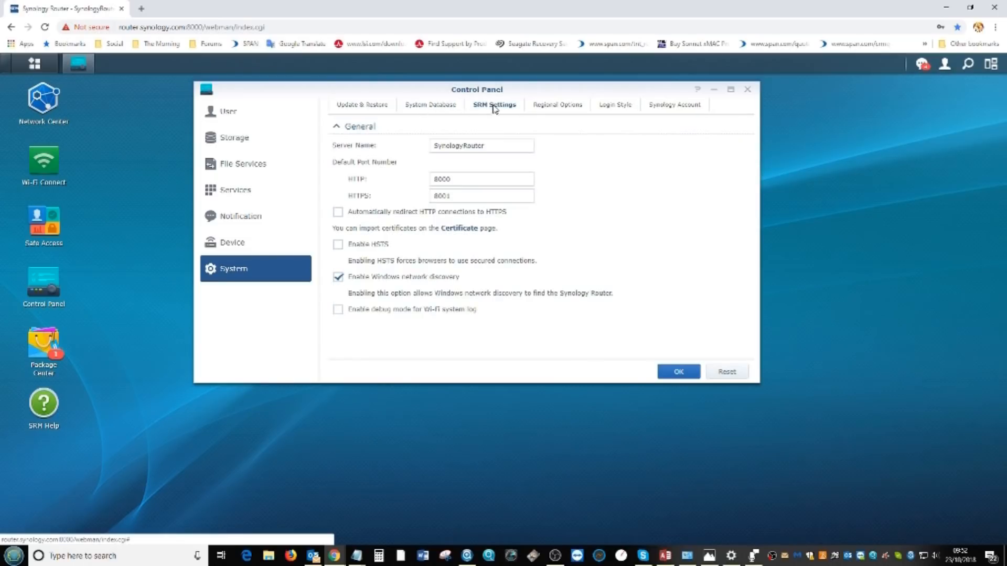
click(556, 105)
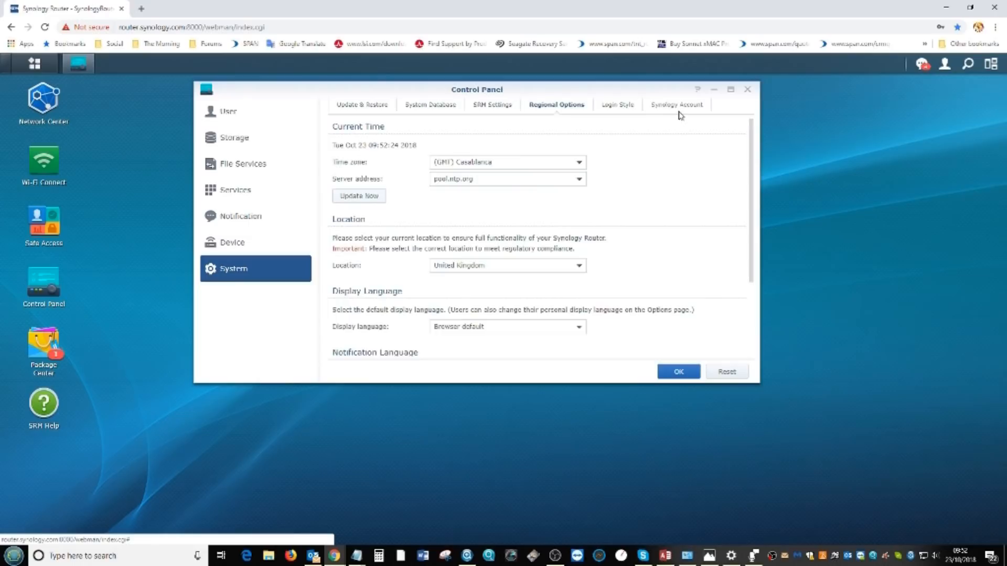
click(673, 105)
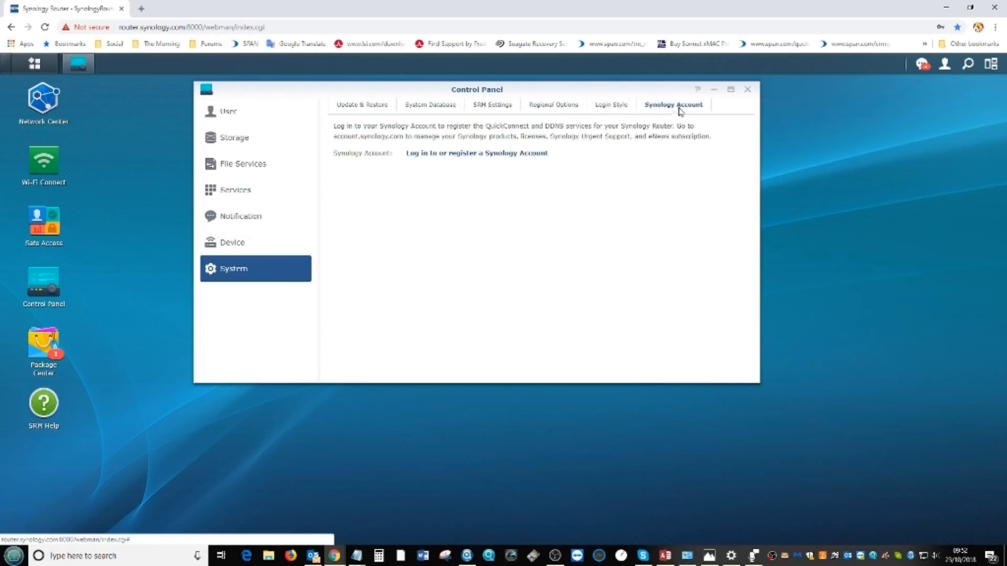
mouse_move(783, 56)
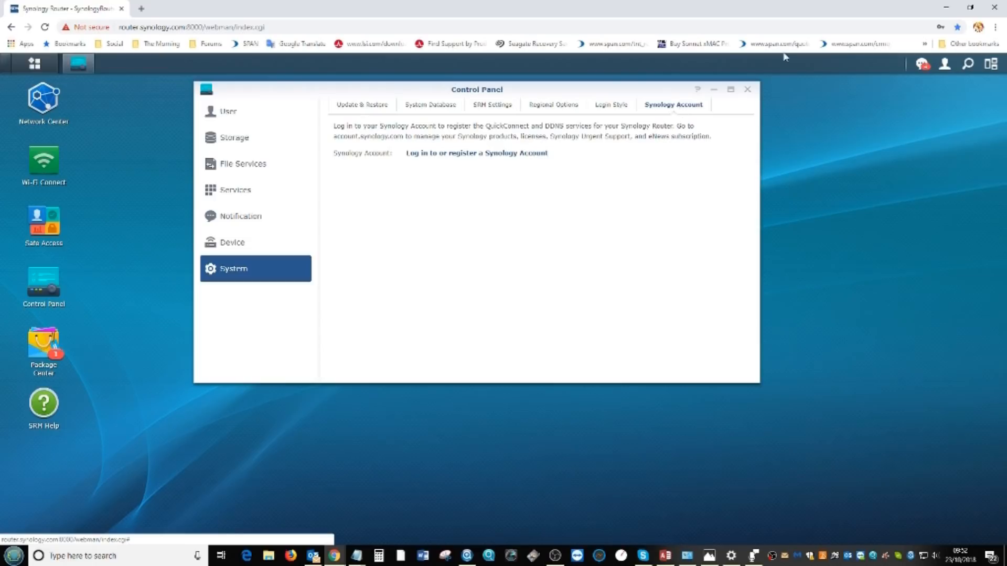
mouse_move(510, 158)
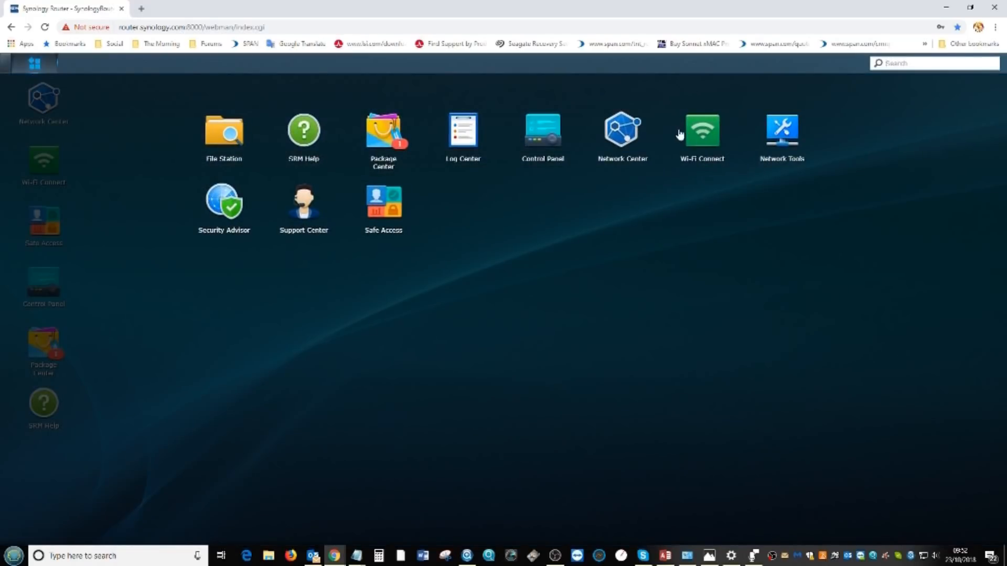
mouse_move(631, 136)
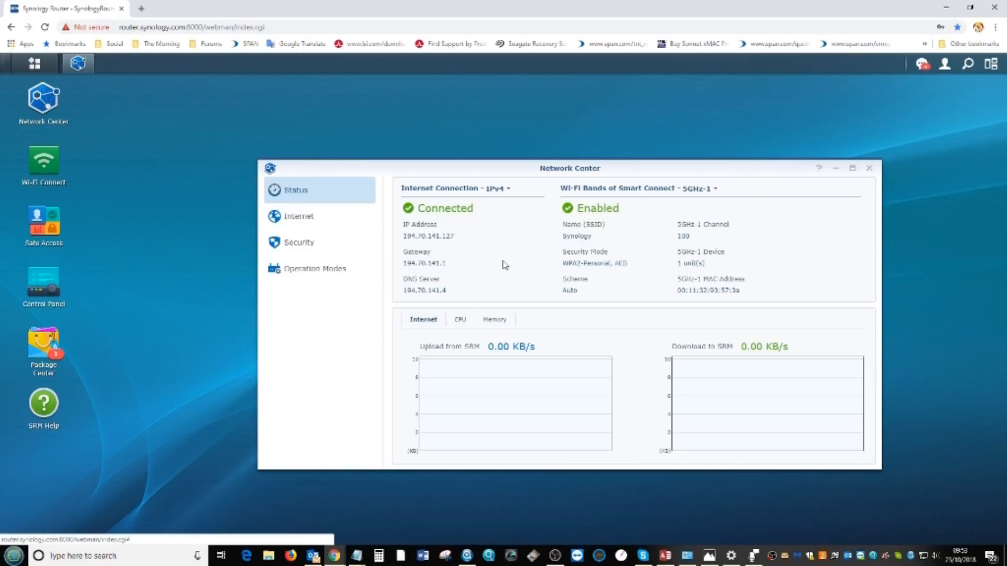
- View the CPU usage chart, then the memory usage breakdown on Network Center's status page
click(456, 320)
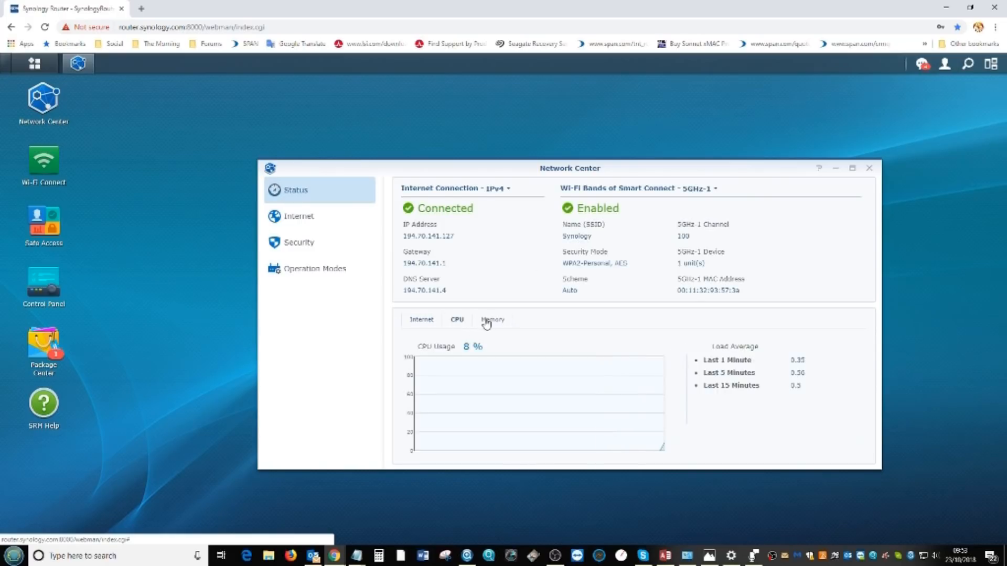
click(492, 318)
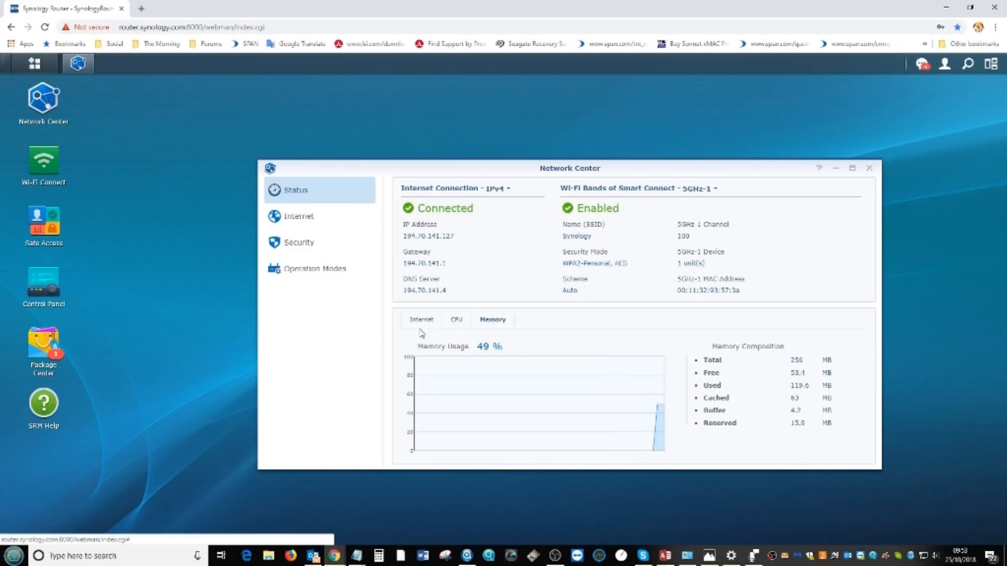
mouse_move(510, 190)
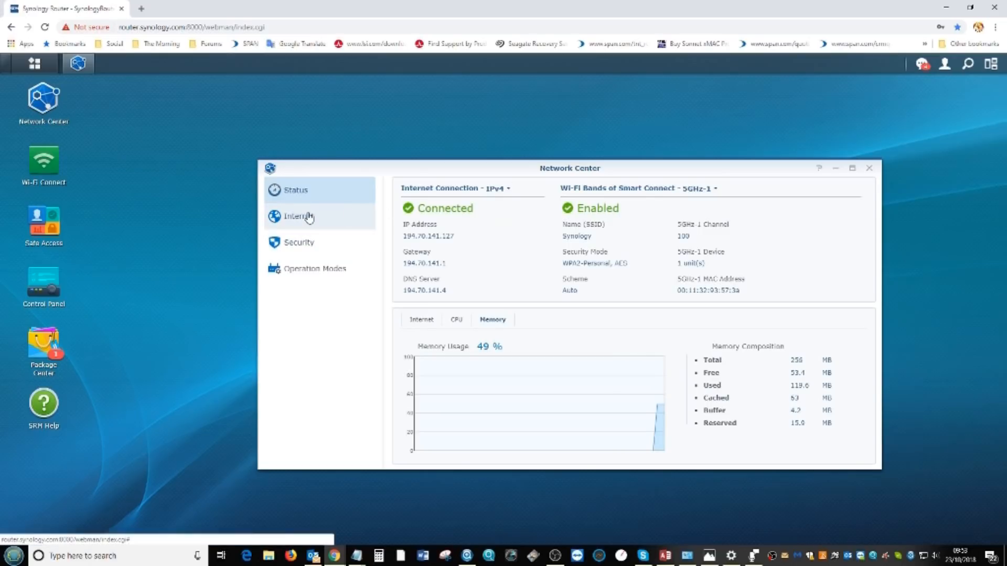
- Look through Network Center's Internet, Operation Modes and Security pages, then return to the main menu
click(298, 216)
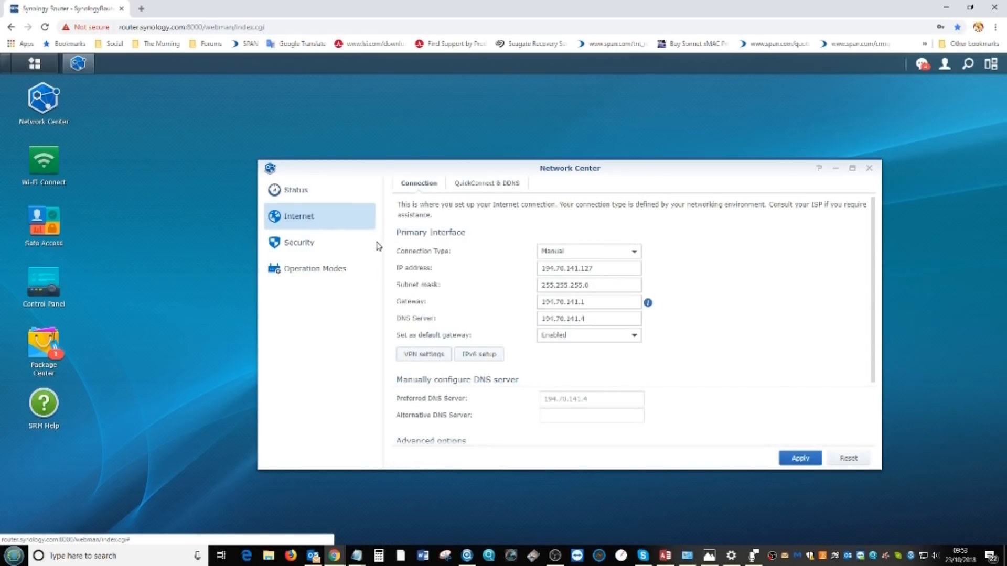
click(314, 268)
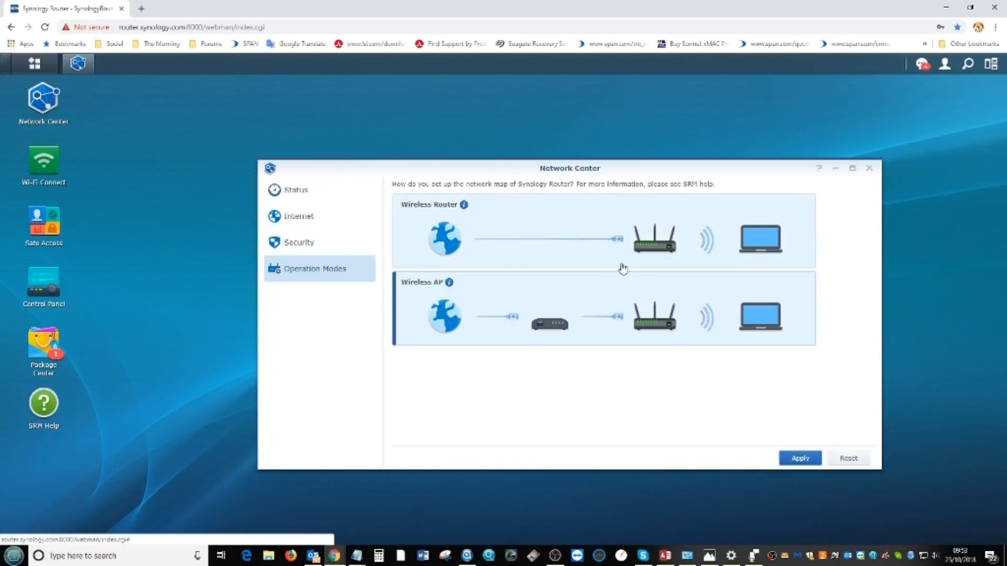
mouse_move(344, 251)
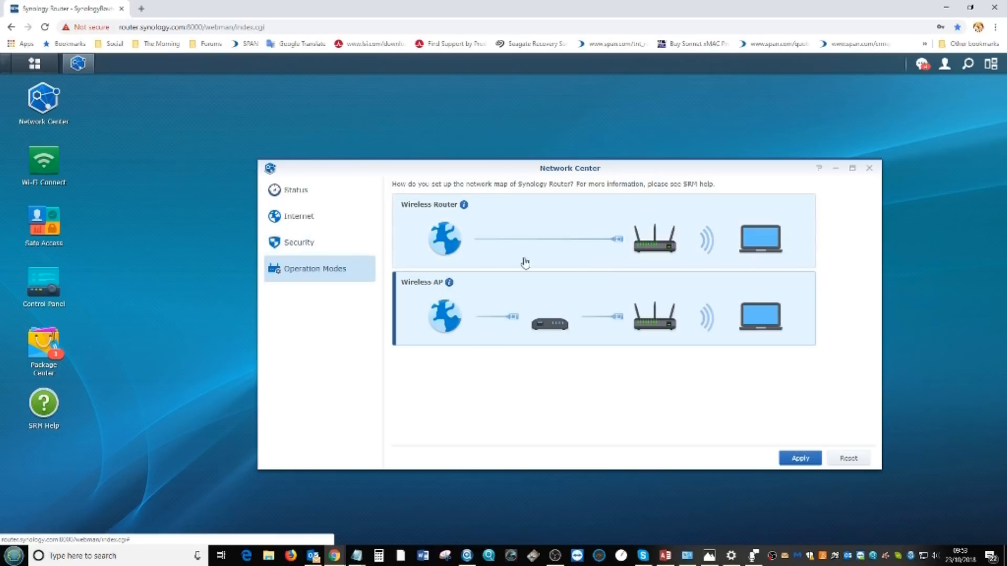
mouse_move(614, 265)
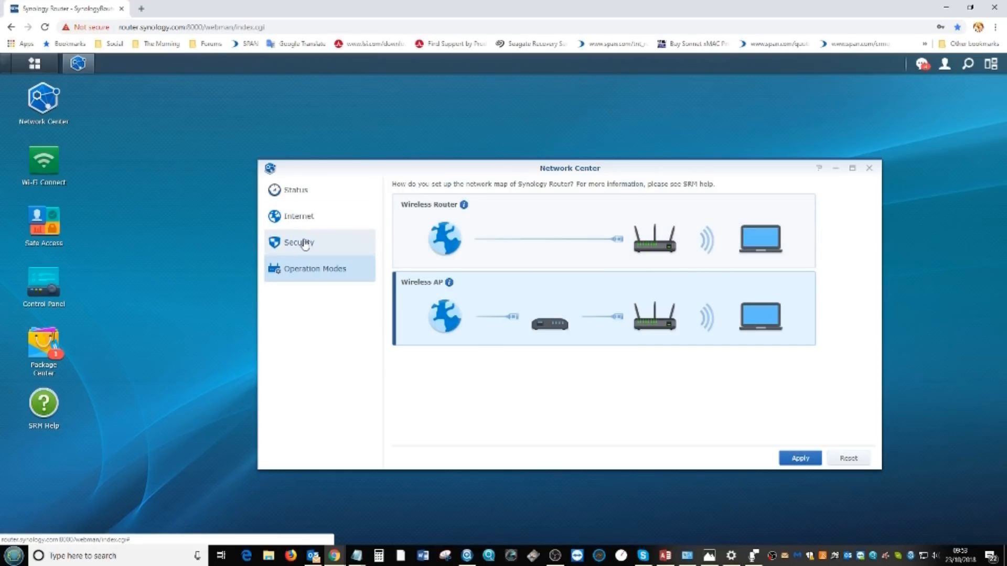
click(297, 242)
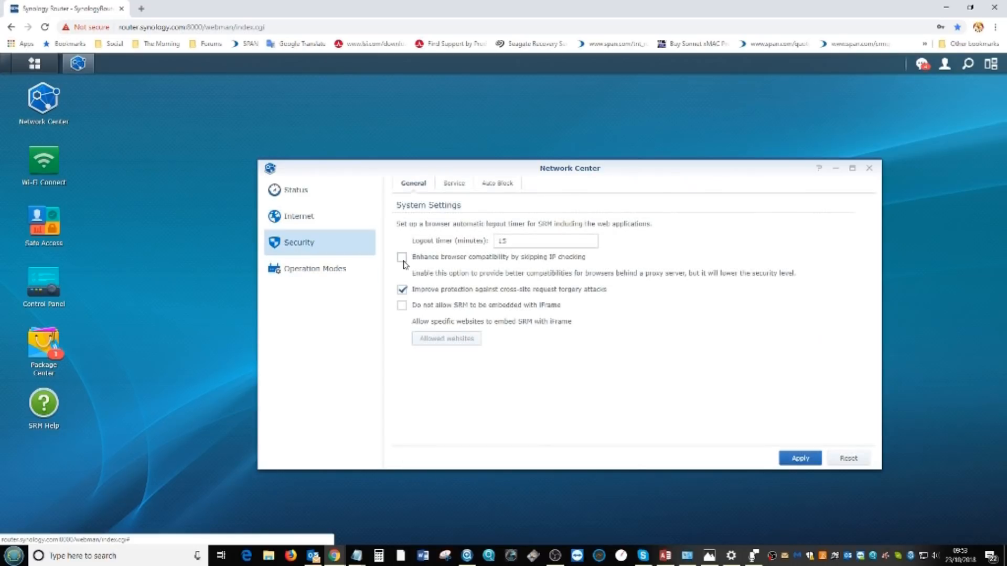
mouse_move(478, 210)
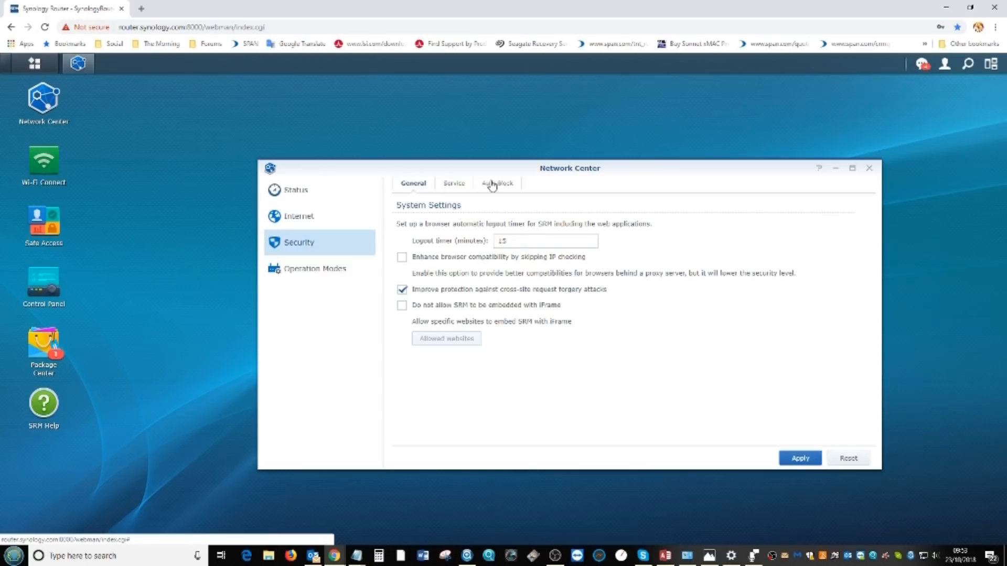
mouse_move(345, 226)
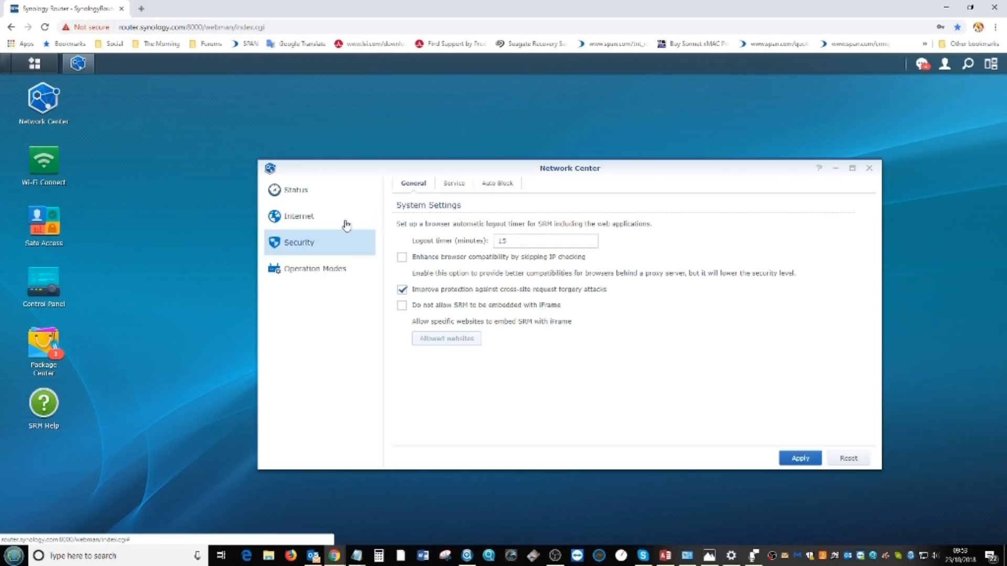
click(298, 216)
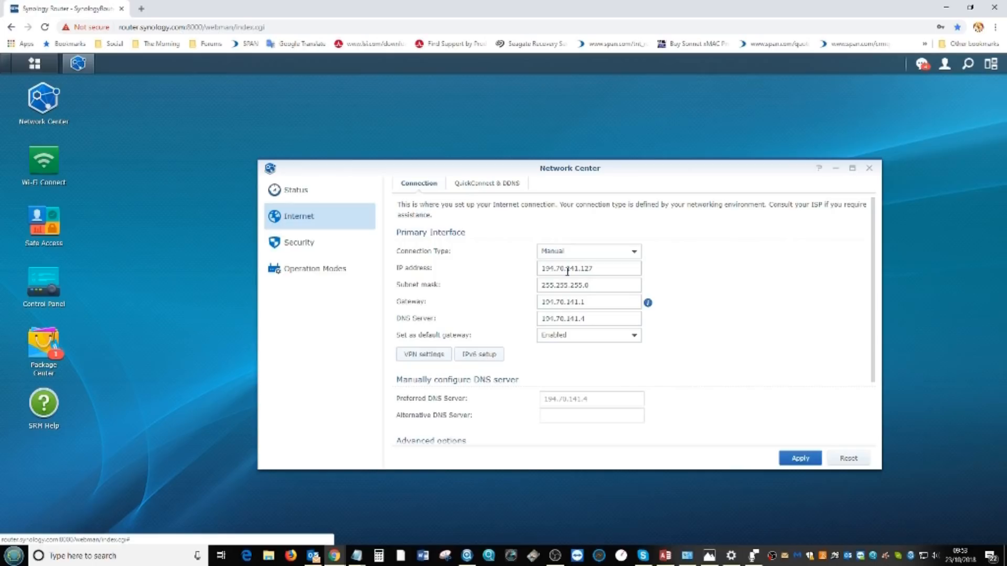
scroll(down, 3)
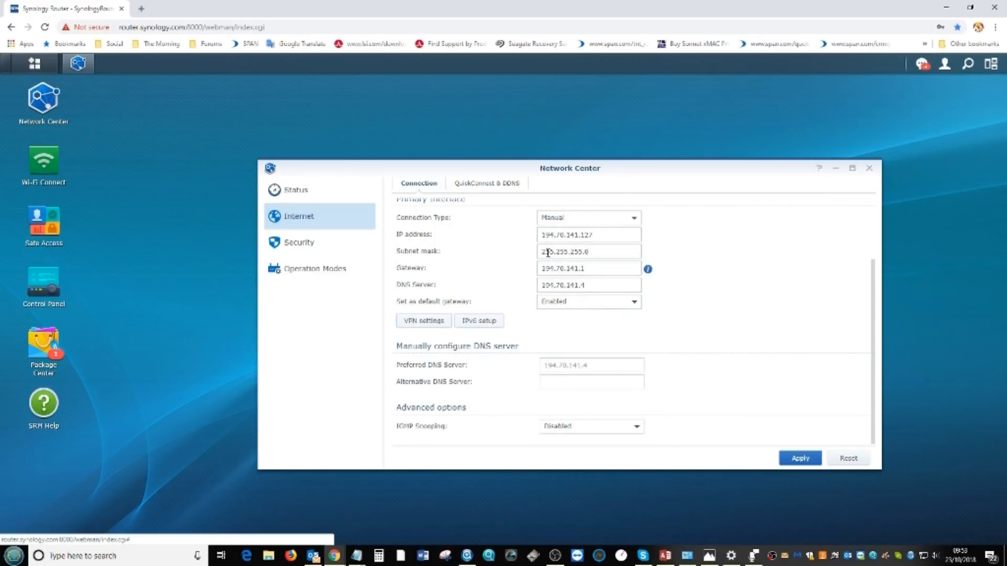
scroll(up, 3)
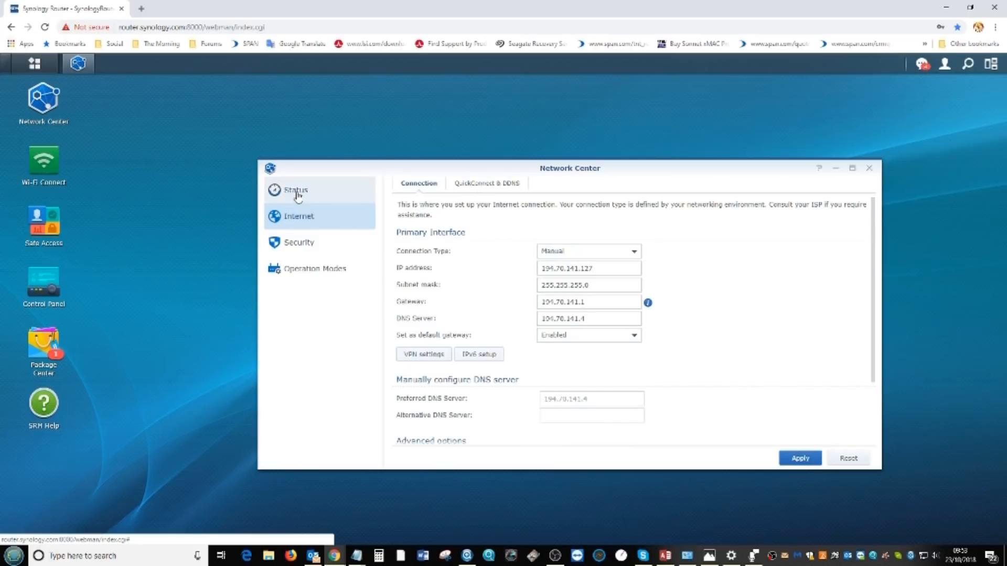
click(33, 63)
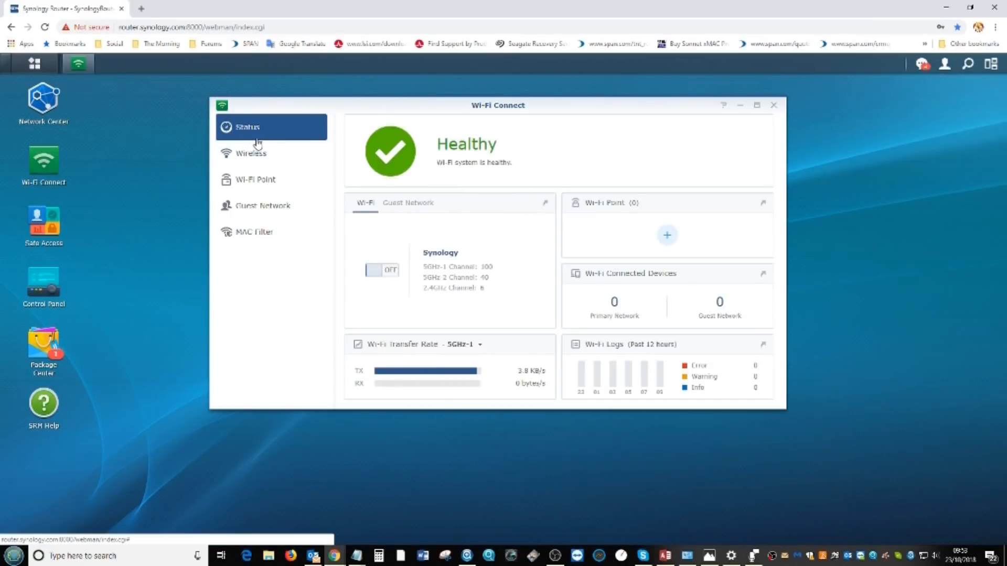
- Open Wi-Fi Connect's status and show the Guest Network, which is switched off
click(382, 270)
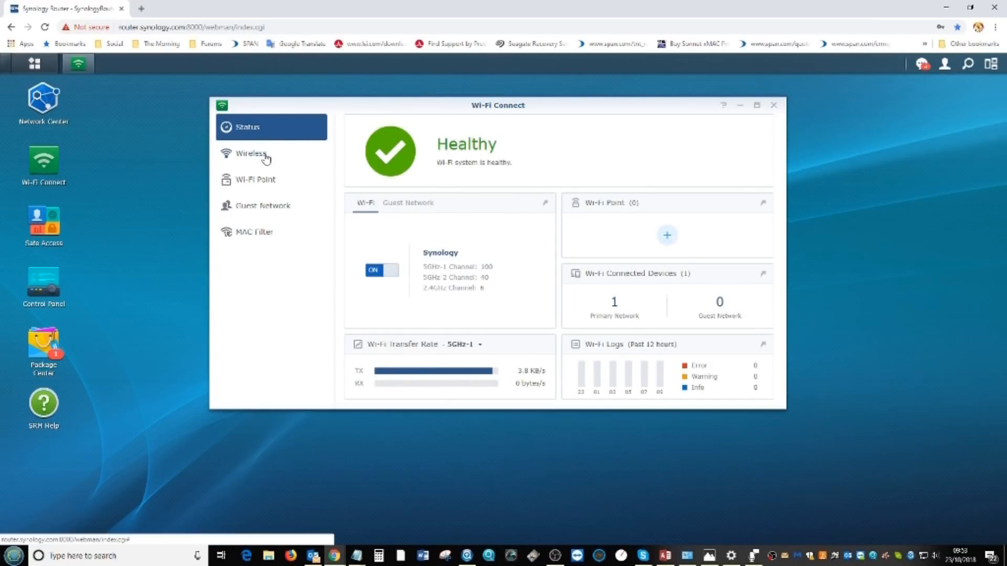
mouse_move(259, 165)
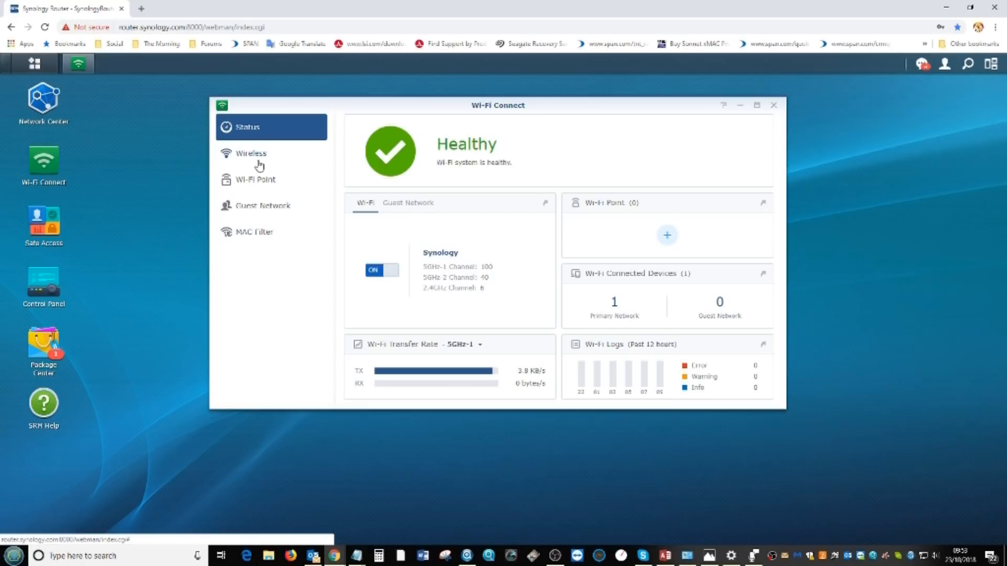
mouse_move(435, 201)
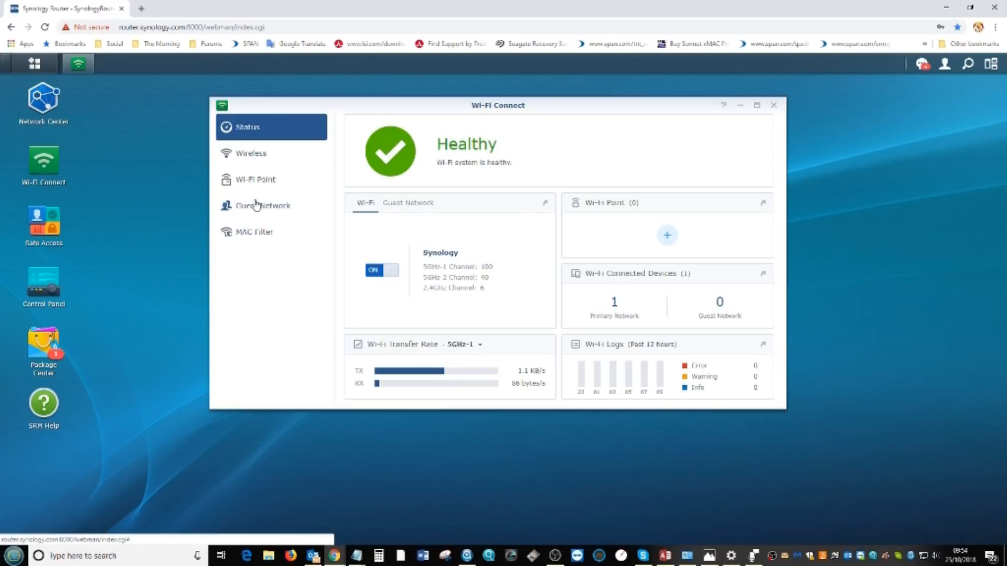
click(408, 202)
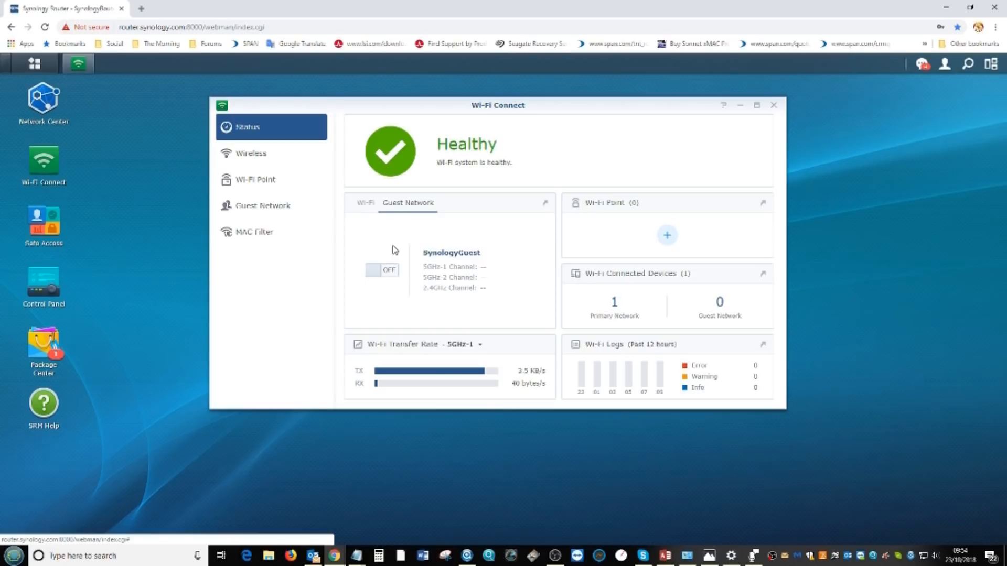
mouse_move(382, 233)
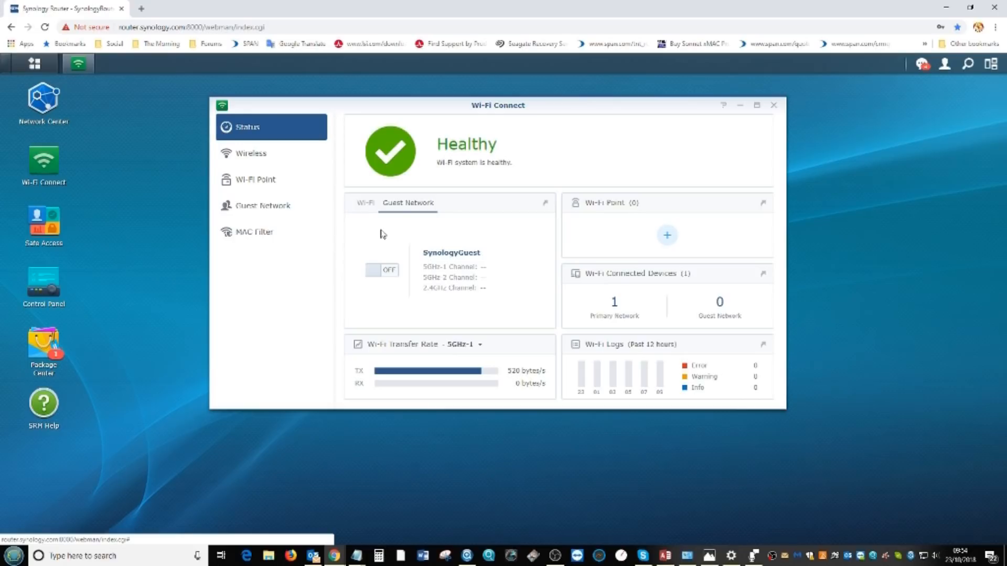
mouse_move(256, 198)
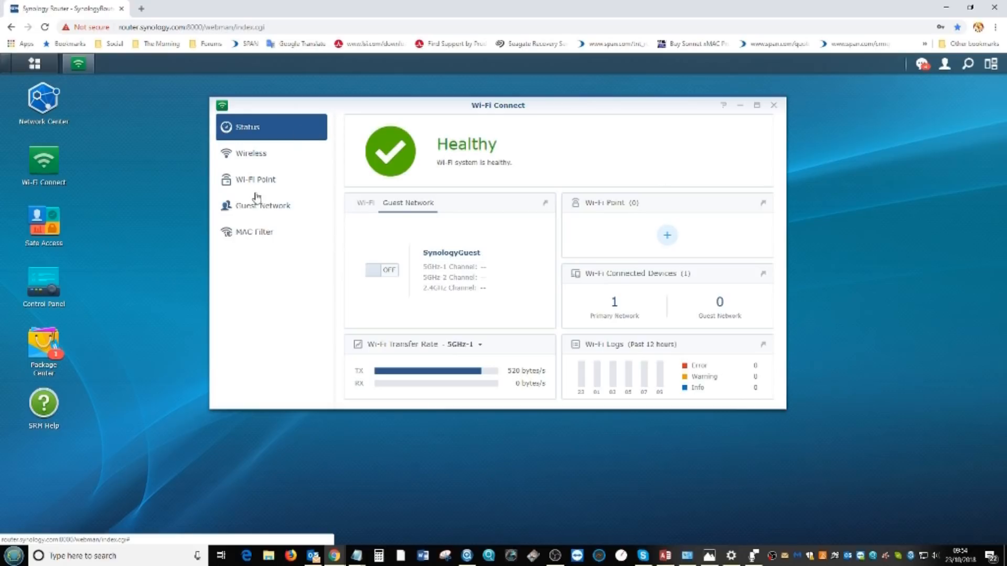
mouse_move(282, 189)
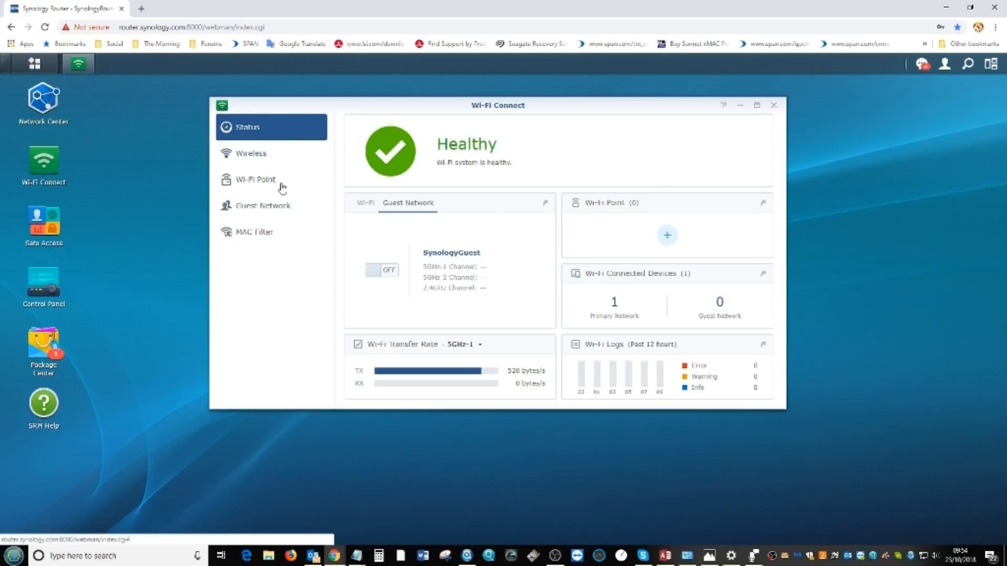
- View the Wireless settings for network Synology, checking the WPA2-Personal security level list unchanged
click(251, 154)
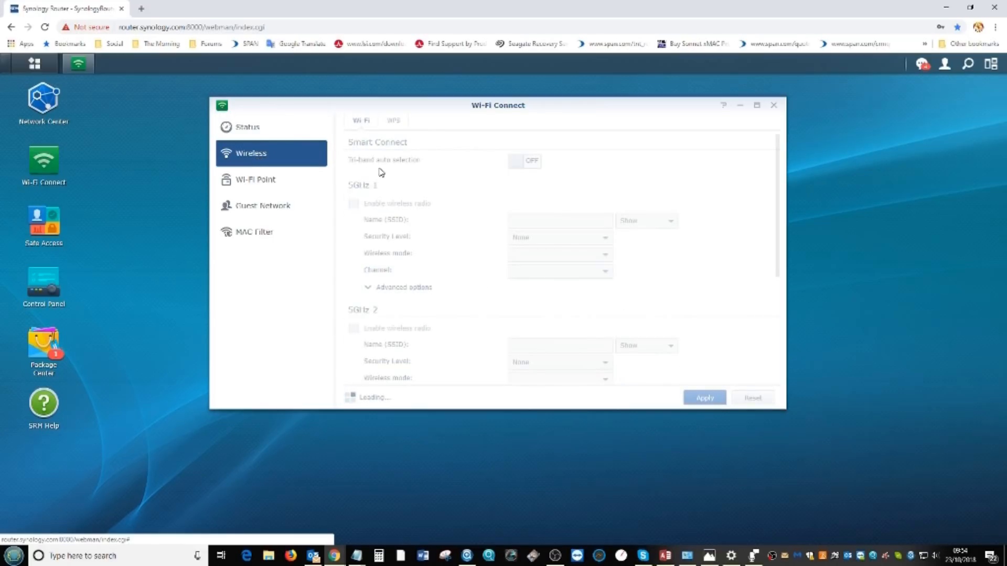
click(524, 160)
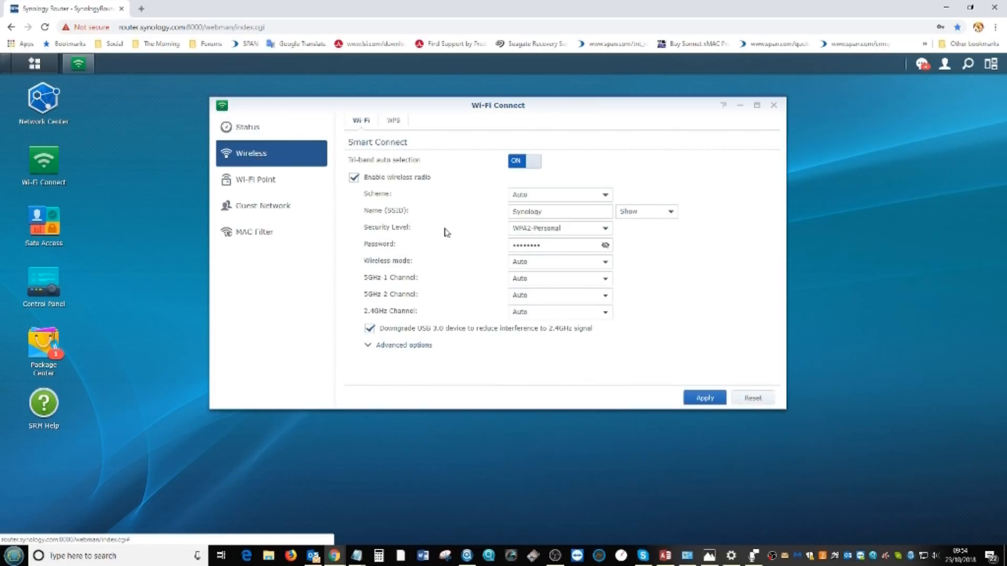
mouse_move(619, 249)
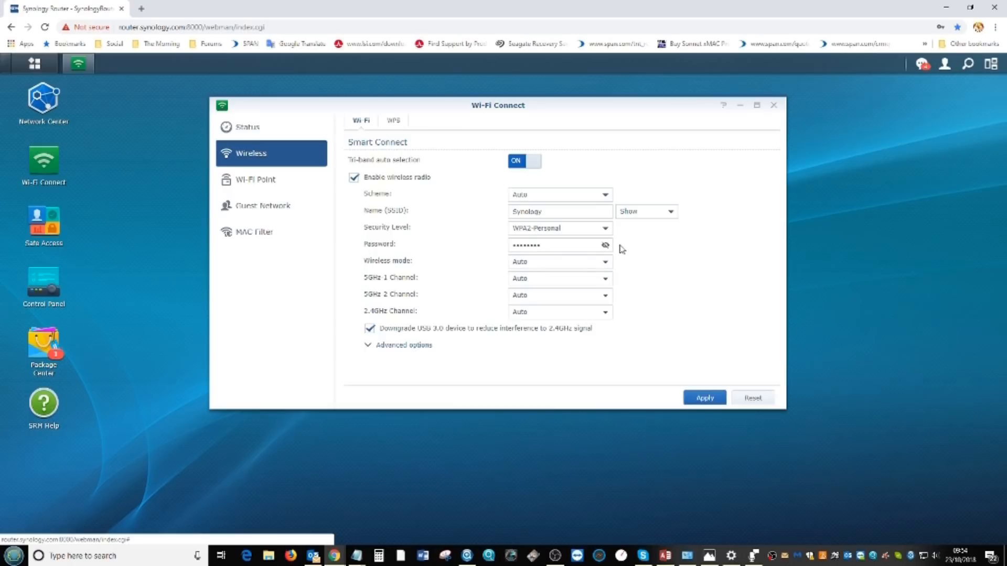
click(604, 245)
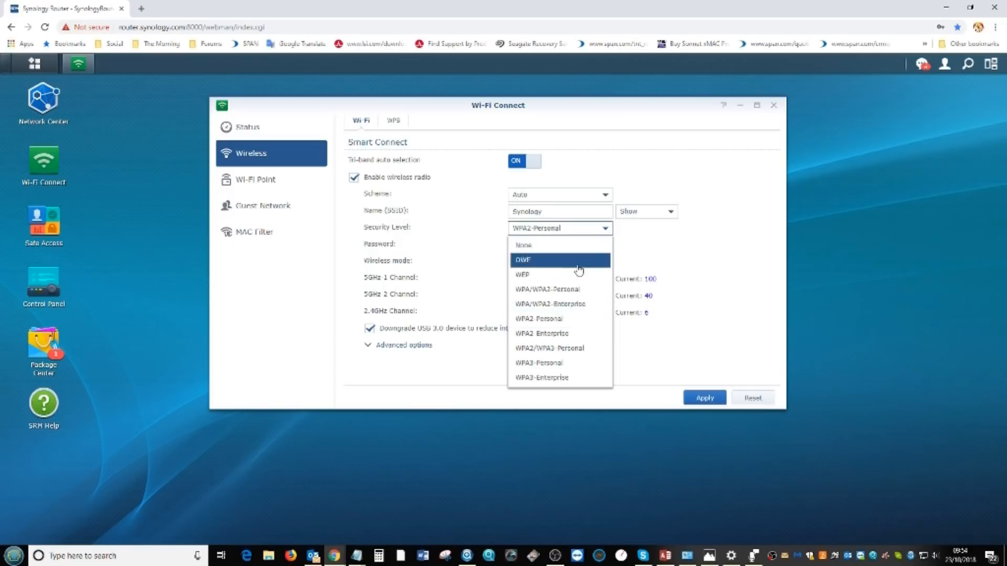
mouse_move(548, 362)
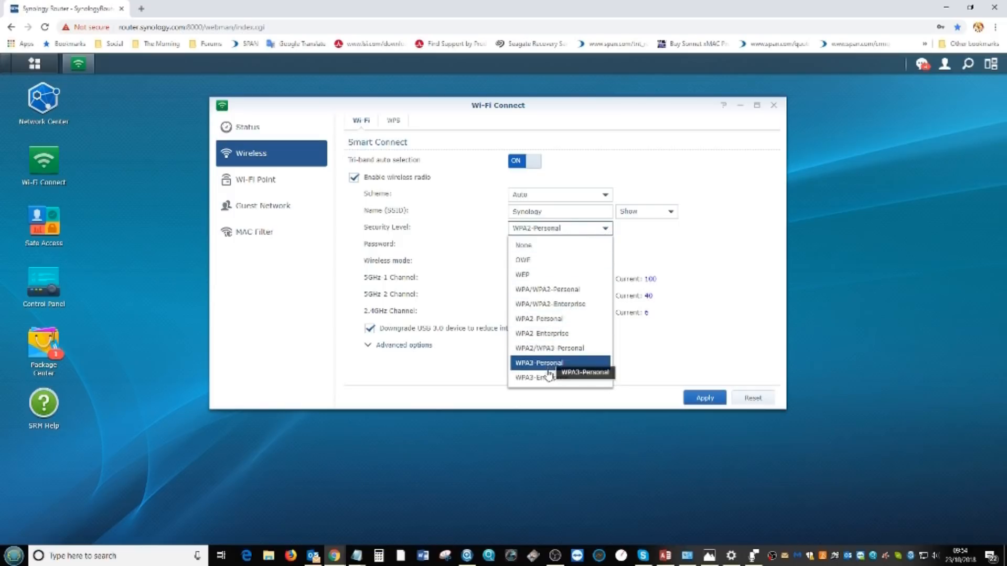
mouse_move(539, 377)
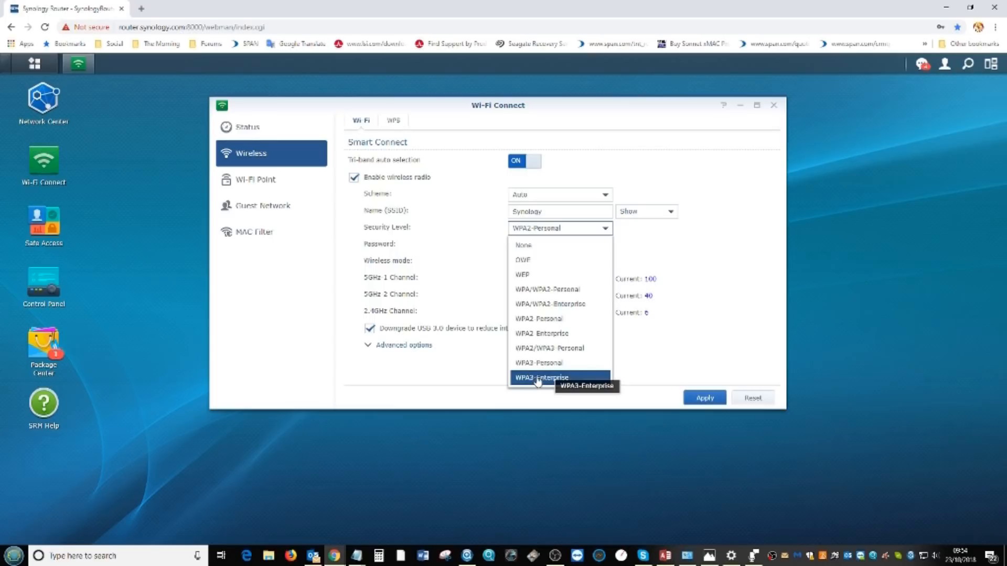
mouse_move(559, 290)
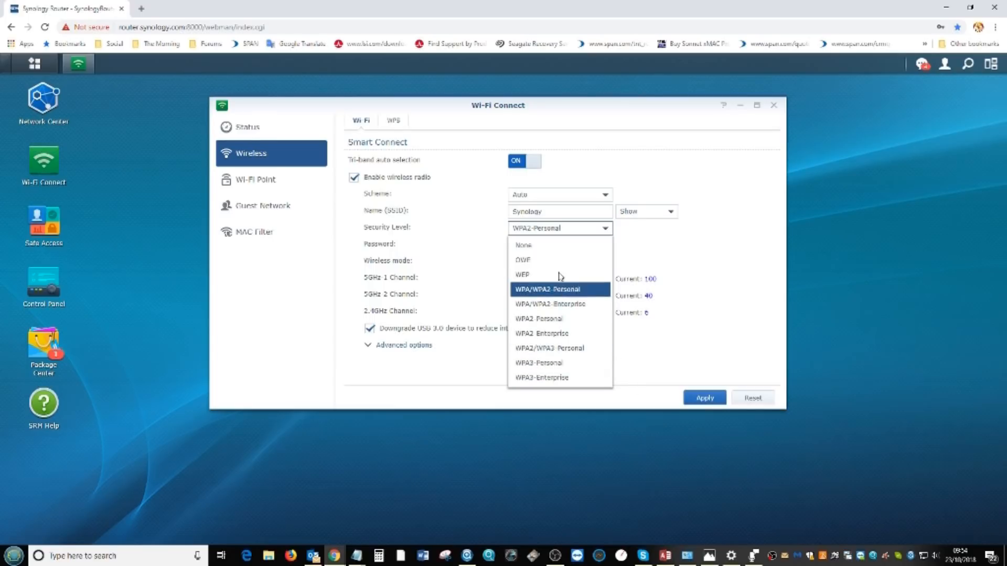
mouse_move(571, 245)
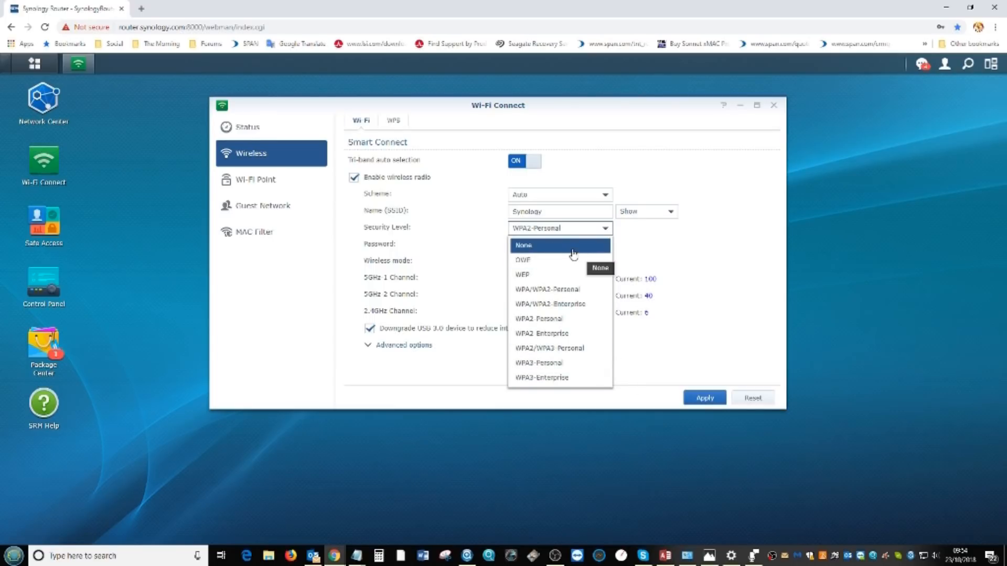
click(535, 227)
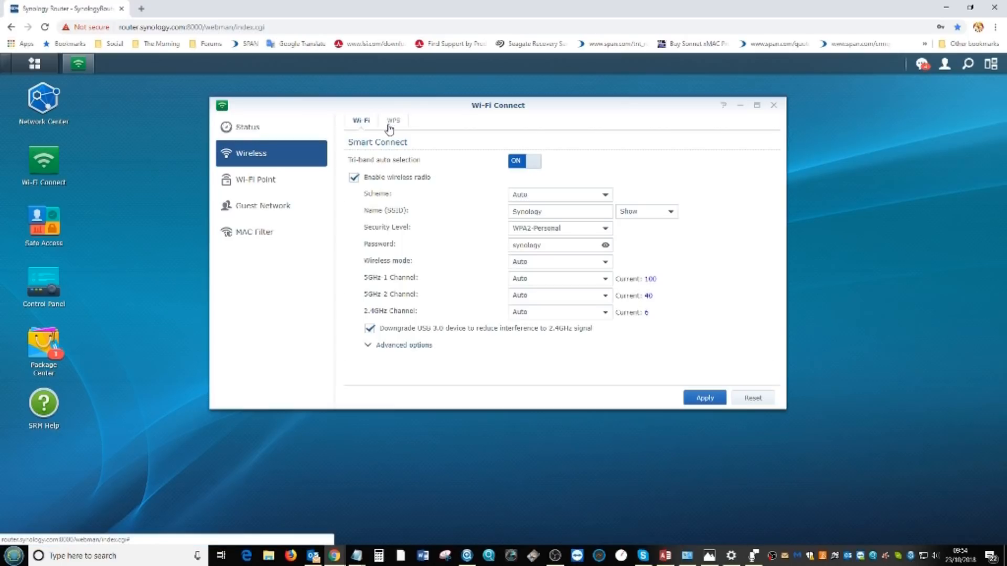
- Look over the WPS pairing settings, then show the empty Wi-Fi Point list
click(392, 120)
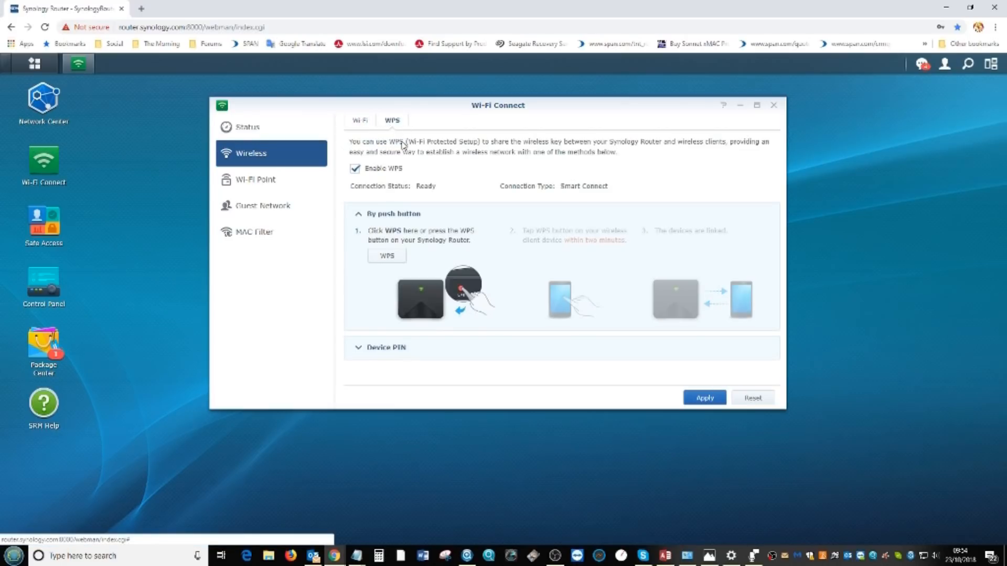
mouse_move(421, 218)
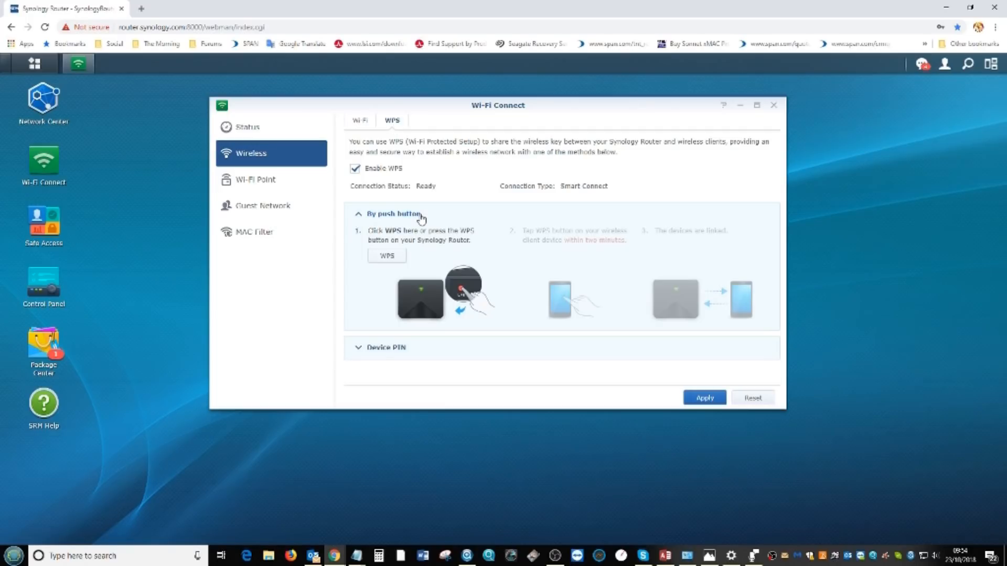
mouse_move(526, 282)
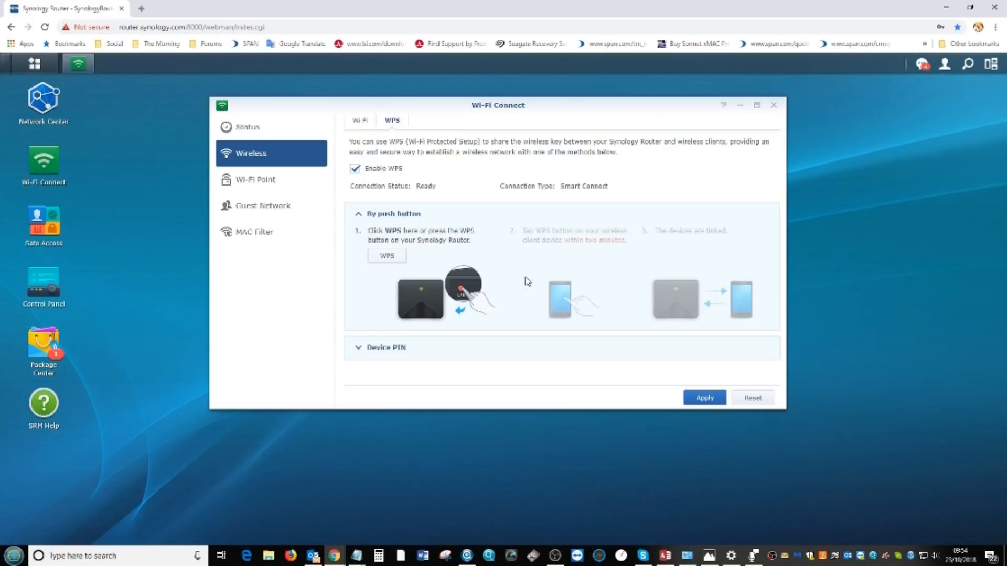
mouse_move(262, 206)
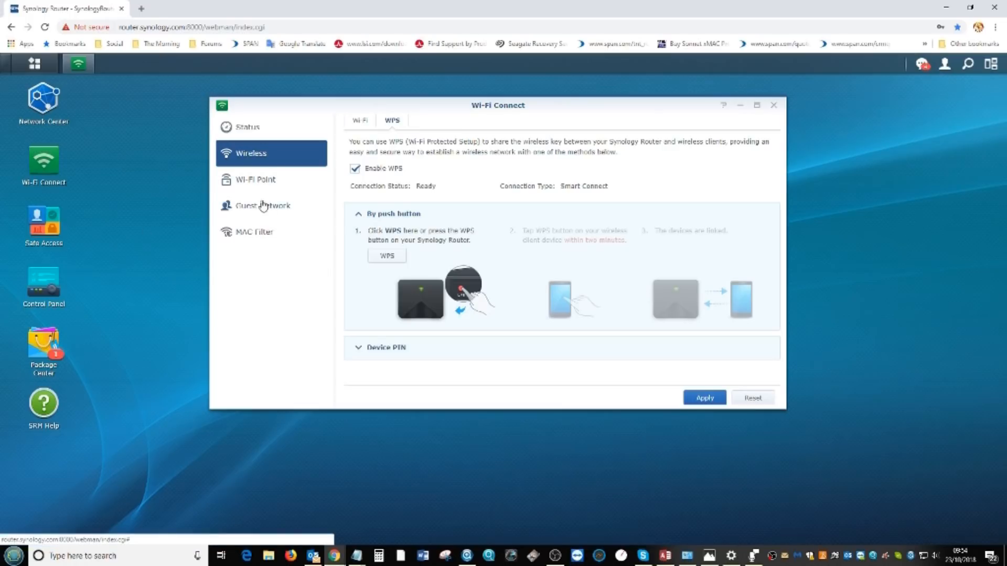
click(255, 179)
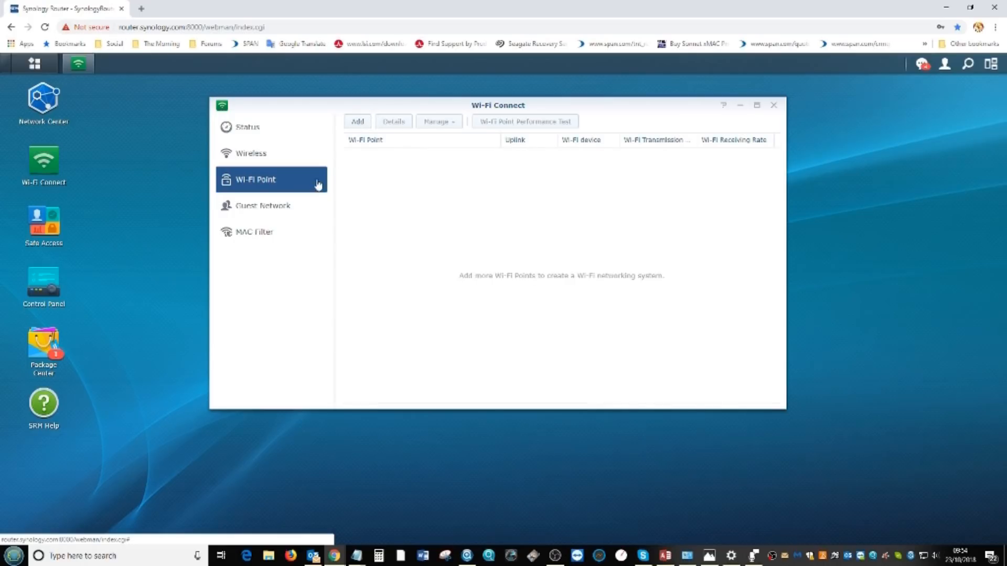
- Review the guest network settings and the empty MAC Filter deny list
click(262, 205)
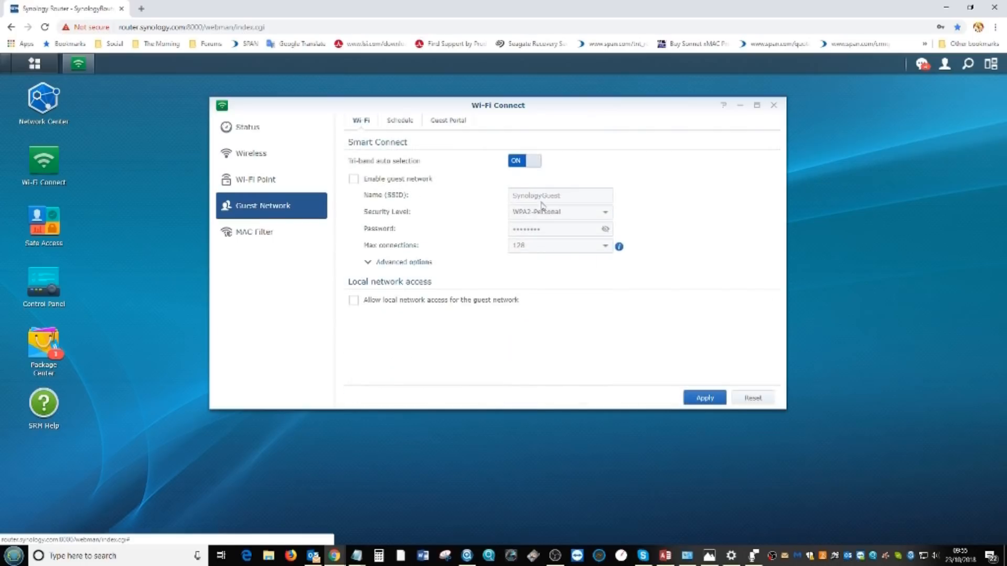
mouse_move(234, 264)
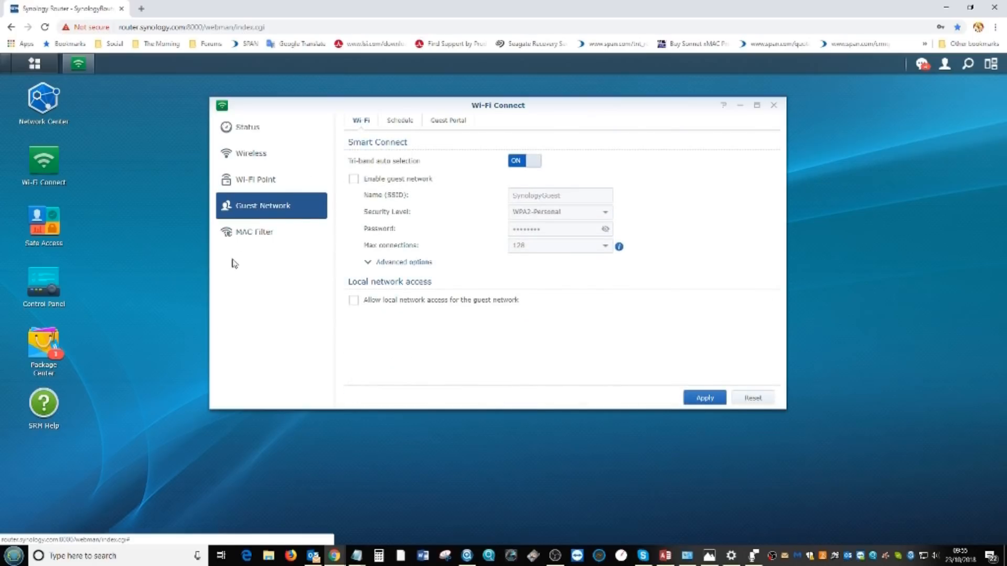
click(254, 231)
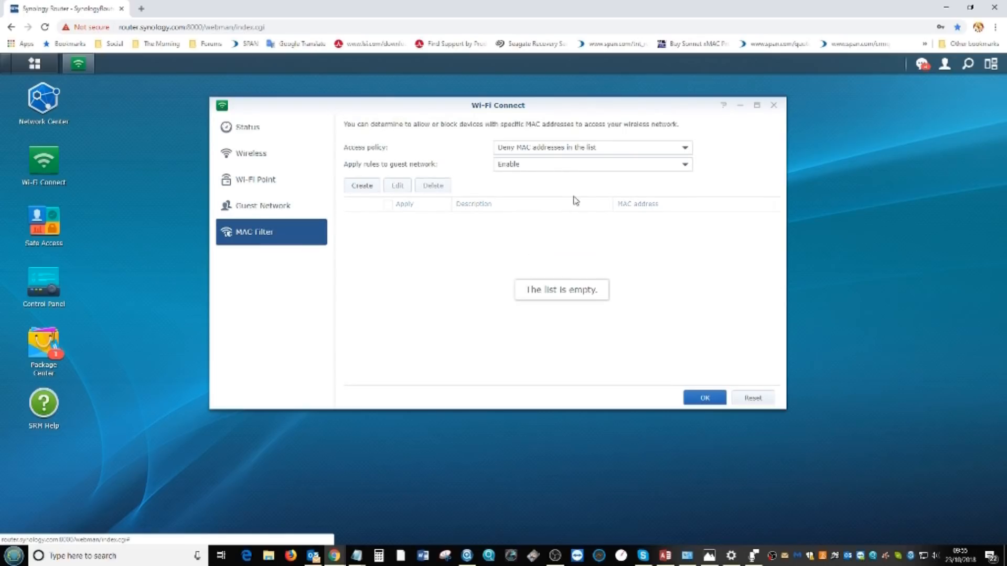
mouse_move(548, 164)
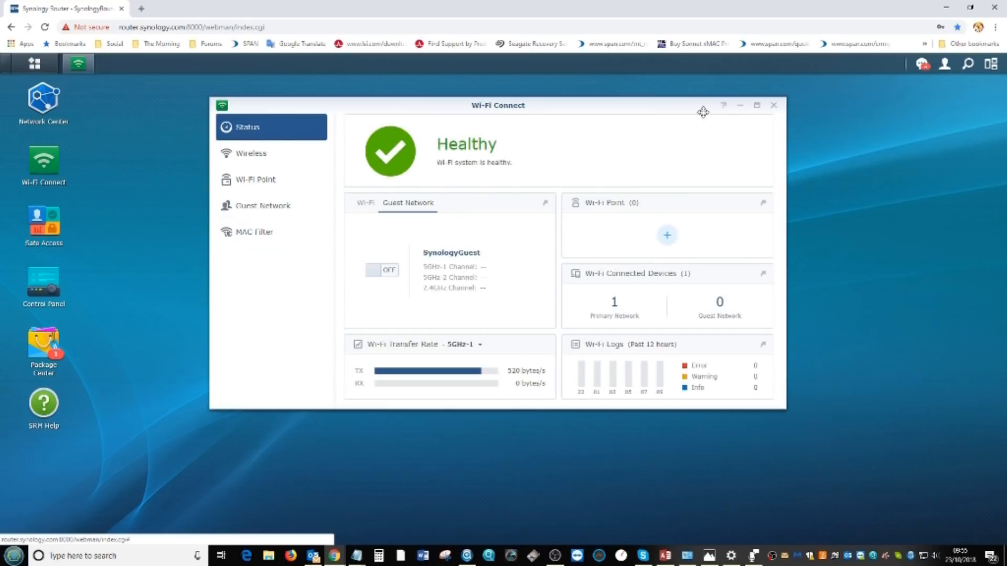
- Launch Network Tools, look over its Ping, Traceroute and Wake on LAN tools, and close it
click(773, 105)
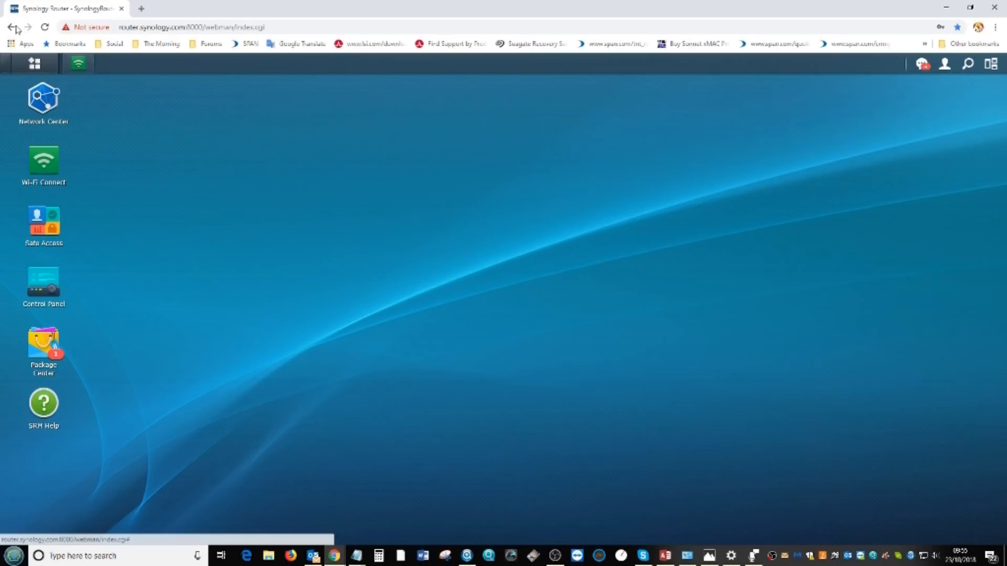
click(33, 63)
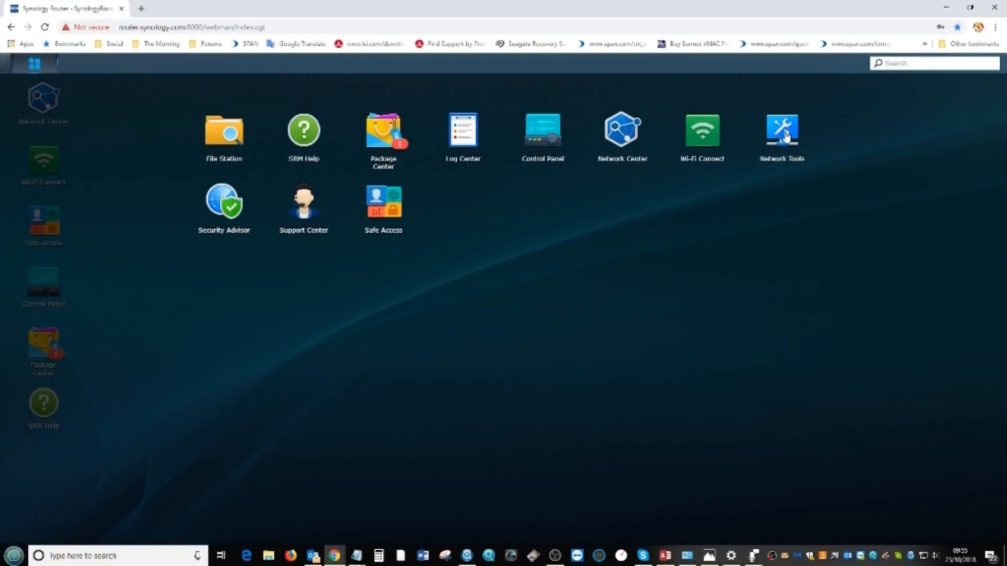
click(781, 130)
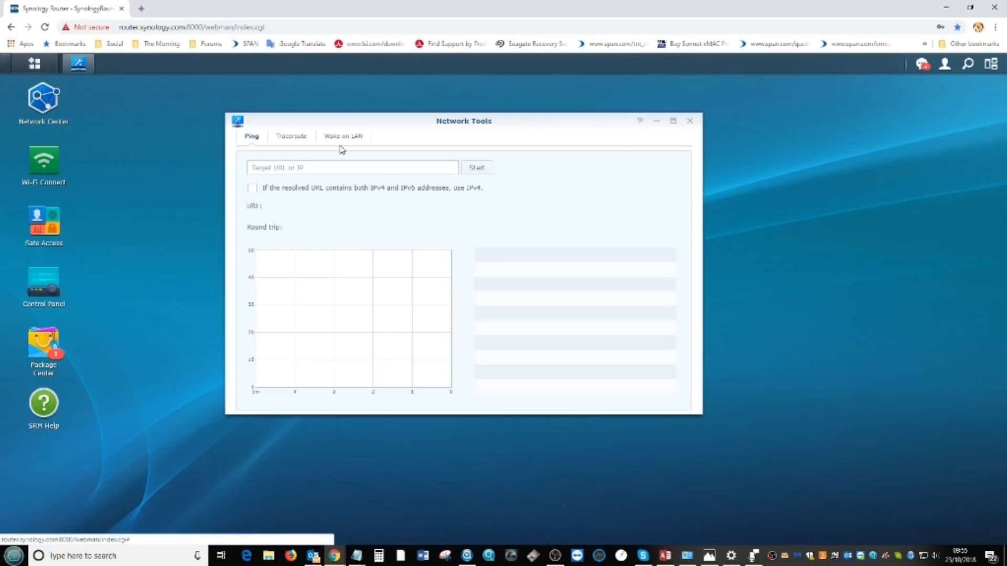
click(291, 136)
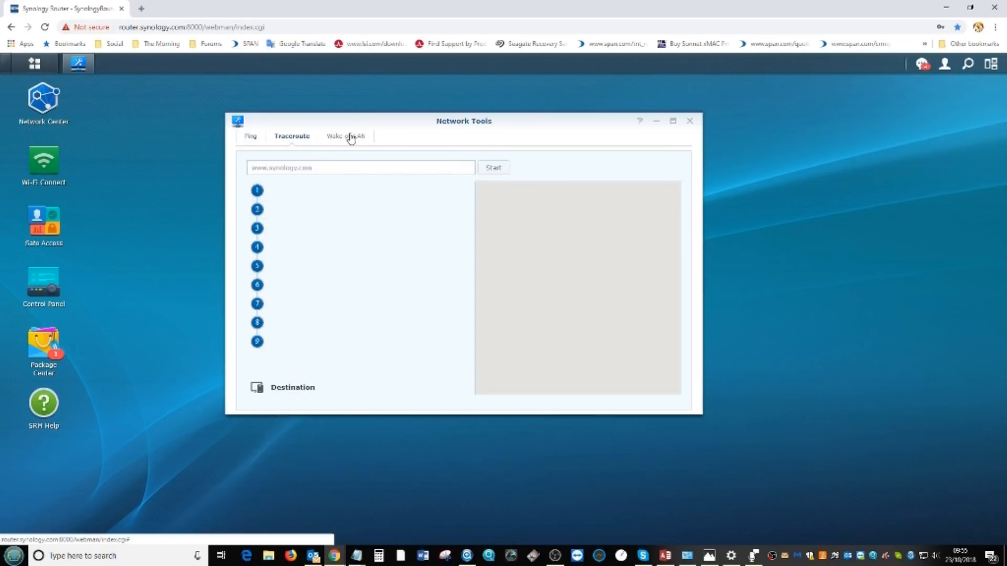
click(344, 136)
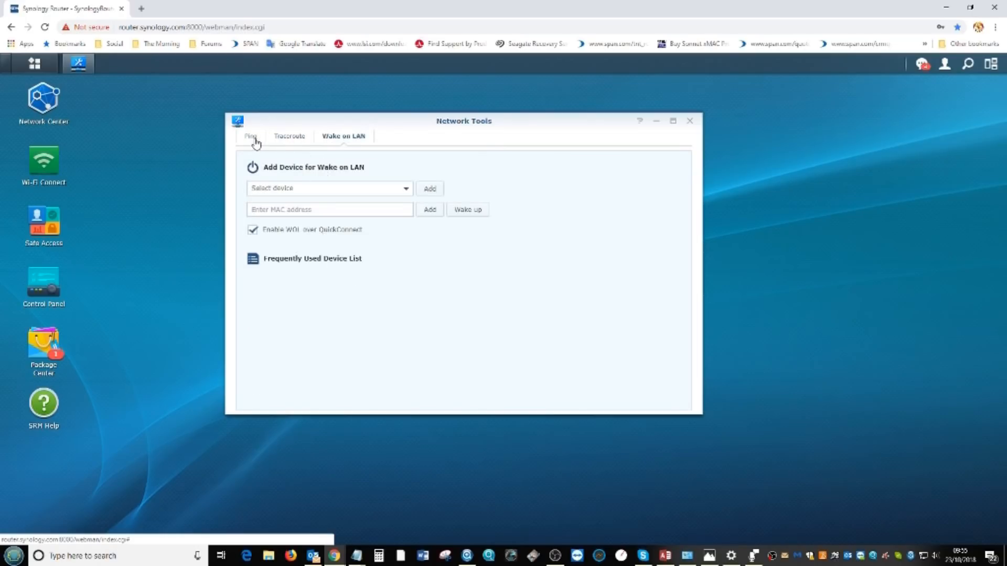
click(251, 136)
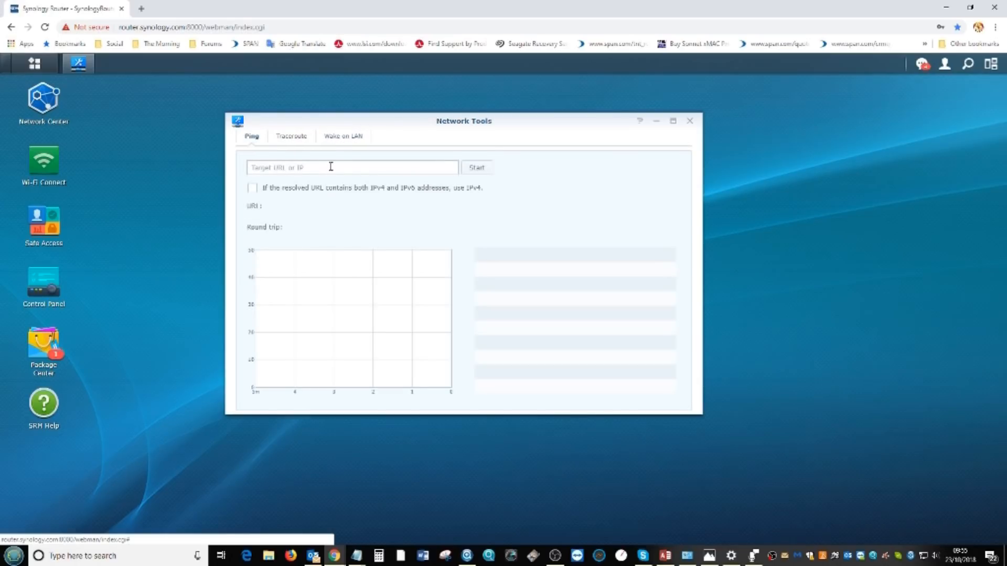
mouse_move(343, 171)
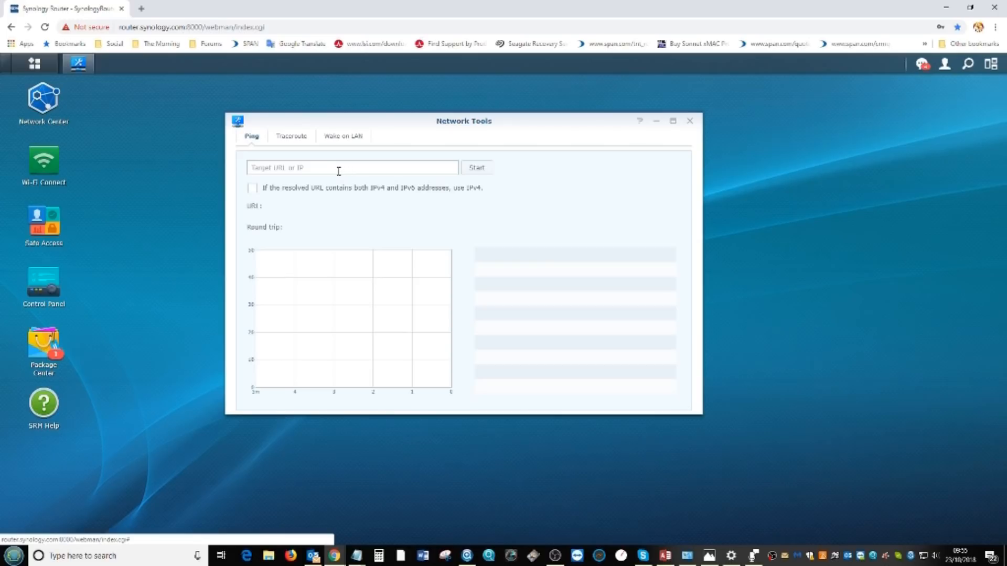
mouse_move(61, 205)
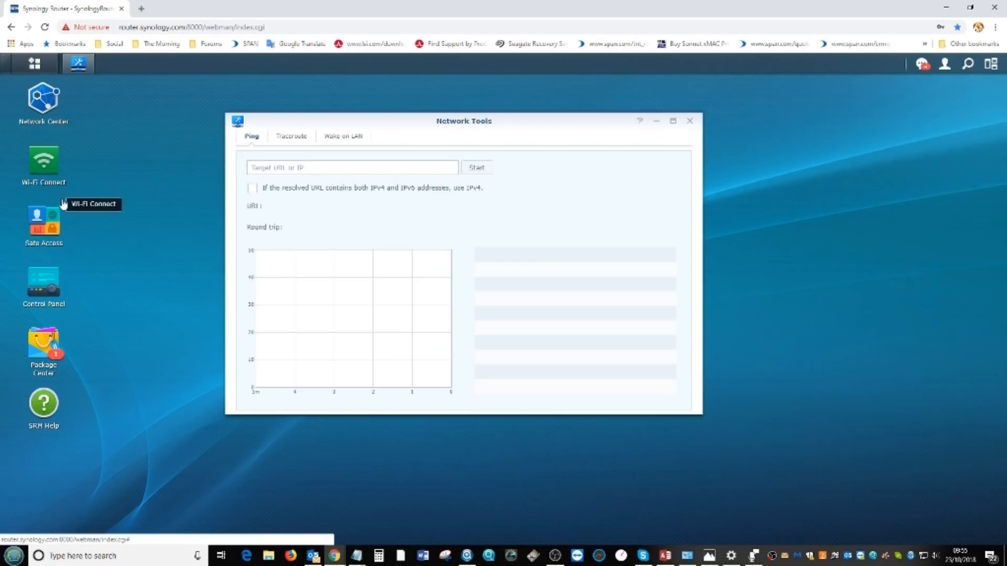
click(690, 120)
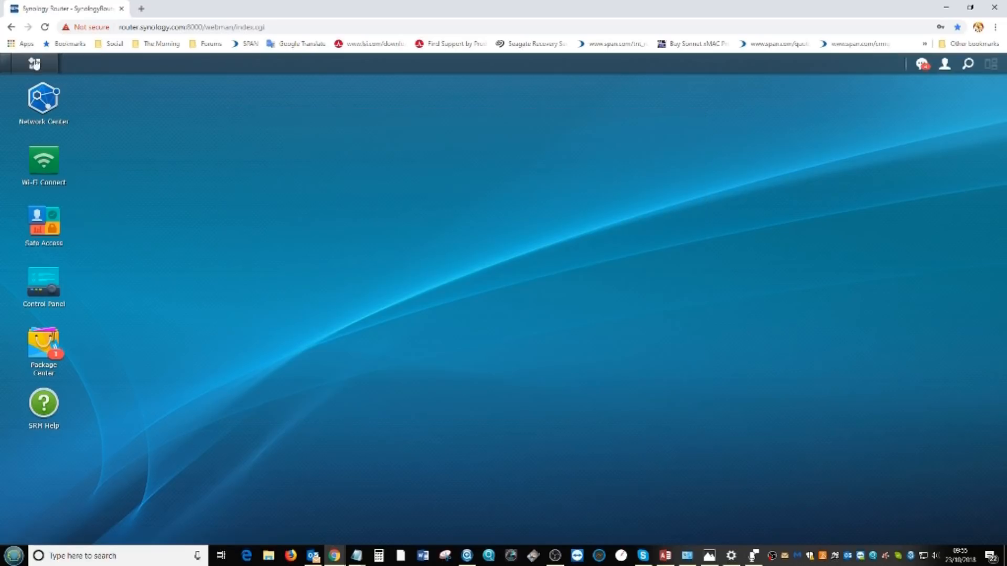
- Launch Security Advisor and start its check with the home and personal use baseline
click(34, 63)
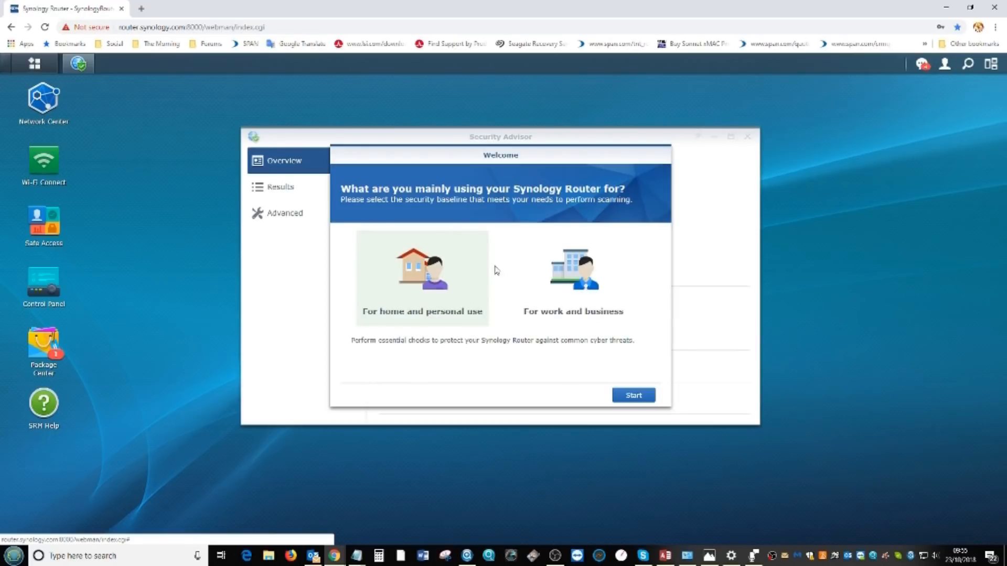
mouse_move(404, 290)
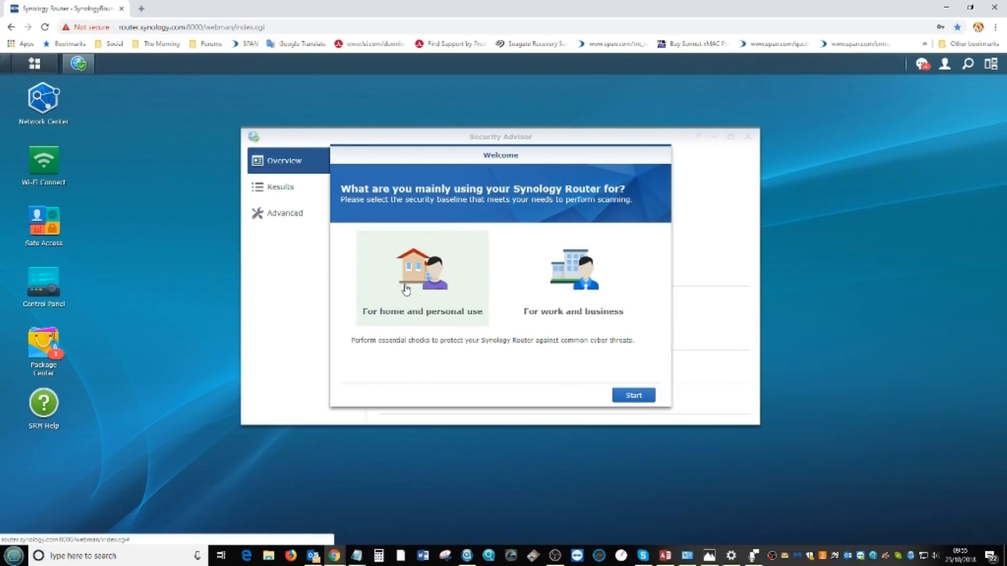
mouse_move(425, 273)
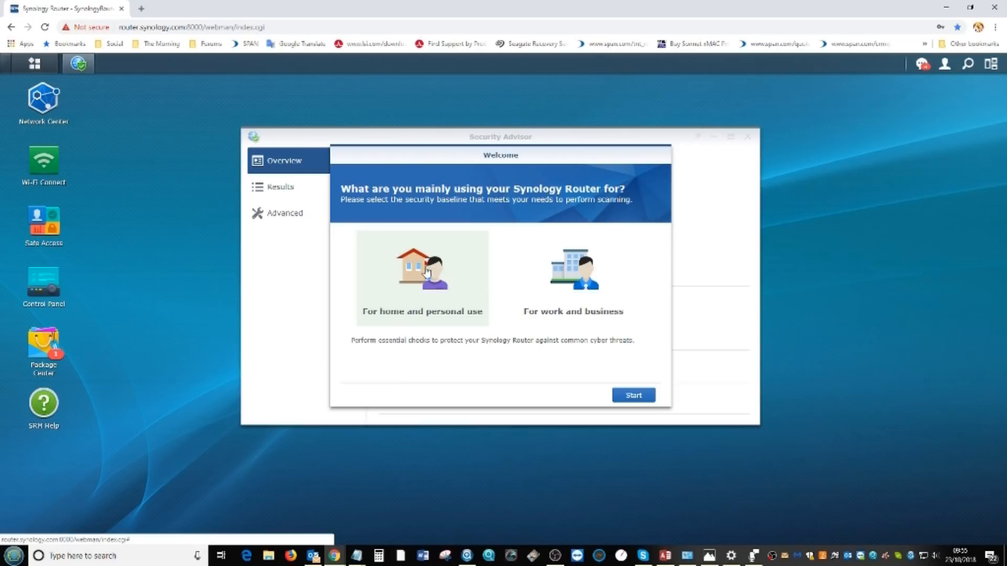
mouse_move(645, 384)
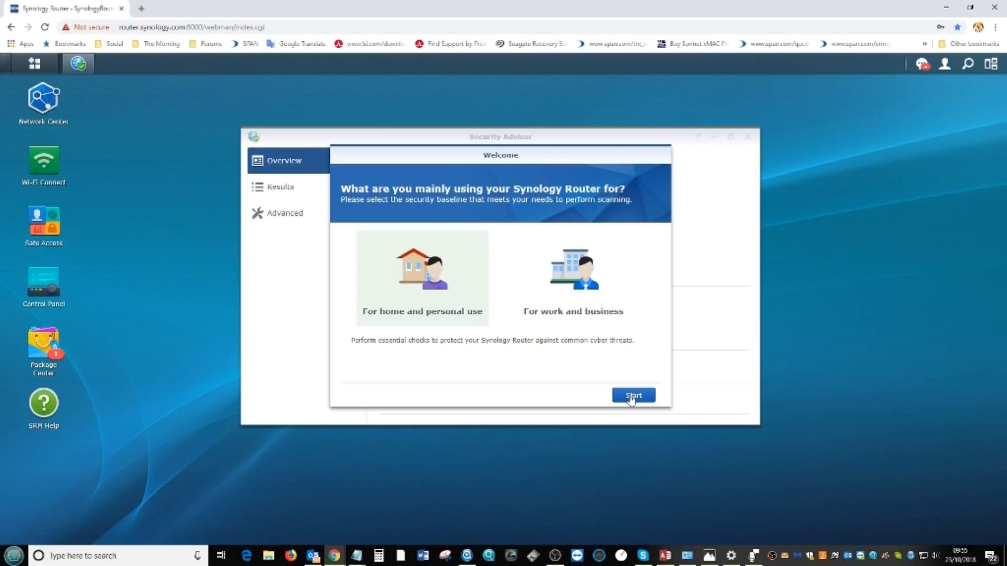
mouse_move(413, 297)
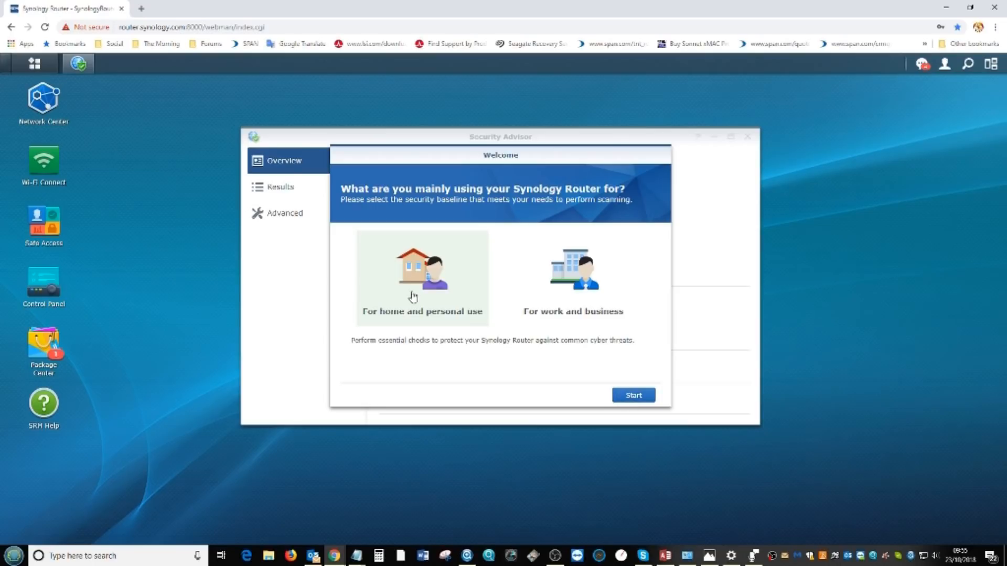
mouse_move(548, 282)
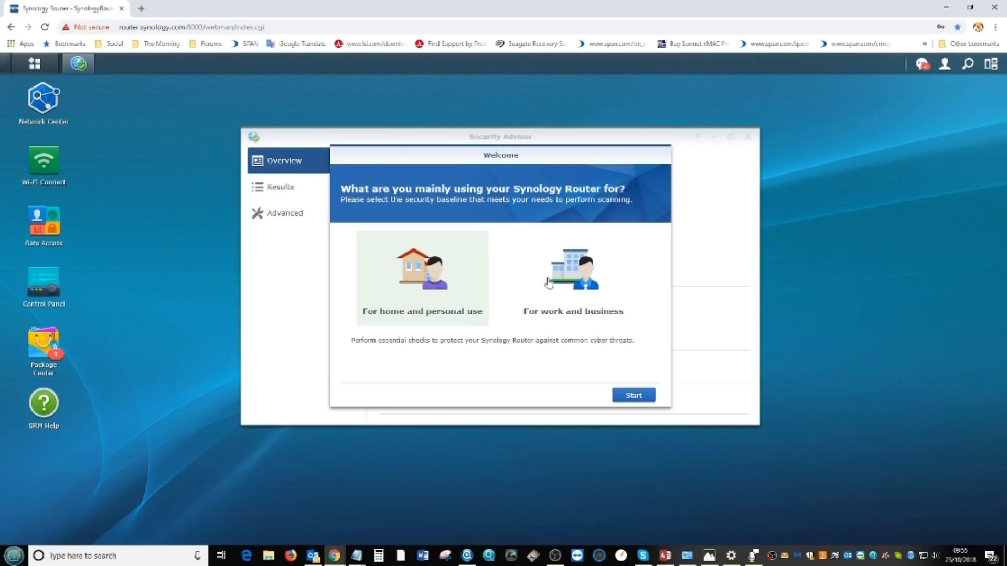
click(633, 395)
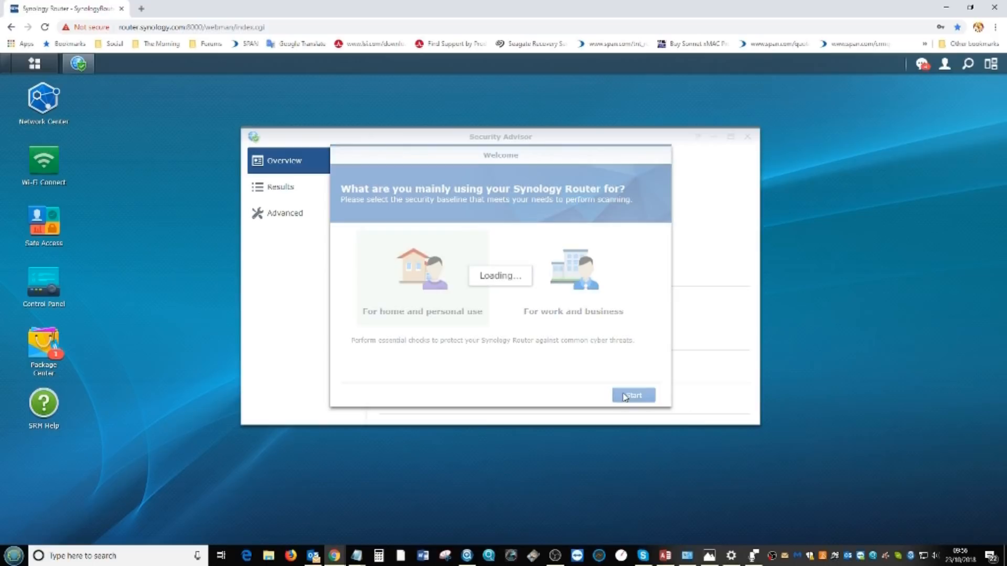
click(632, 396)
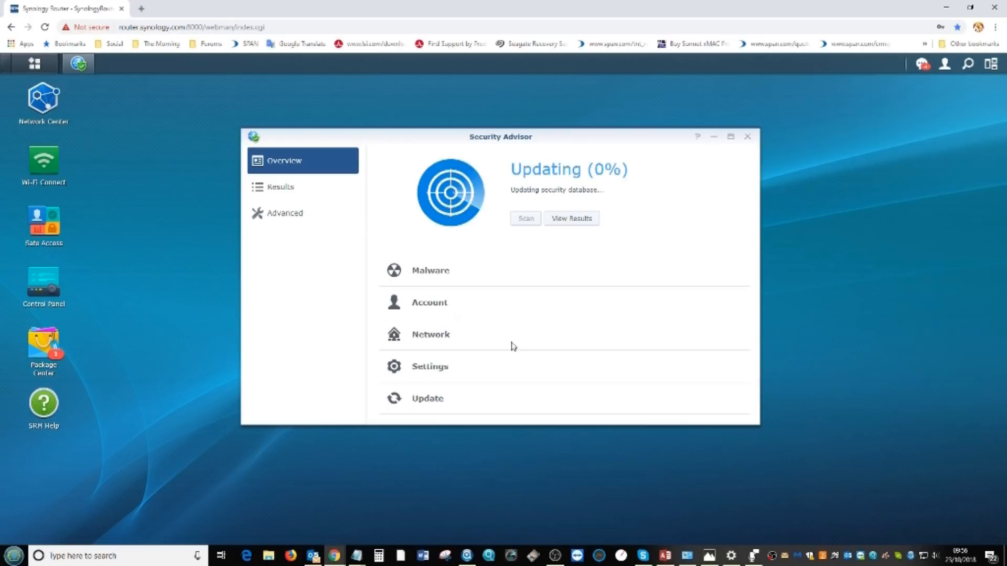
mouse_move(451, 368)
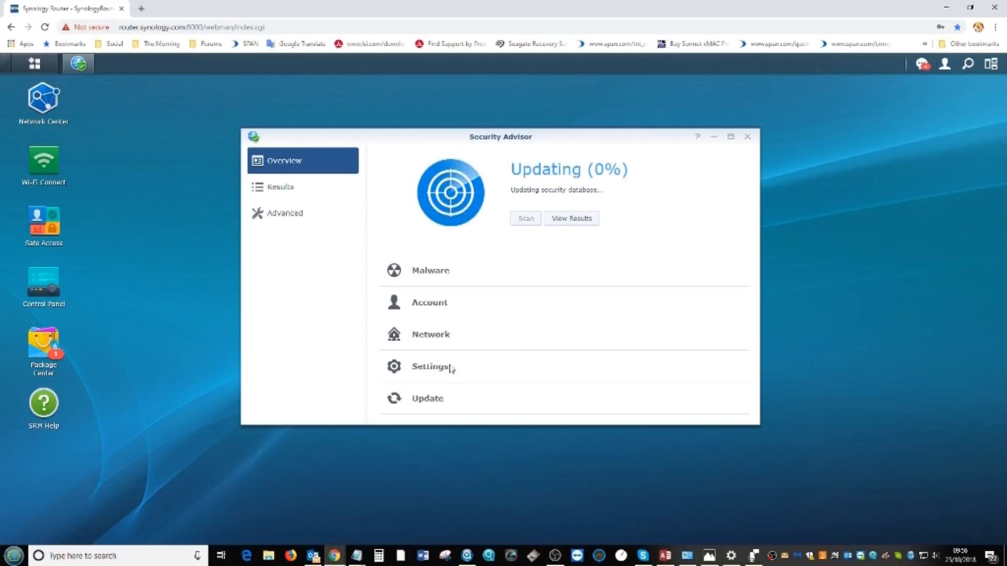
mouse_move(340, 192)
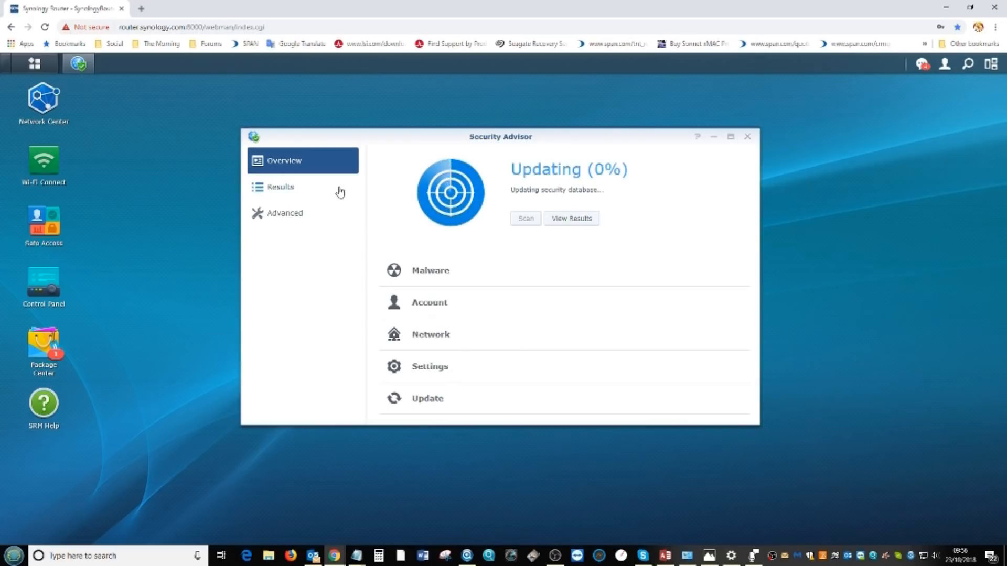
click(747, 137)
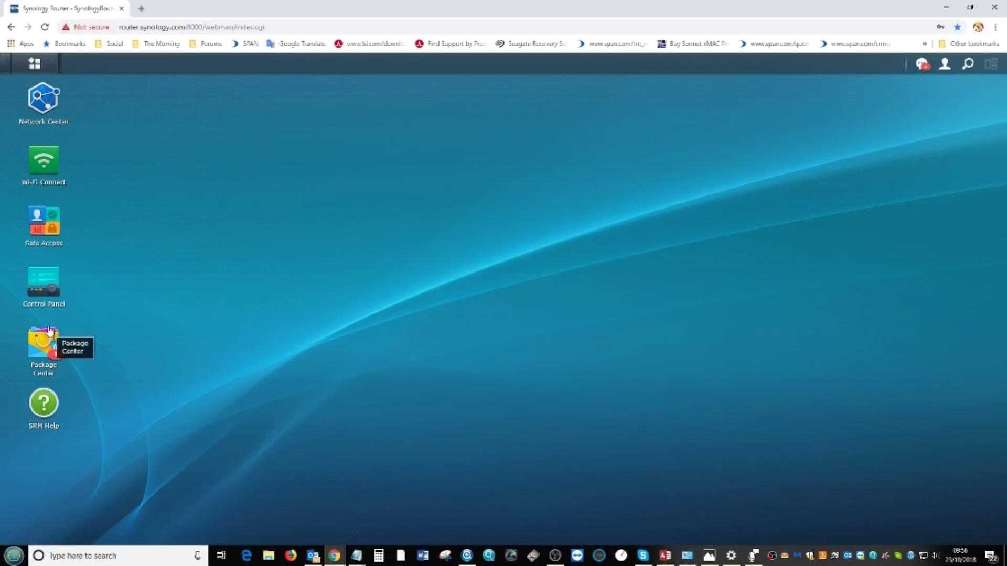
double_click(43, 221)
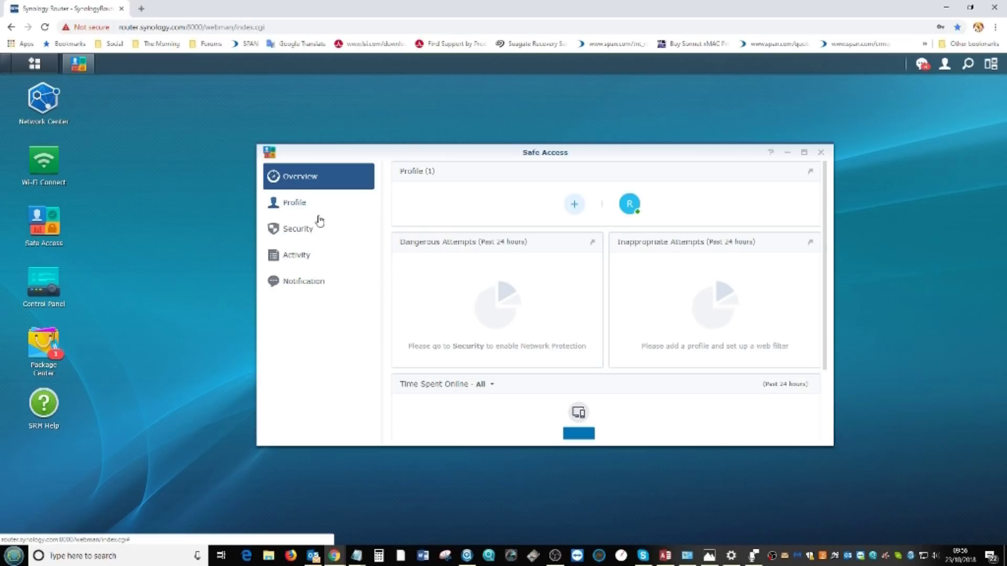
mouse_move(309, 224)
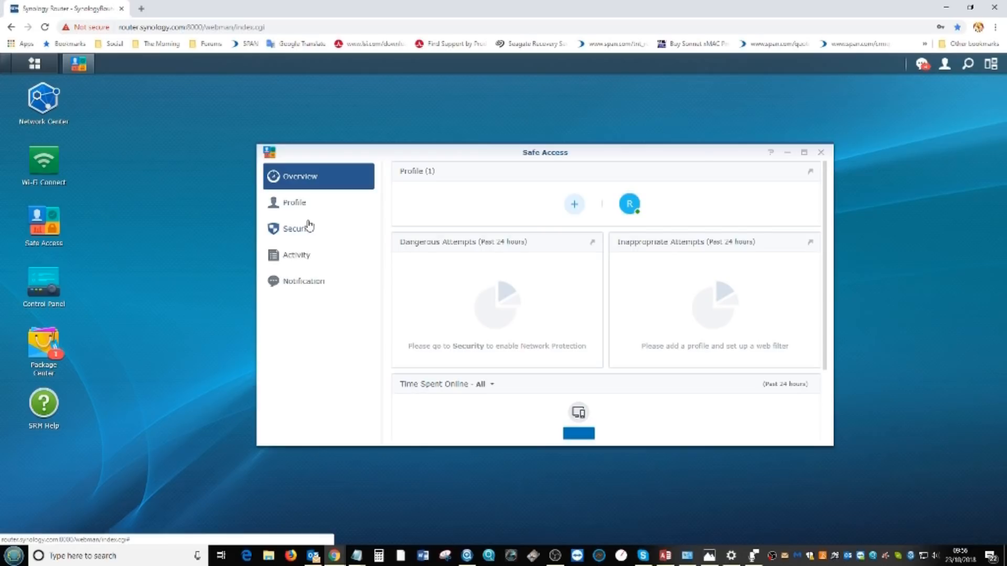
click(293, 203)
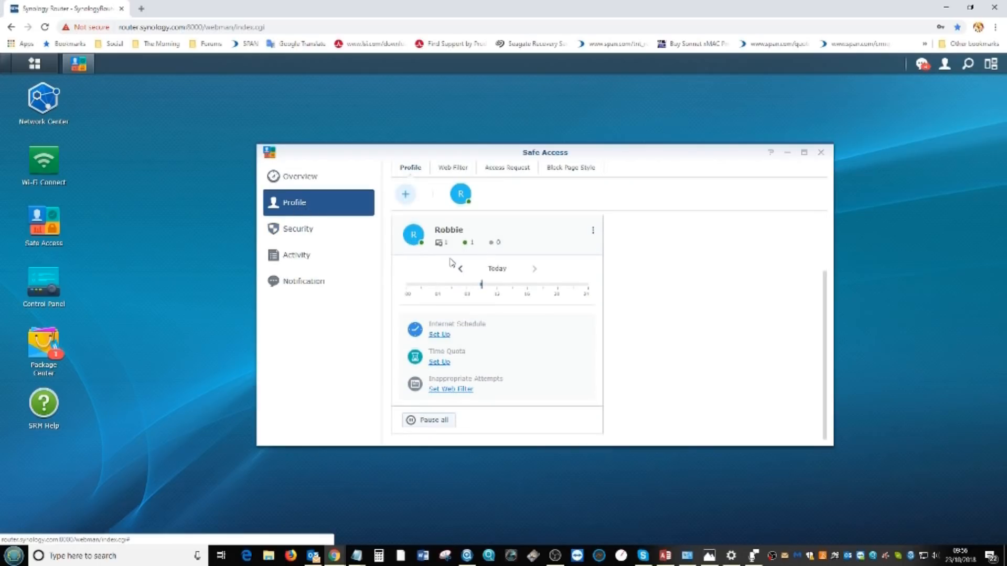
mouse_move(450, 389)
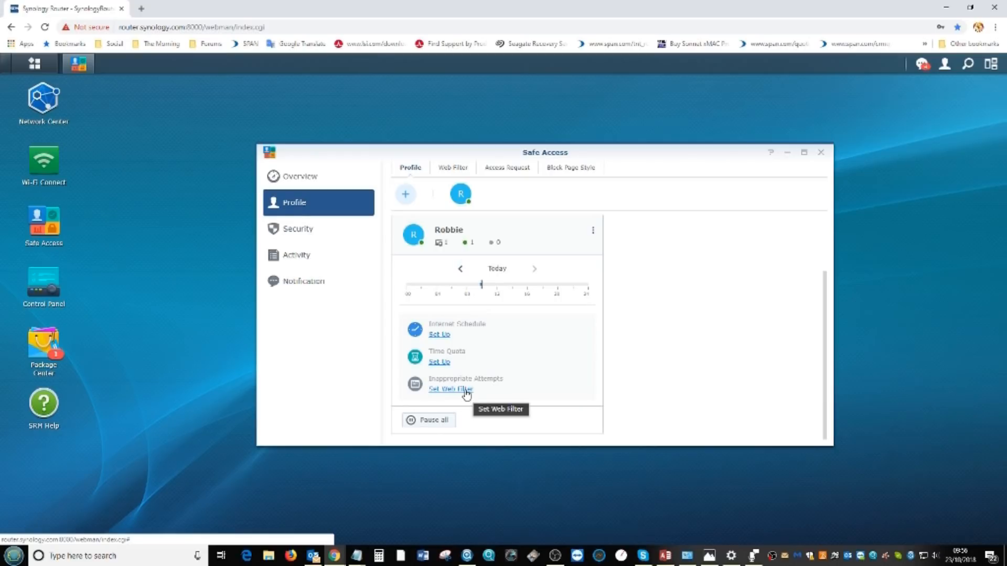
mouse_move(439, 335)
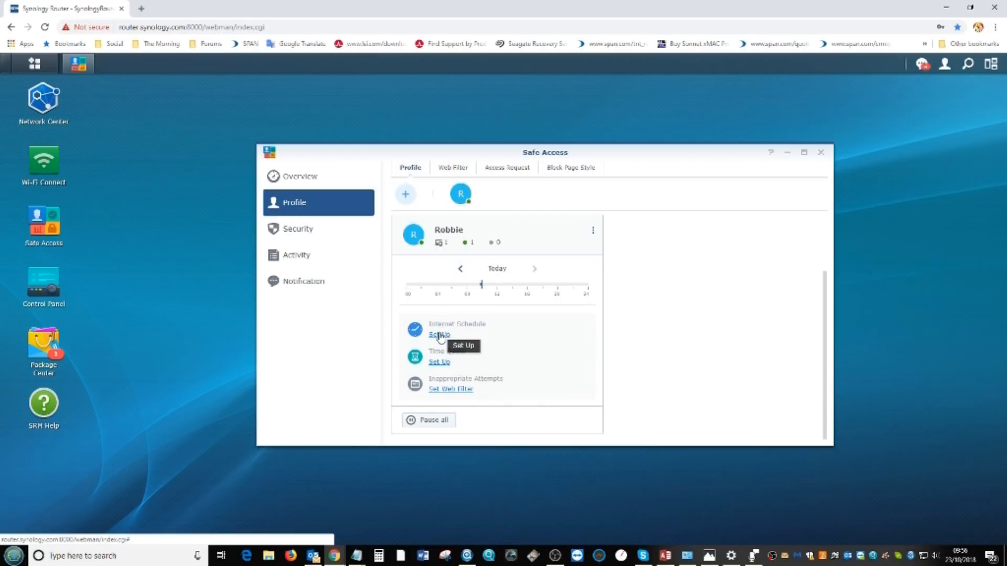
click(439, 334)
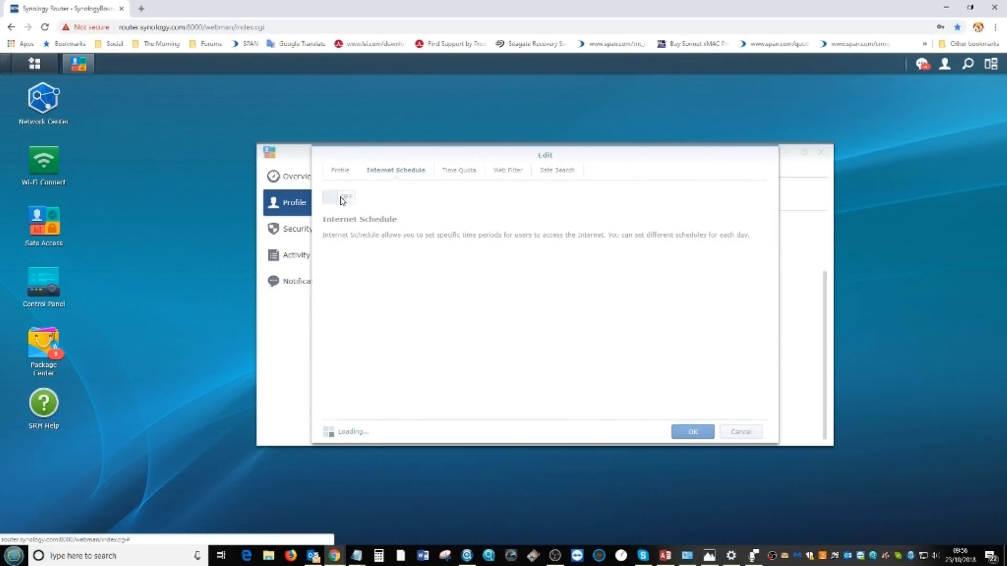
mouse_move(350, 206)
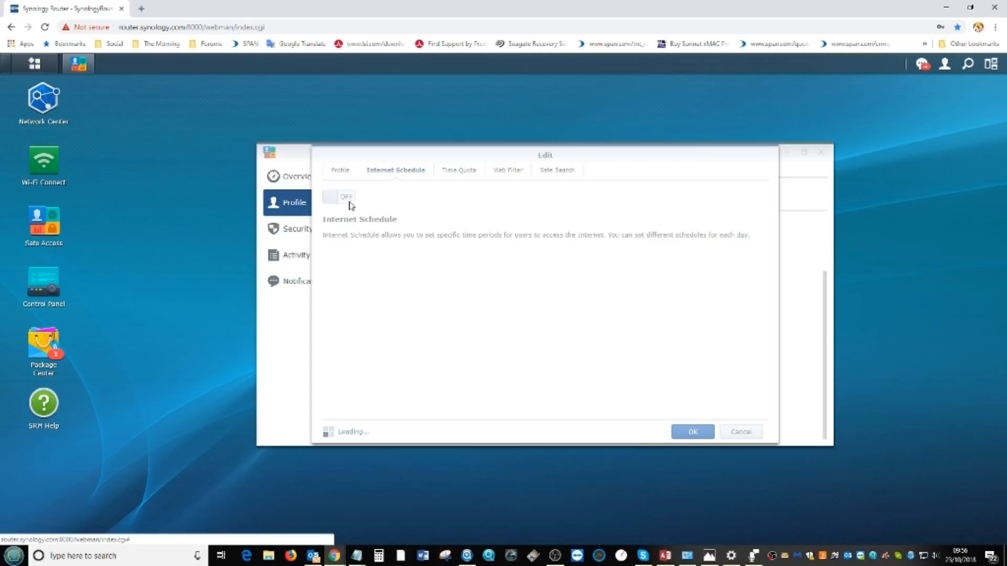
mouse_move(542, 226)
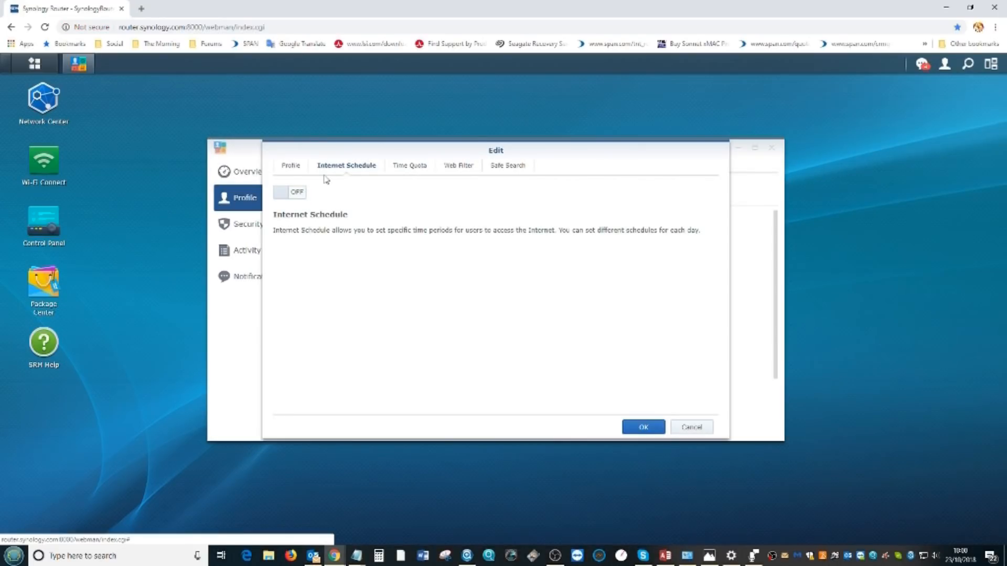
click(290, 192)
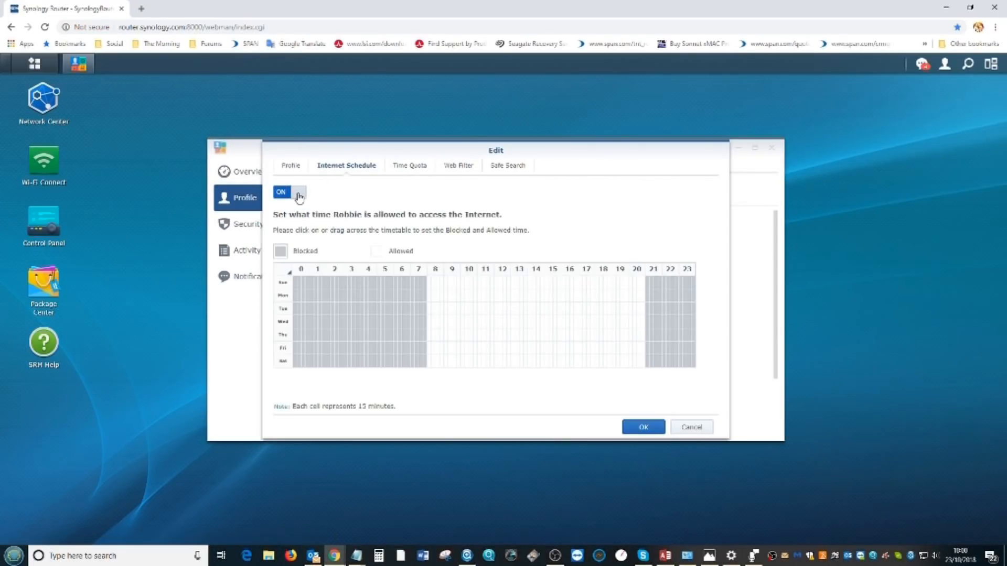
click(289, 191)
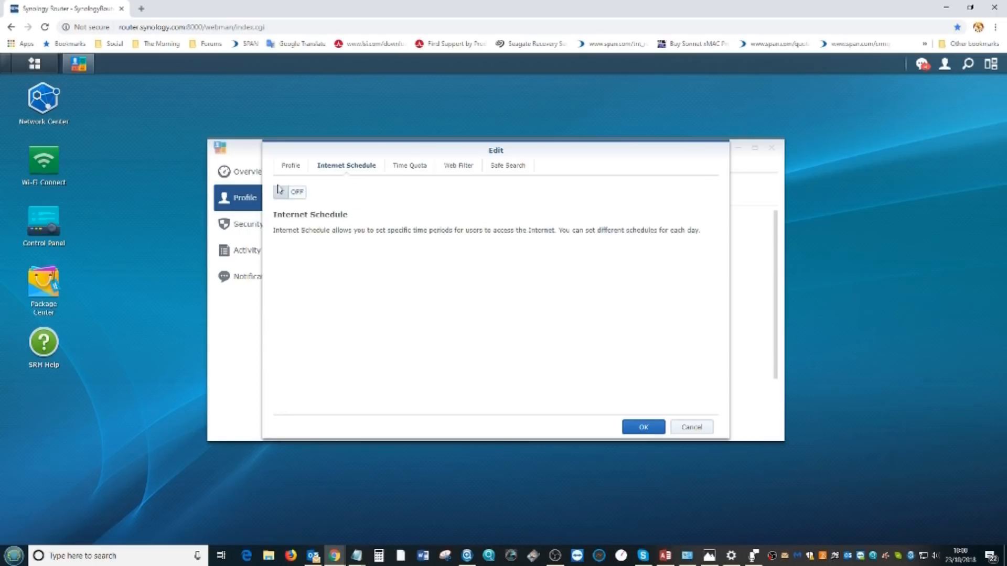
click(409, 165)
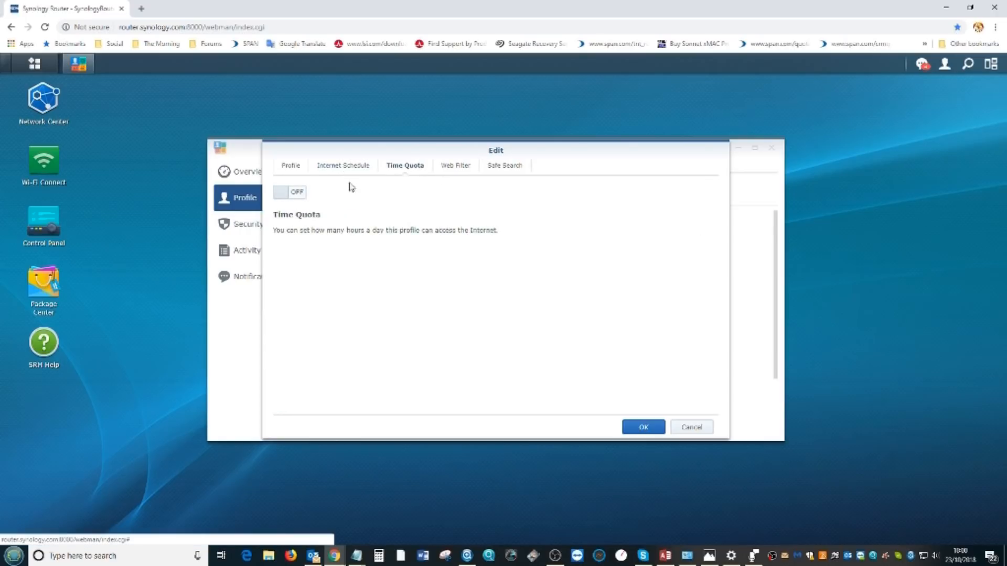
click(454, 164)
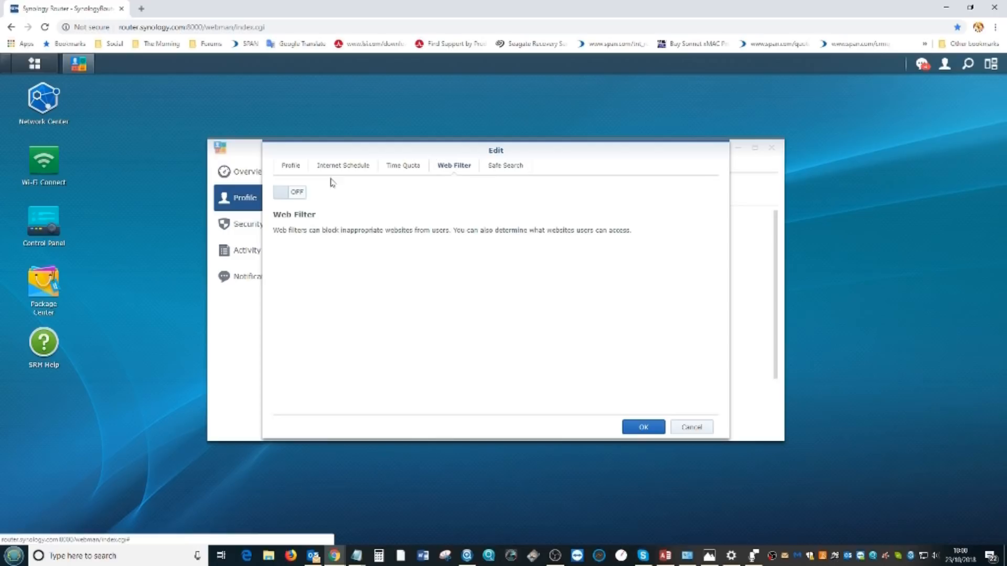
click(504, 164)
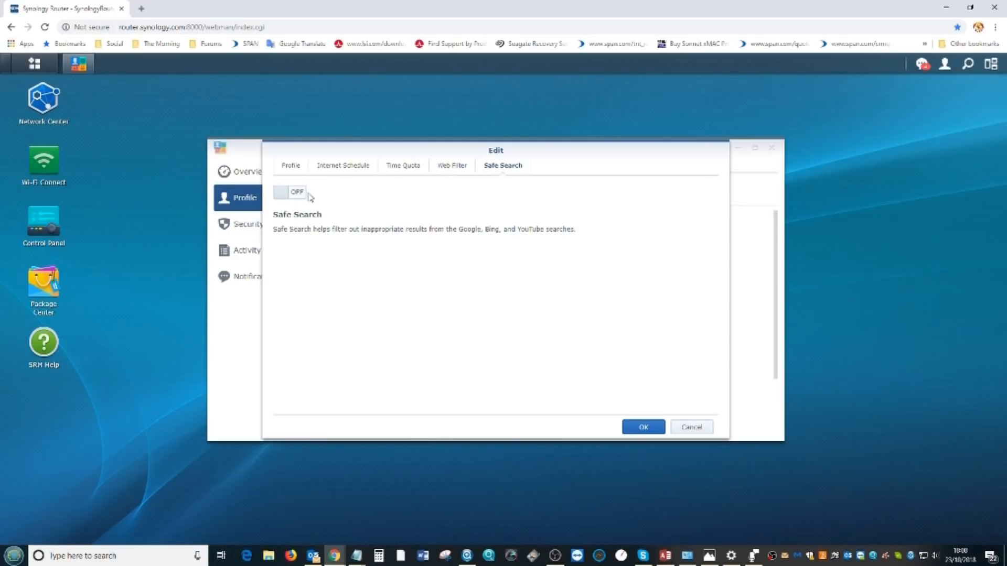
click(292, 164)
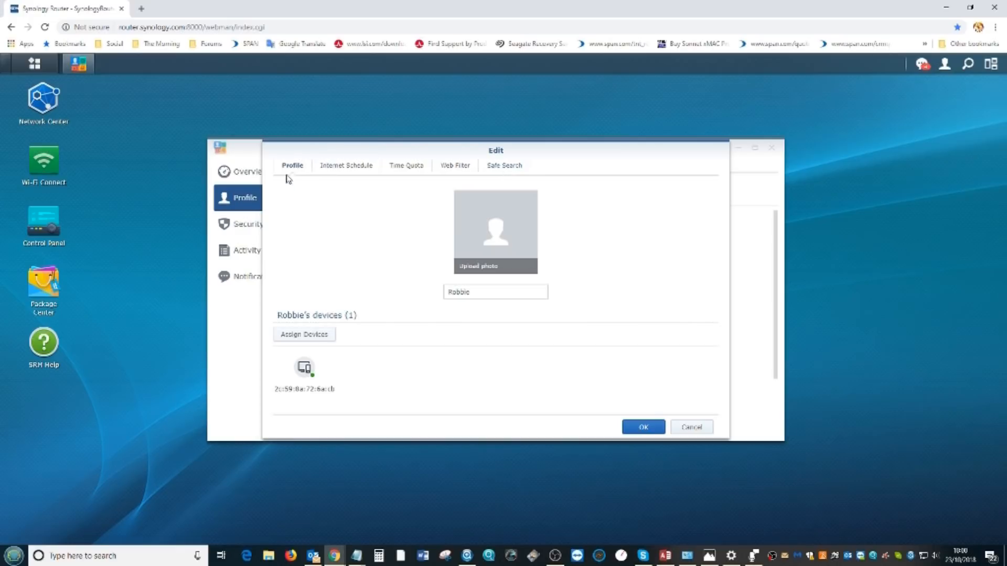
mouse_move(490, 245)
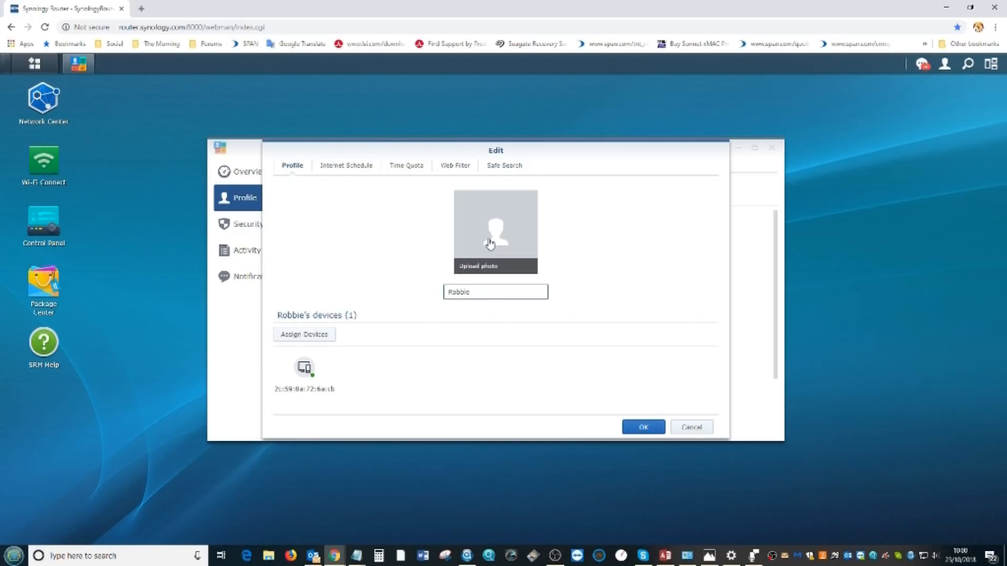
click(494, 265)
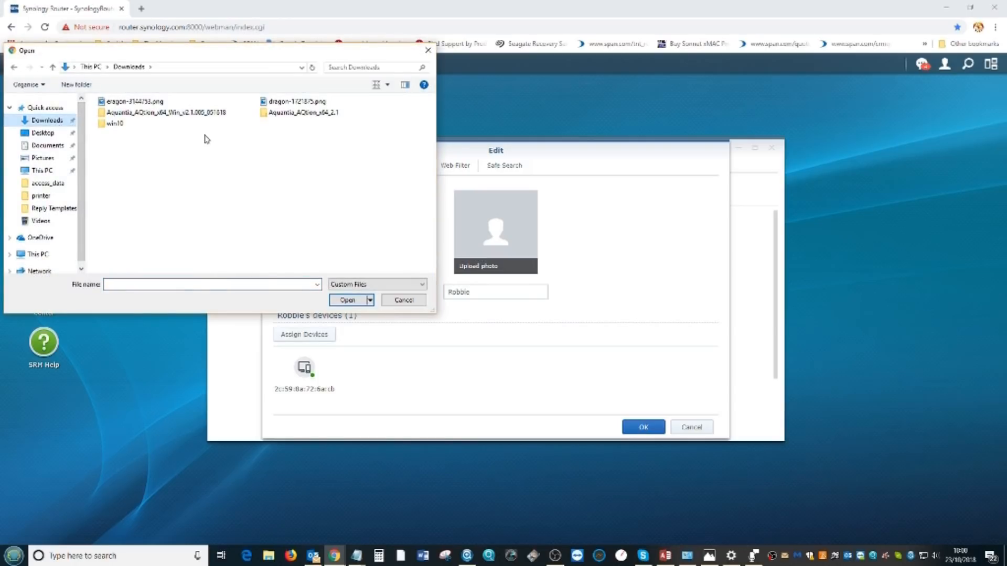
click(43, 157)
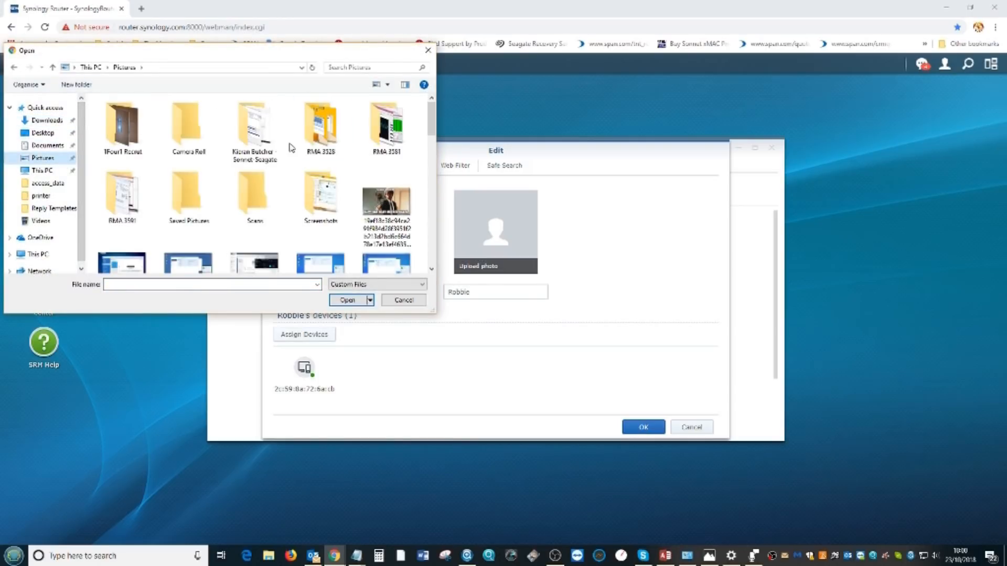
scroll(down, 3)
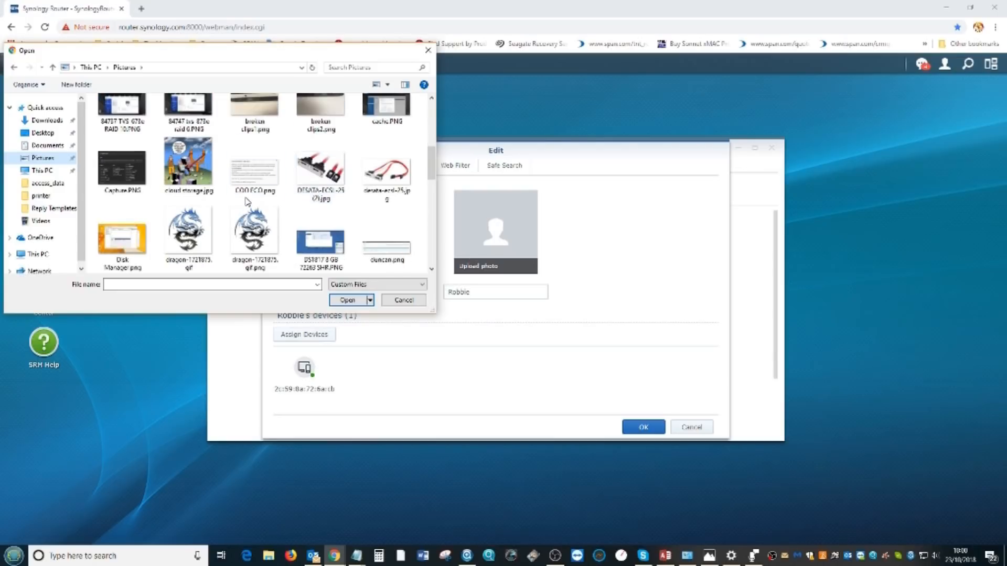
scroll(down, 3)
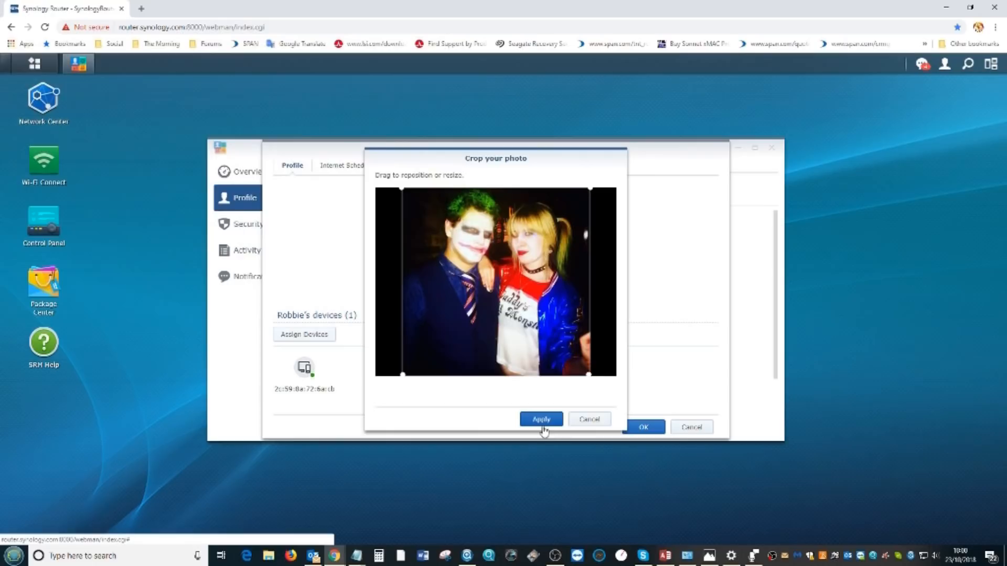
click(540, 418)
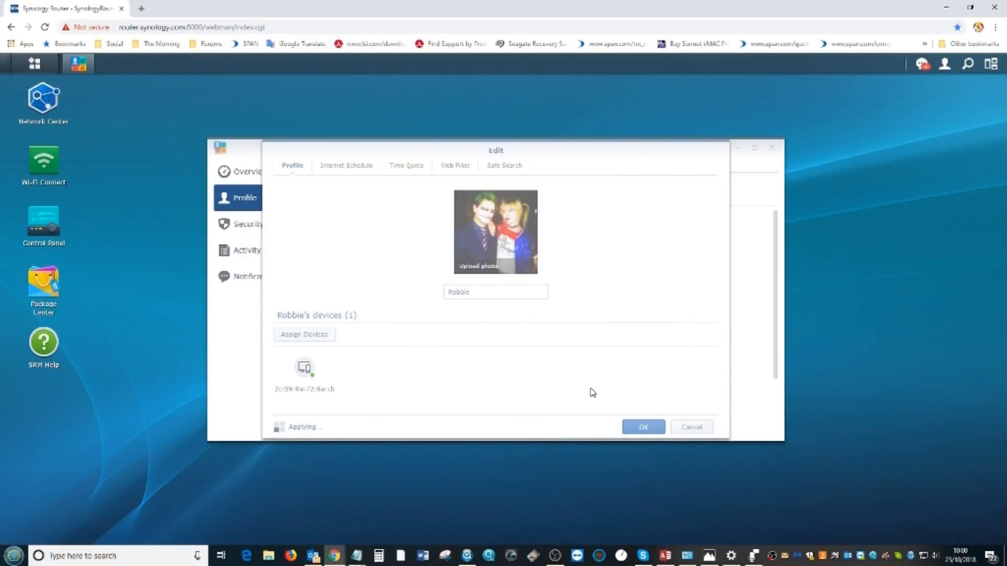
click(643, 427)
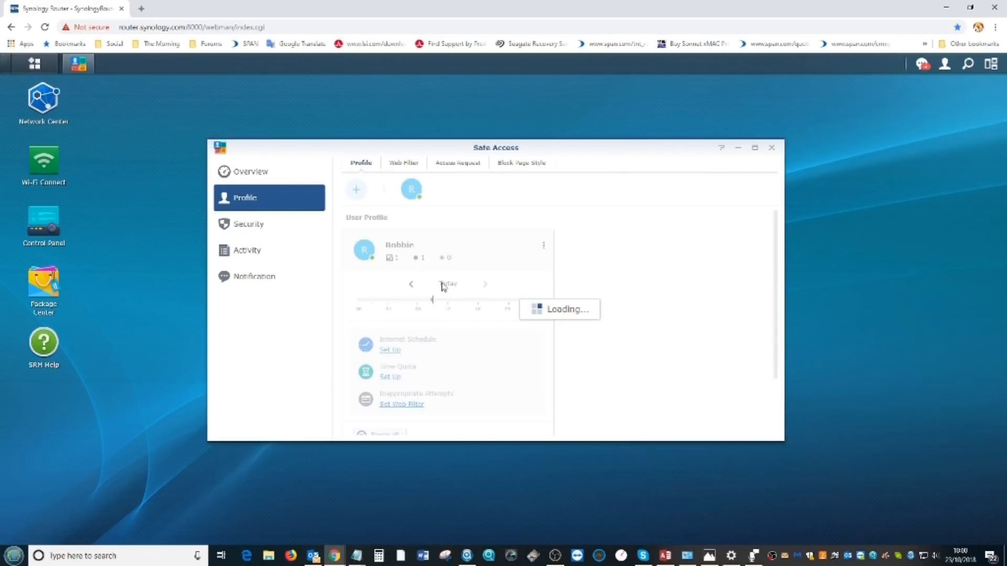
click(249, 224)
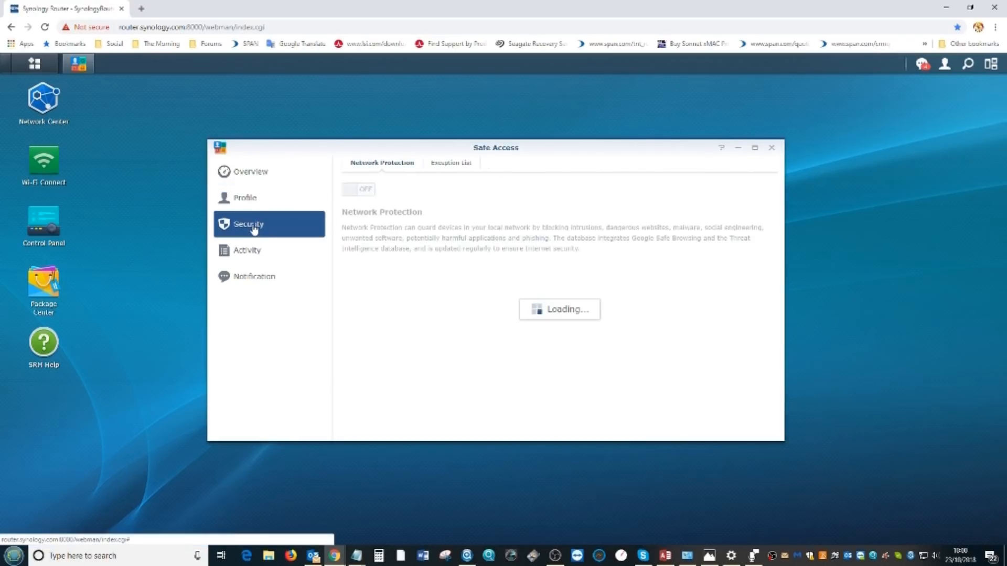
click(450, 162)
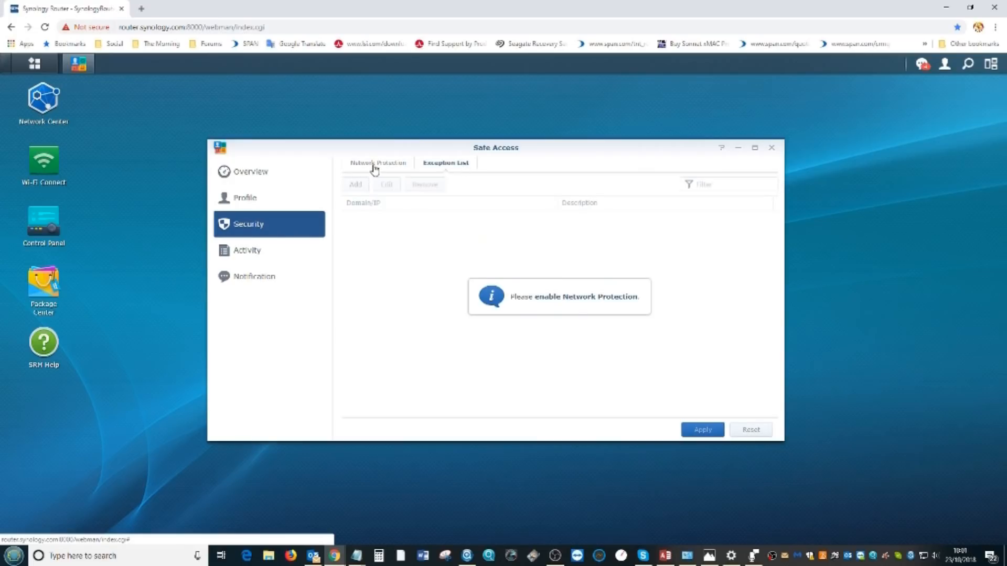
click(247, 249)
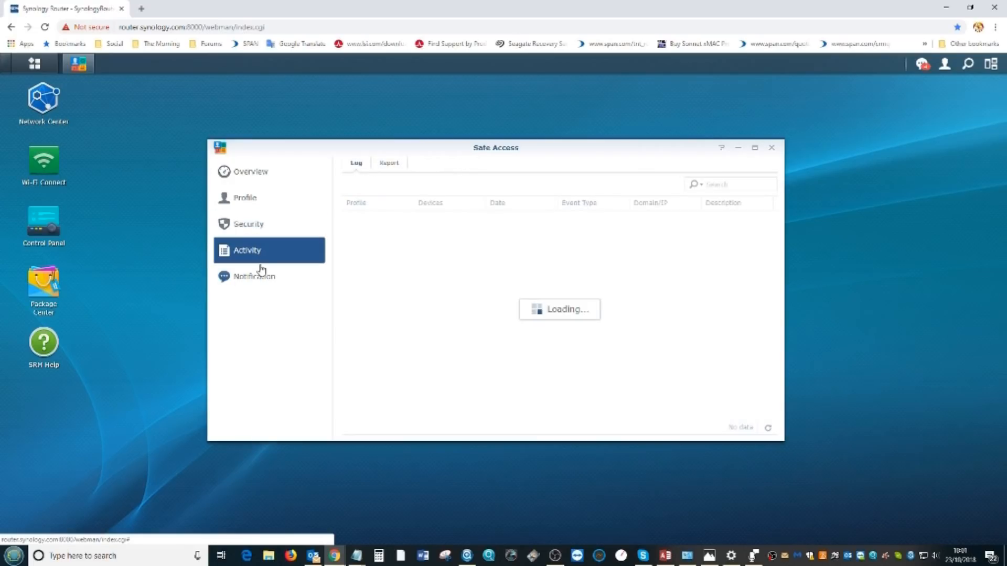
click(253, 276)
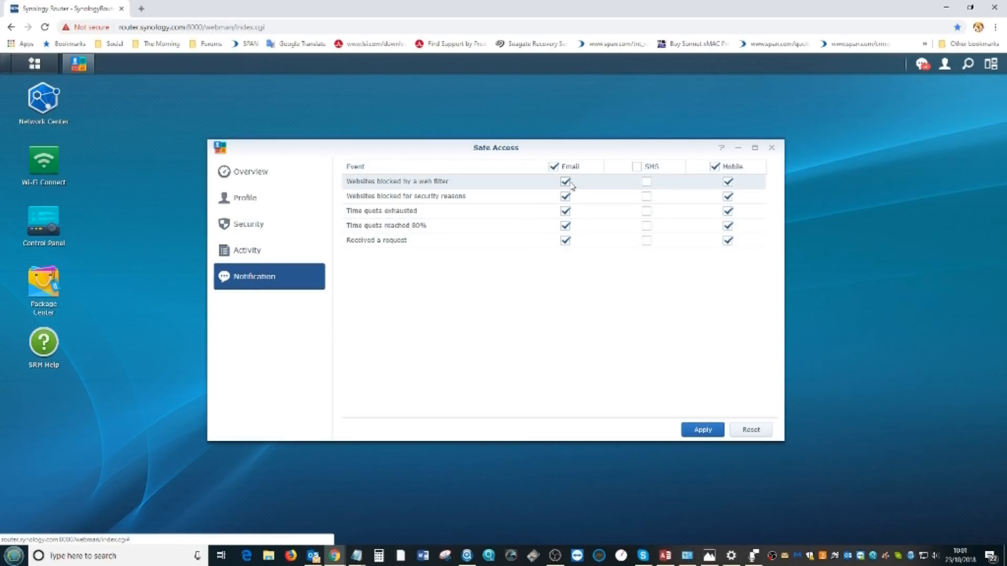
mouse_move(236, 225)
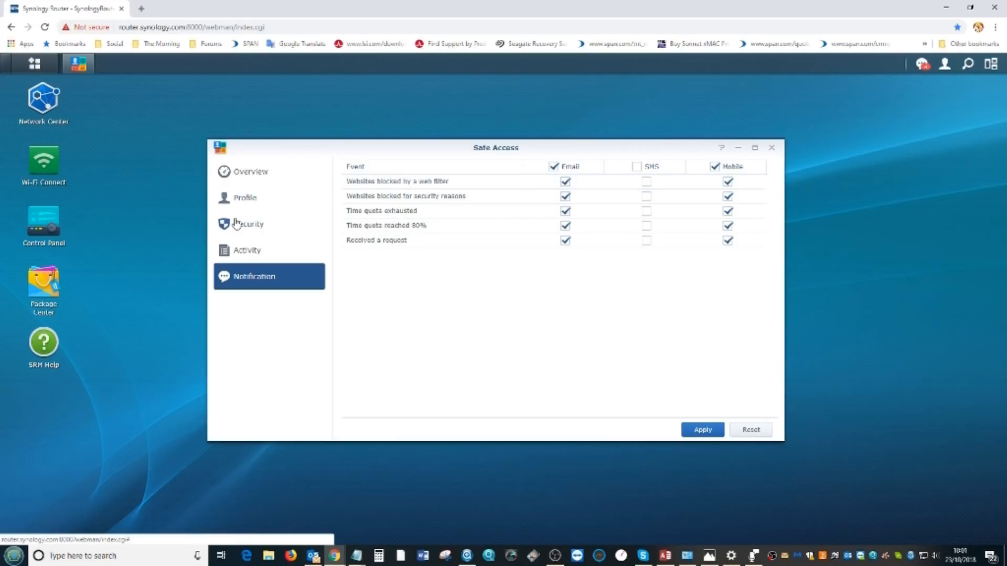
click(244, 198)
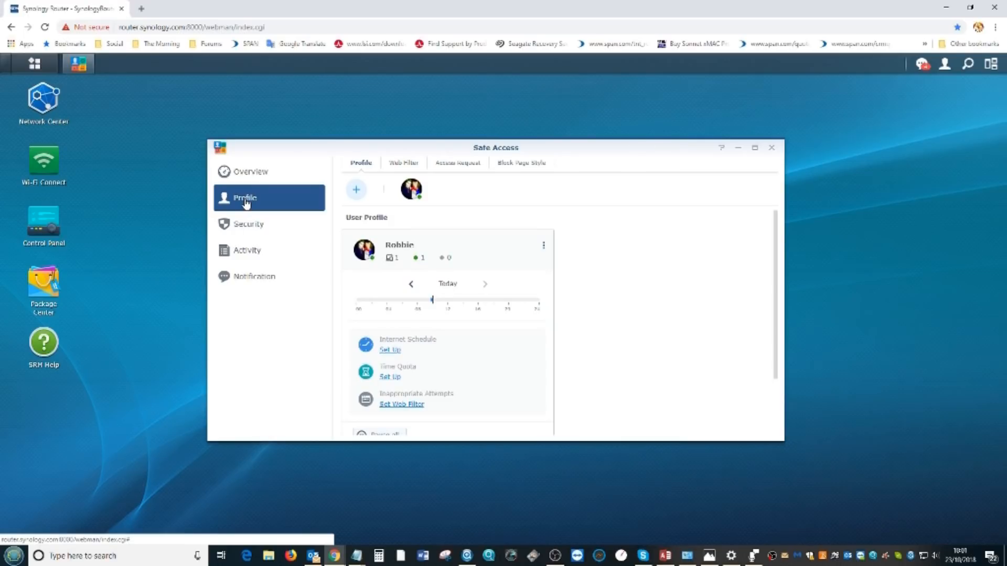
mouse_move(417, 171)
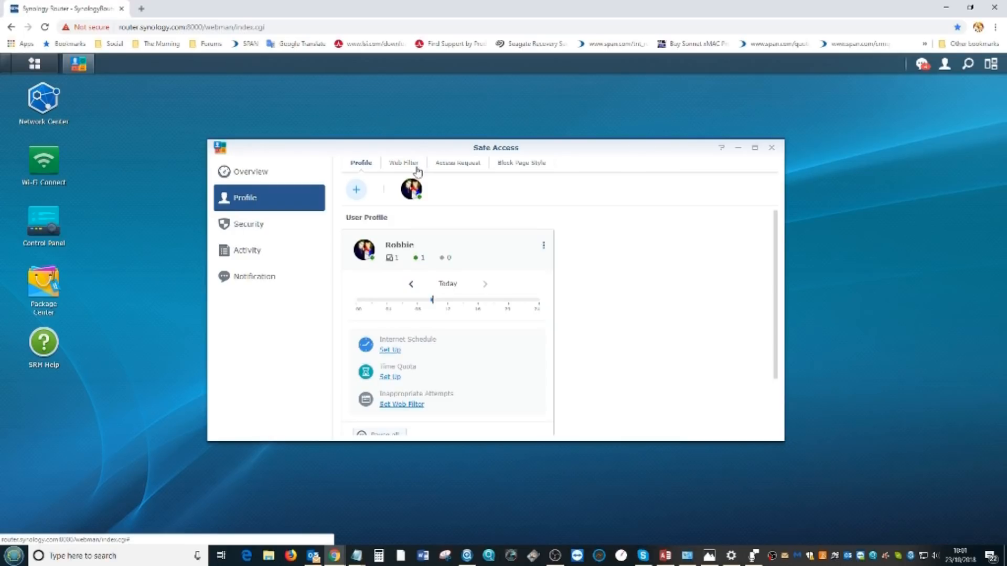
click(520, 163)
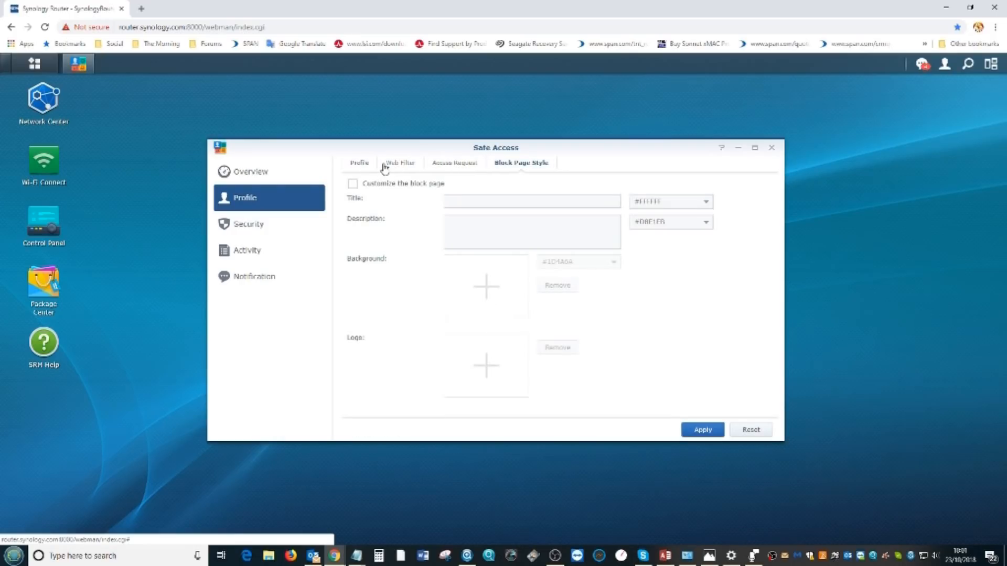
click(399, 162)
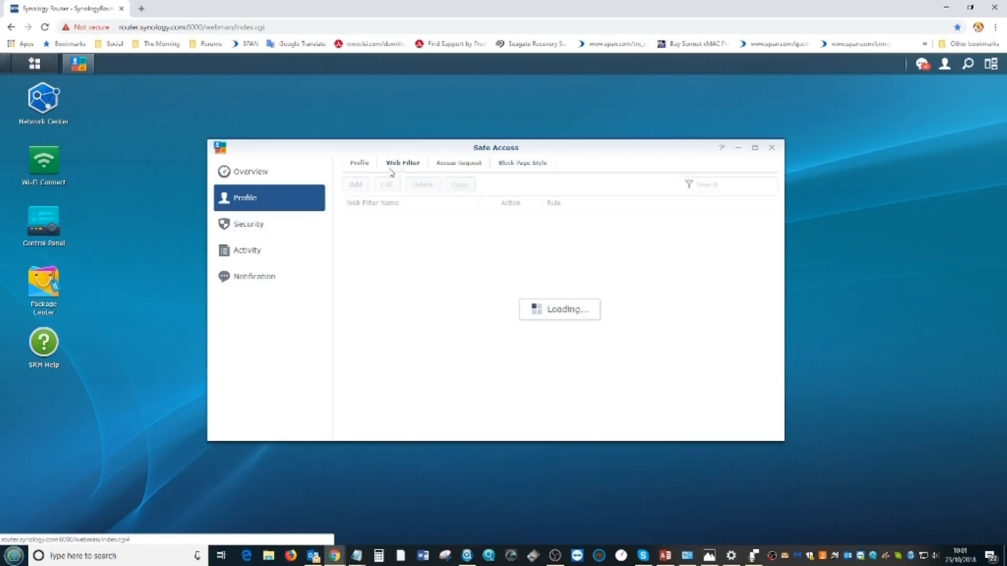
click(360, 162)
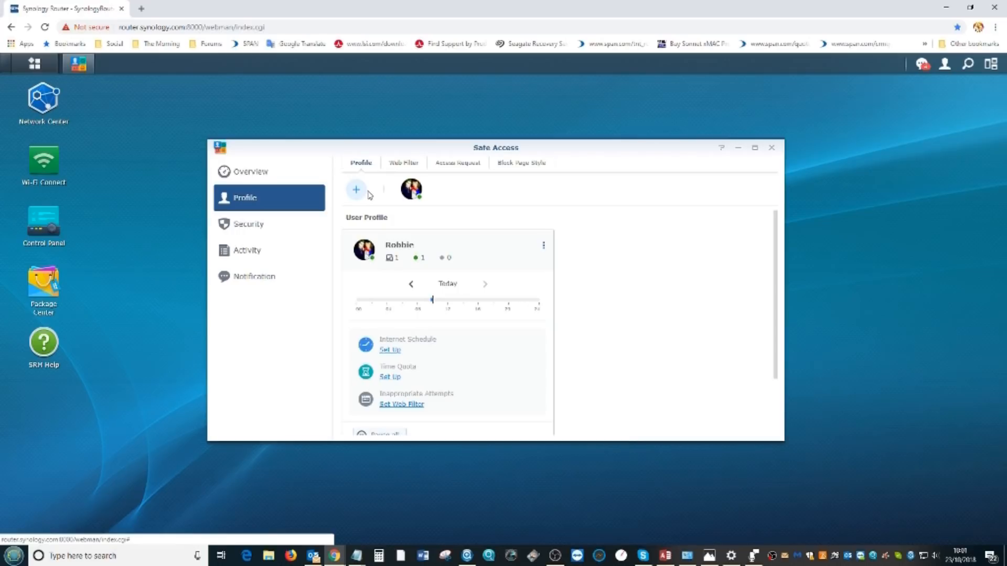
mouse_move(379, 185)
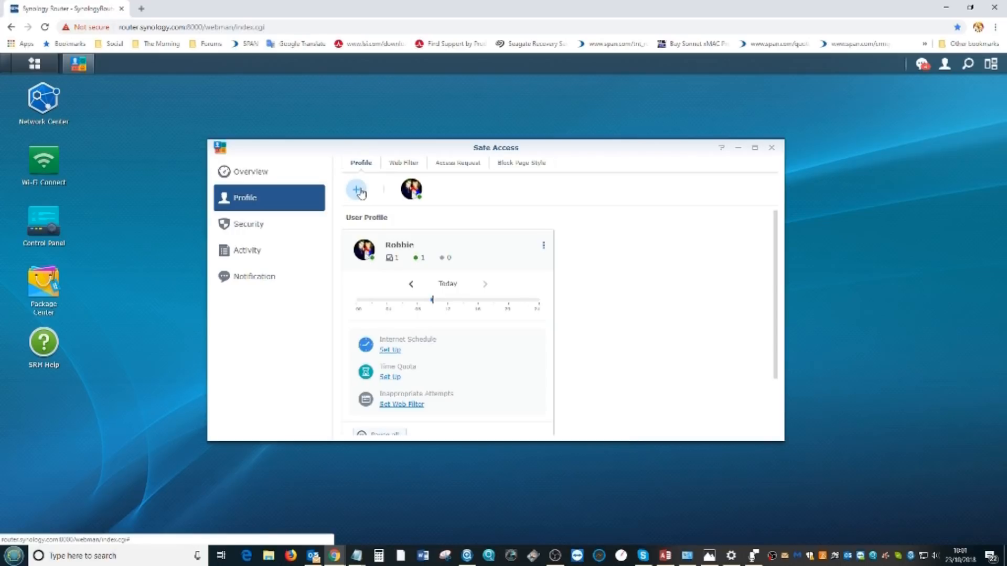
- Start the Add Profile Wizard and choose User Profile as the type
click(357, 190)
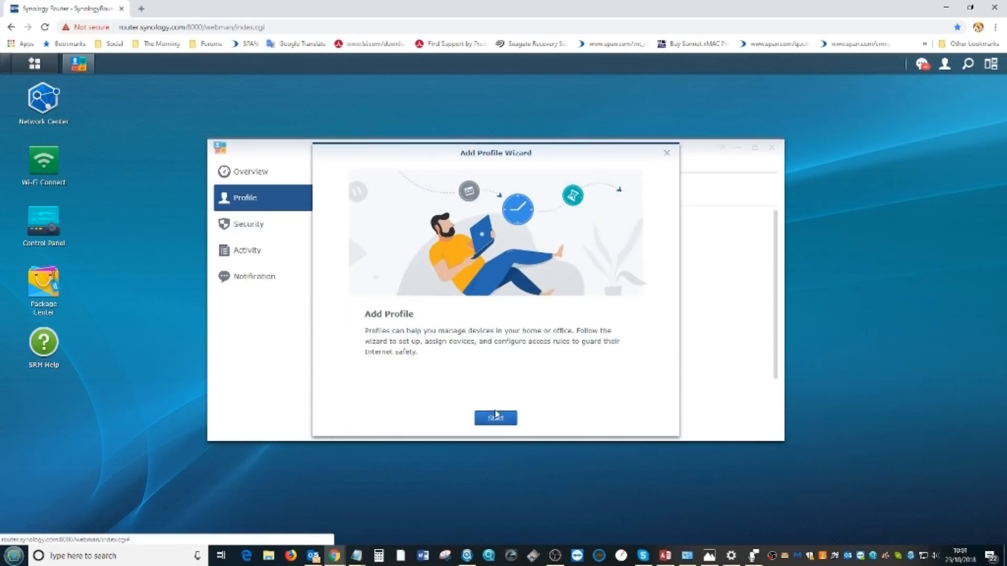
click(494, 418)
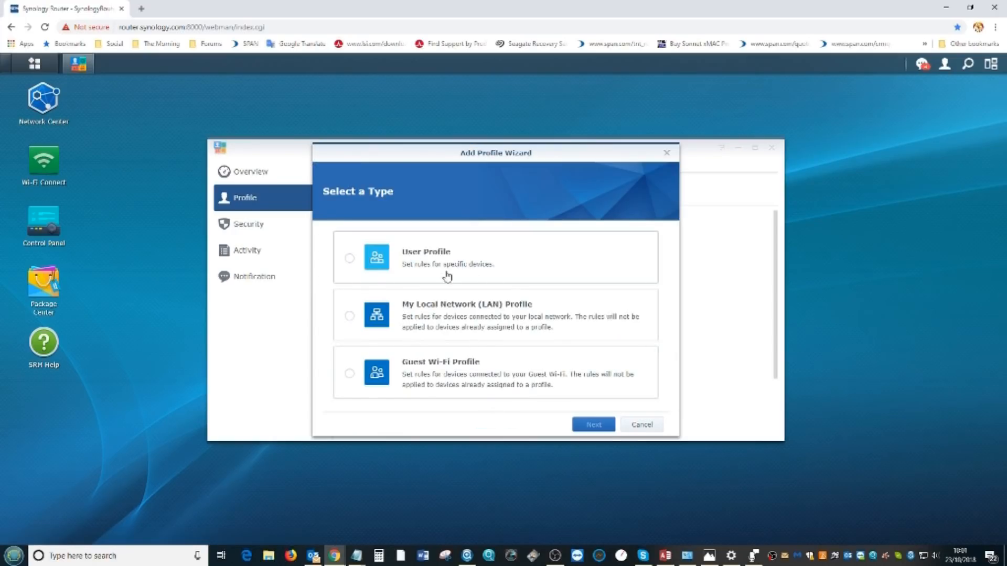
mouse_move(410, 374)
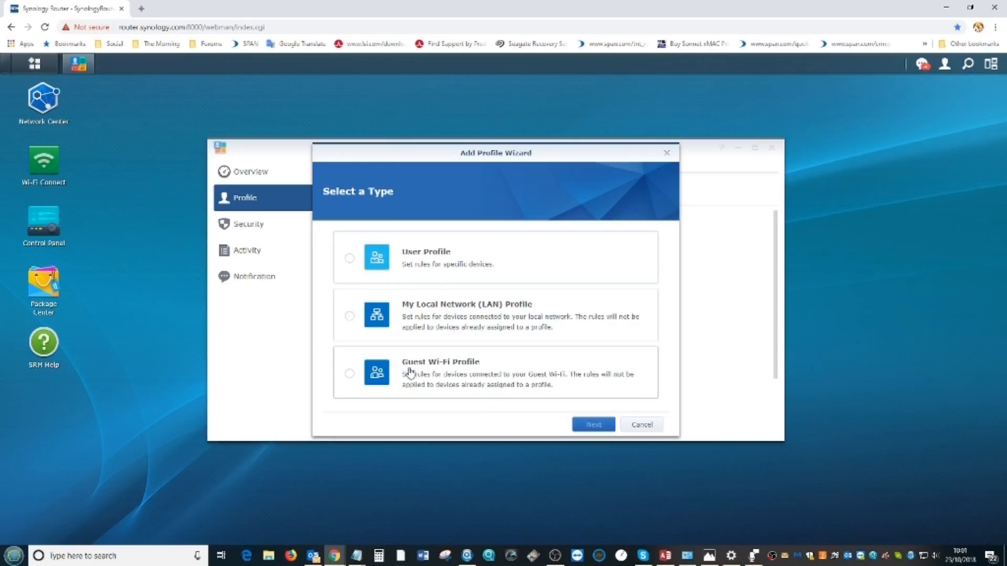
mouse_move(441, 314)
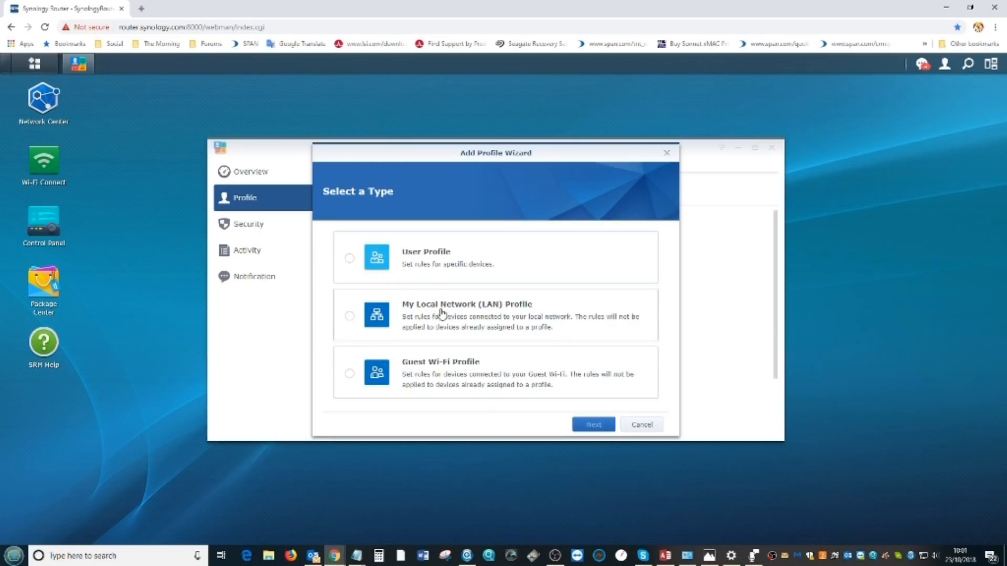
mouse_move(517, 314)
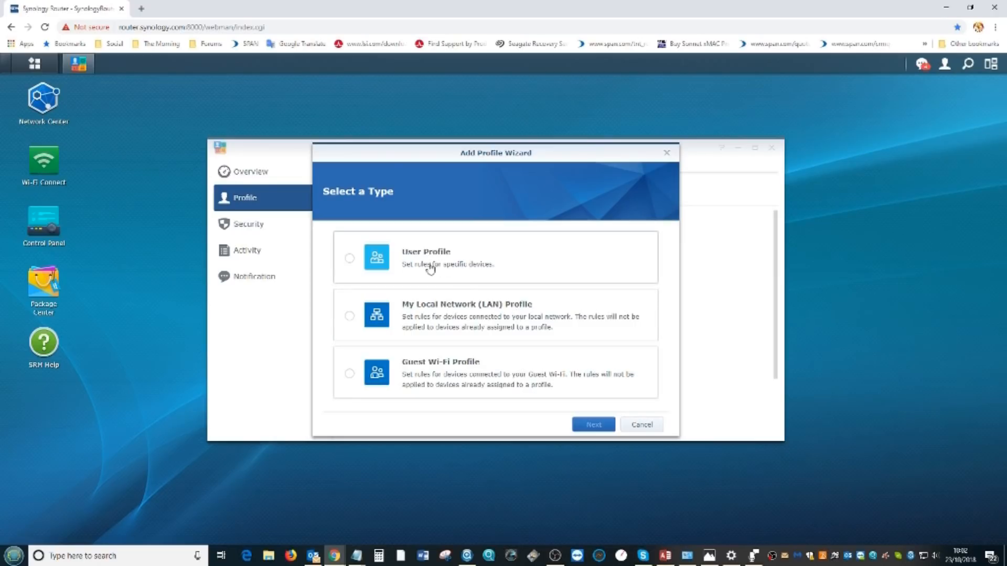
click(350, 258)
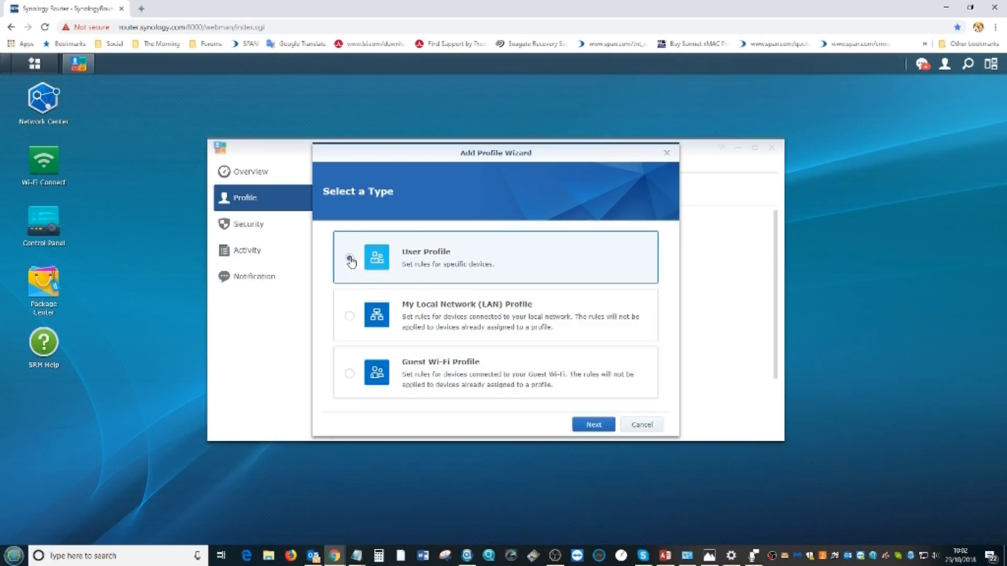
- Name the new profile 'Eddie Web'
click(591, 425)
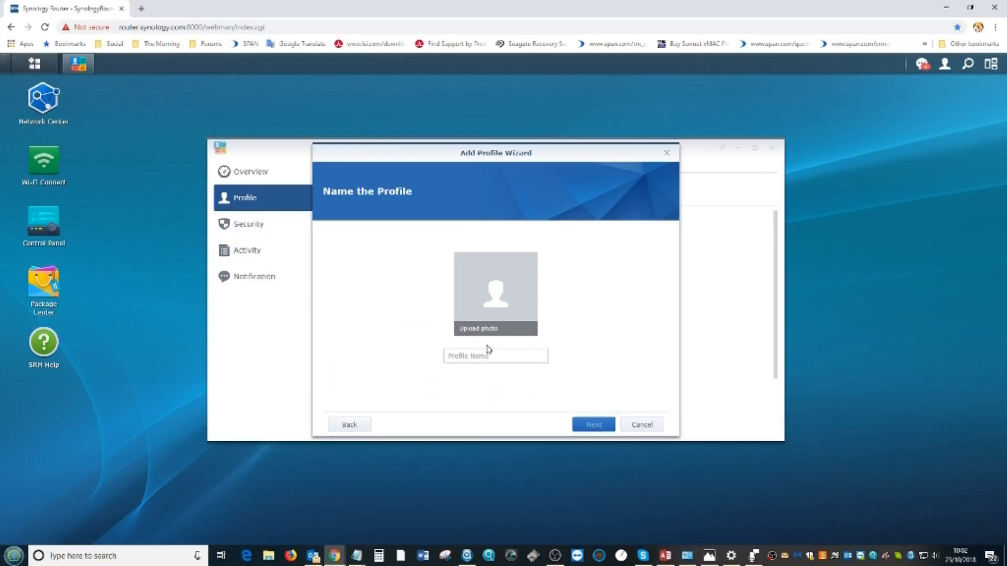
click(494, 356)
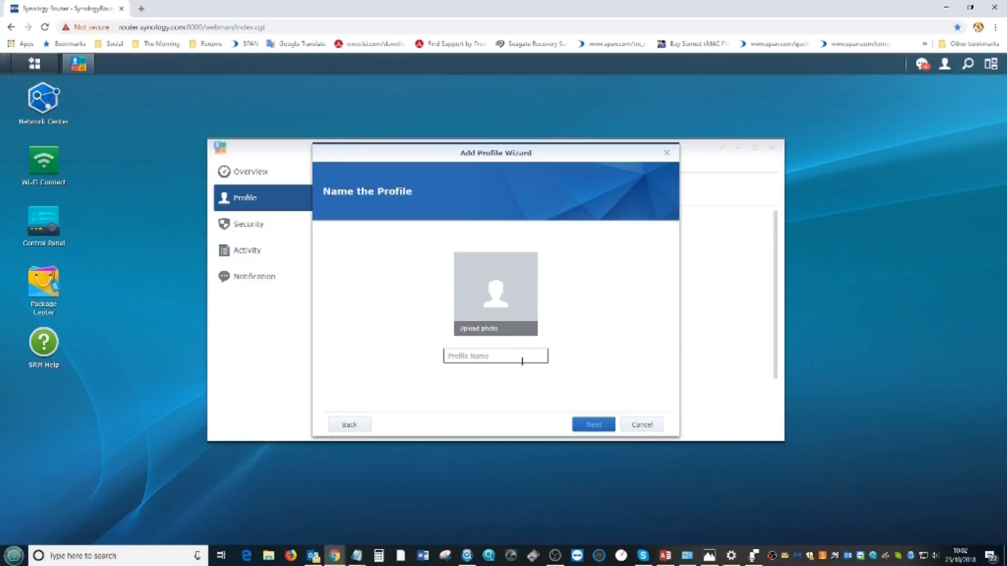
text(Eddie)
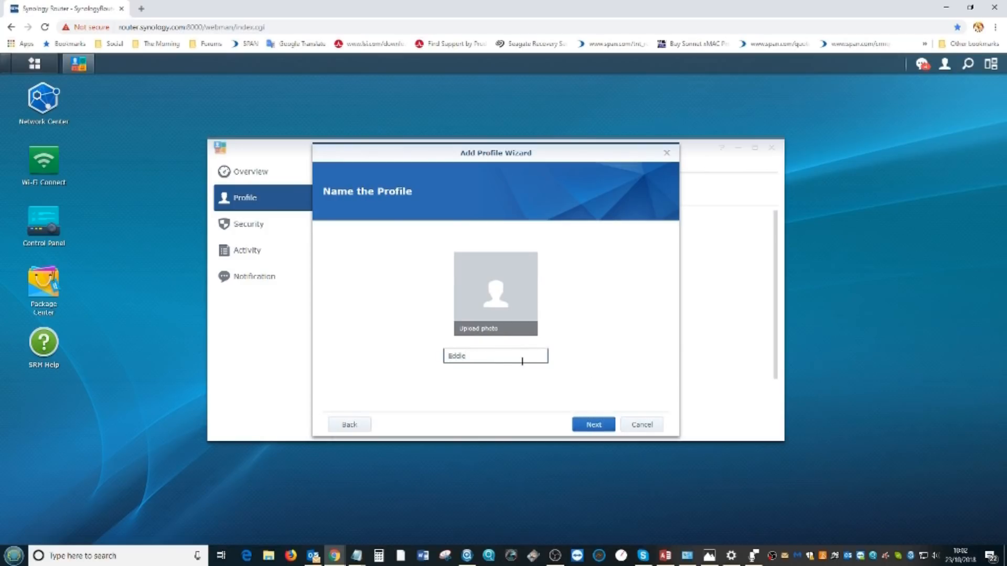
text(Web)
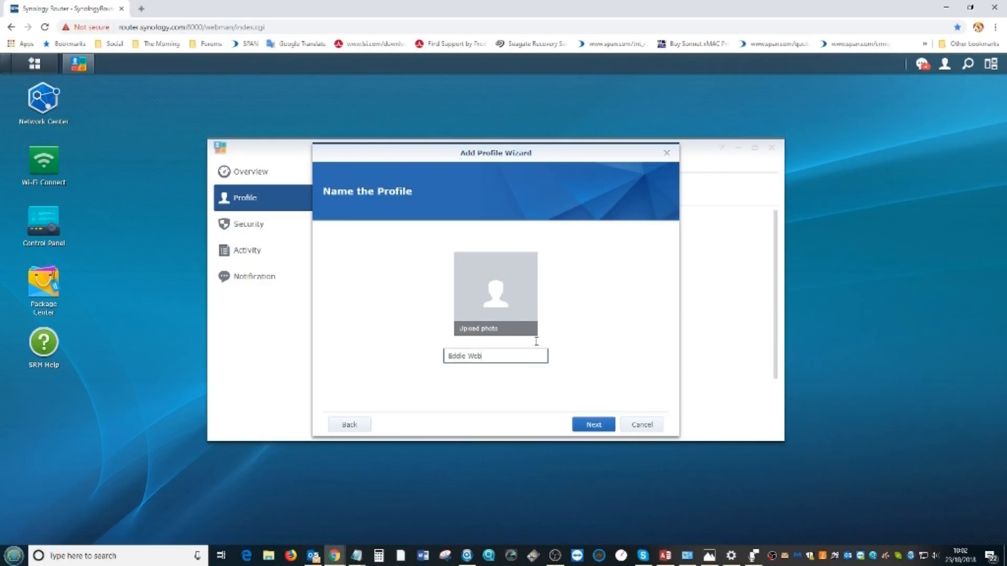
- Upload the cartoon hard-drive image as Eddie Web's photo and continue the wizard
click(478, 329)
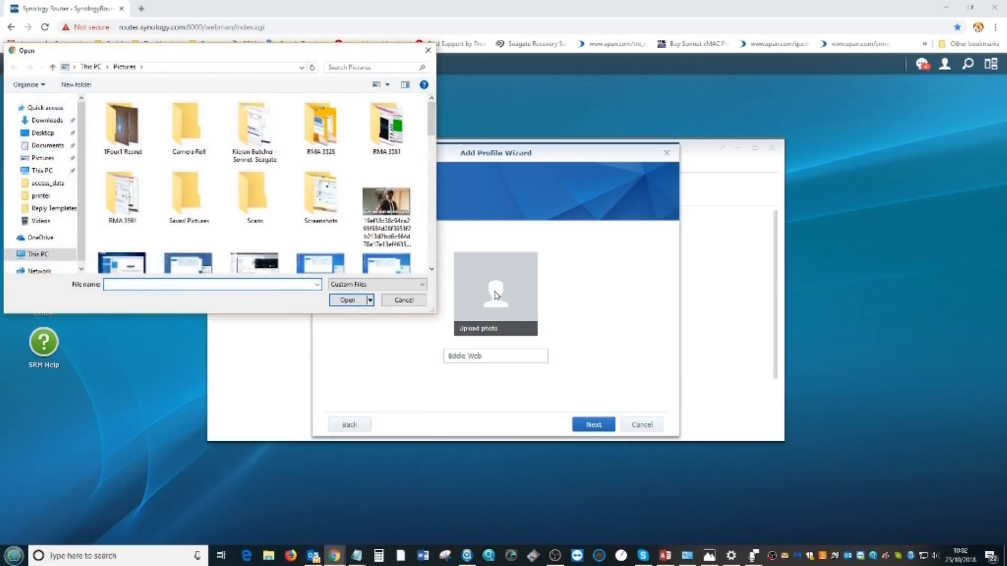
scroll(down, 3)
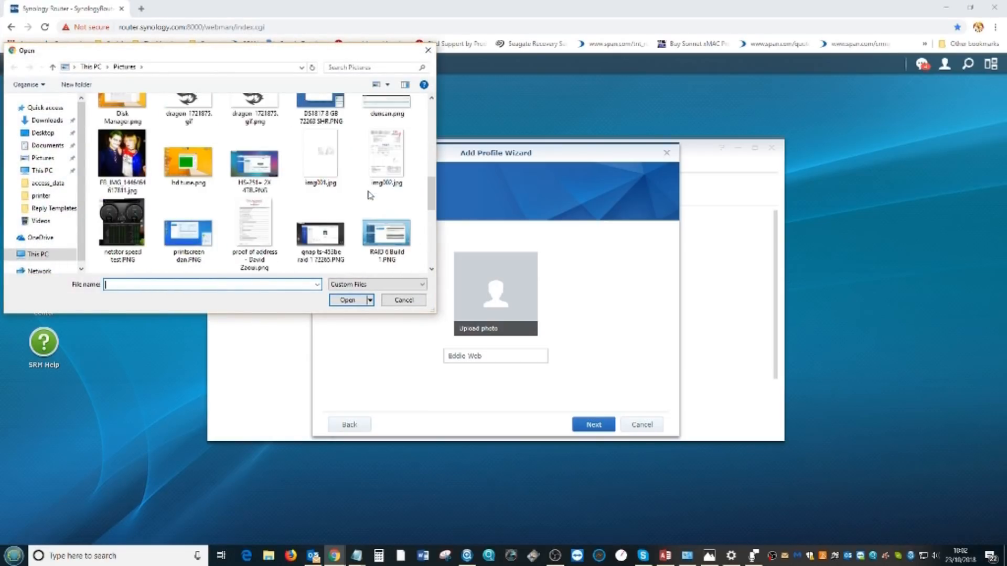
scroll(down, 3)
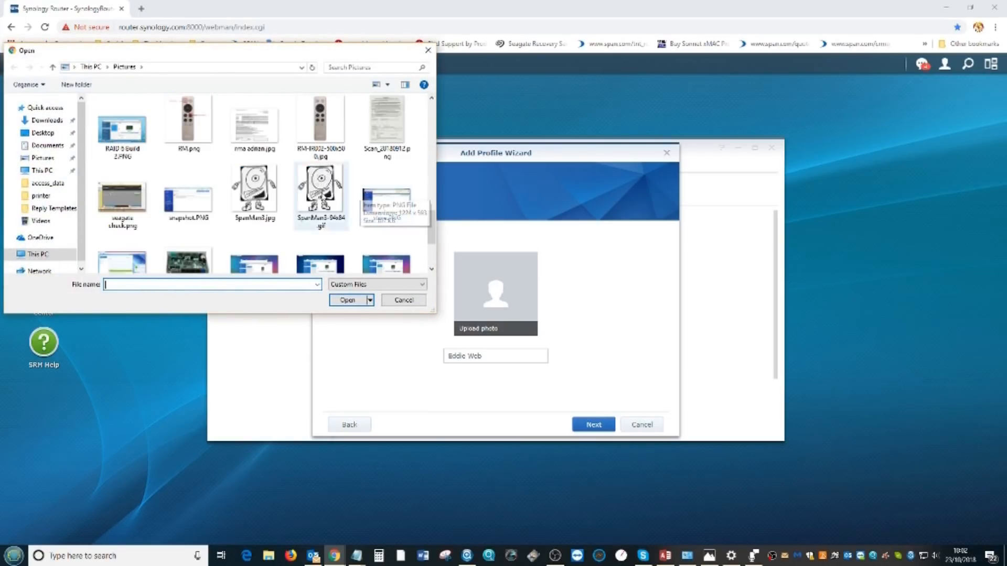
click(254, 190)
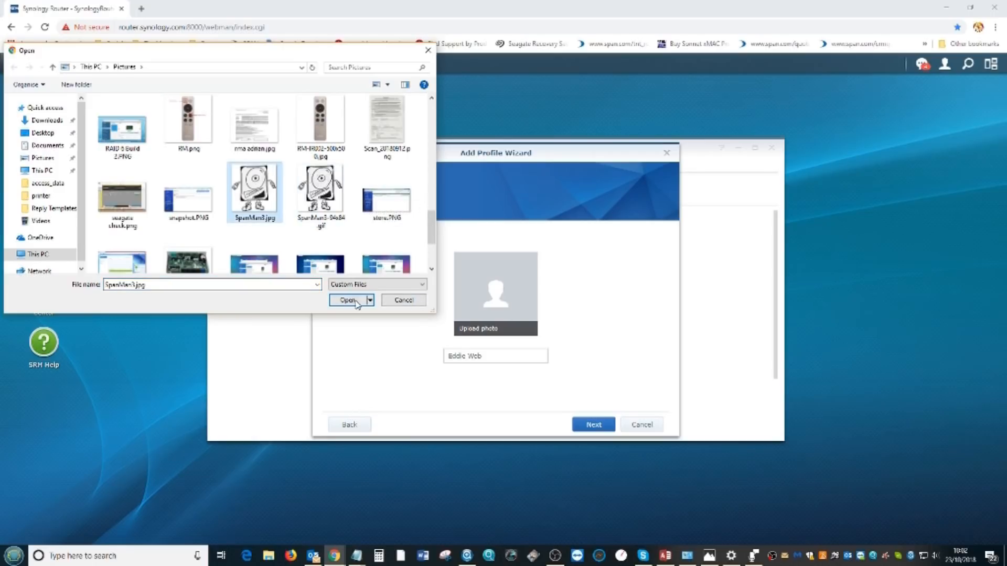
click(348, 299)
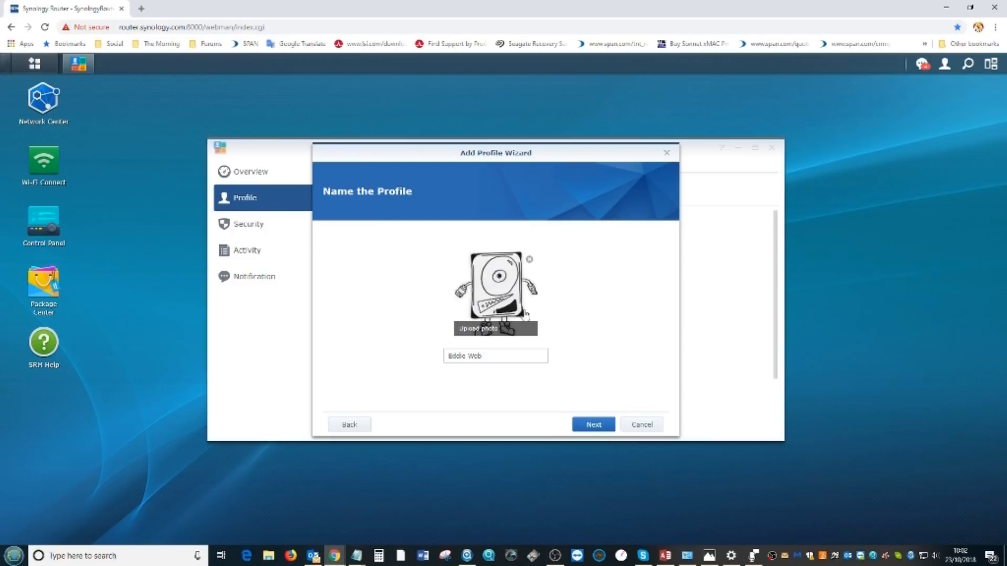
click(592, 424)
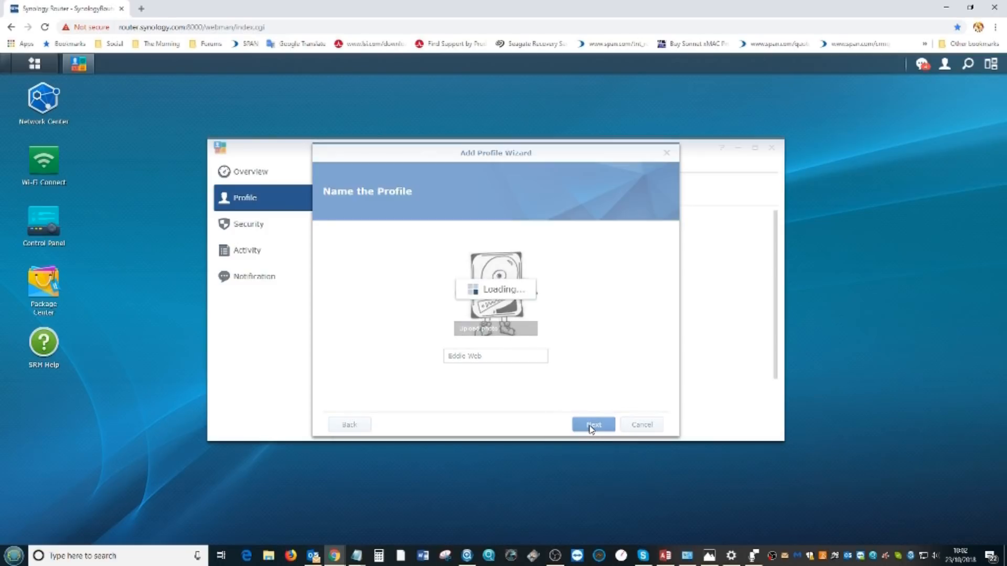
- Assign the hardware-address device to Eddie Web, create the profile and confirm Setup Complete
click(591, 425)
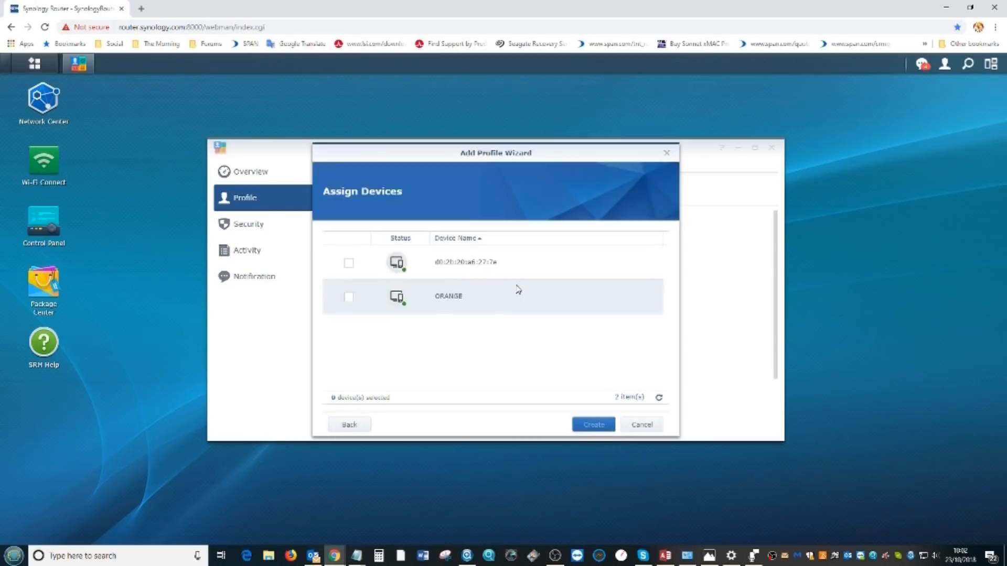
mouse_move(457, 264)
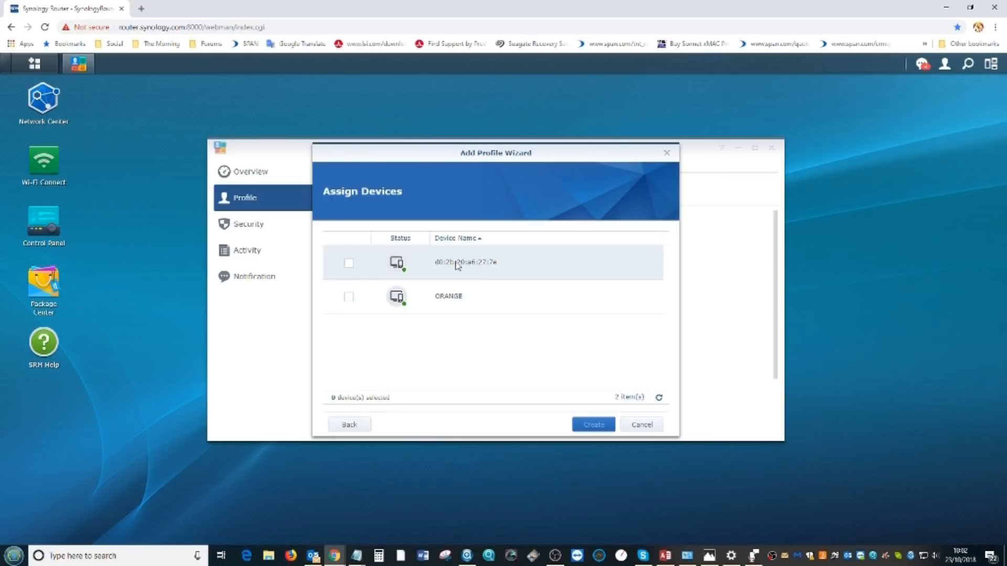
click(348, 262)
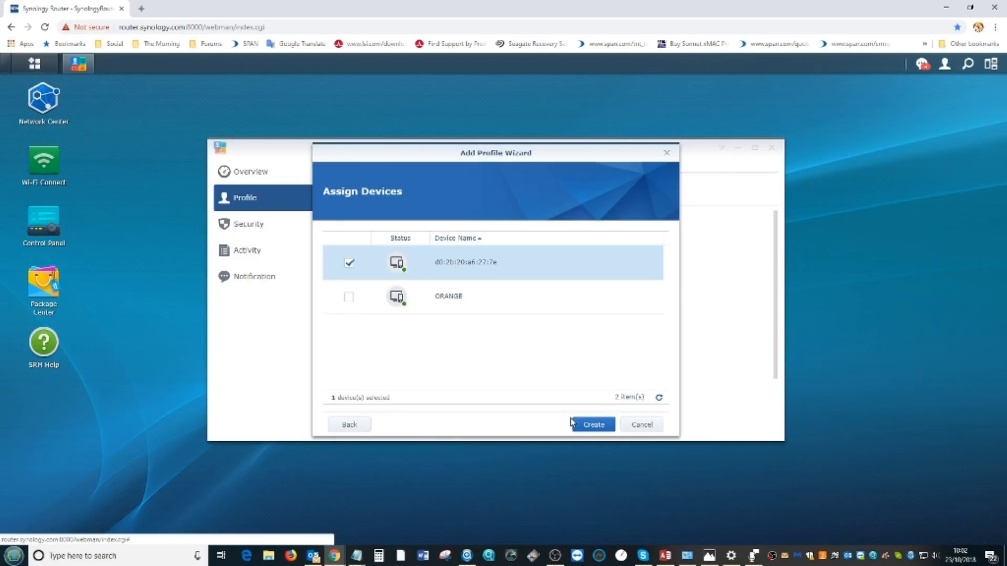
click(592, 424)
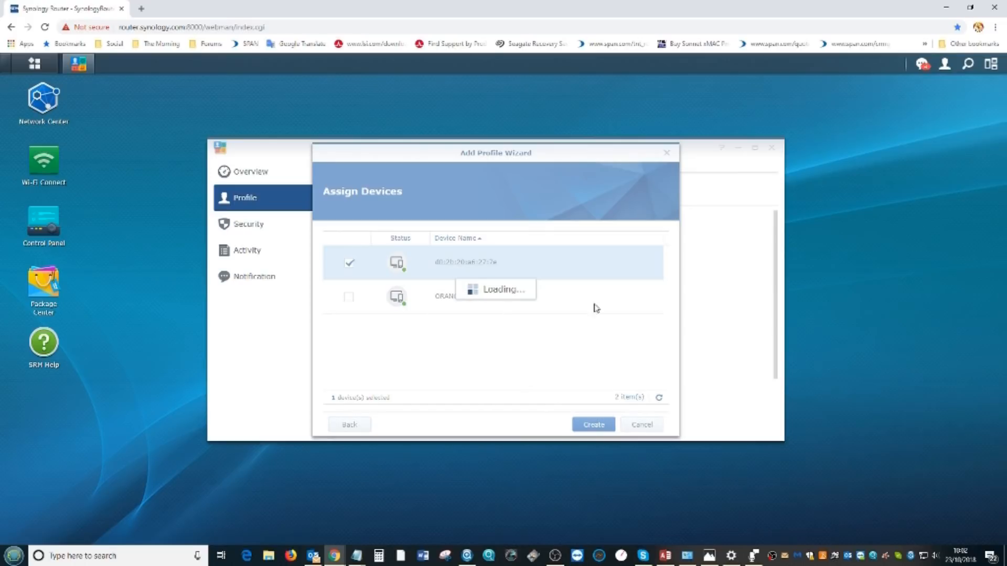
mouse_move(475, 263)
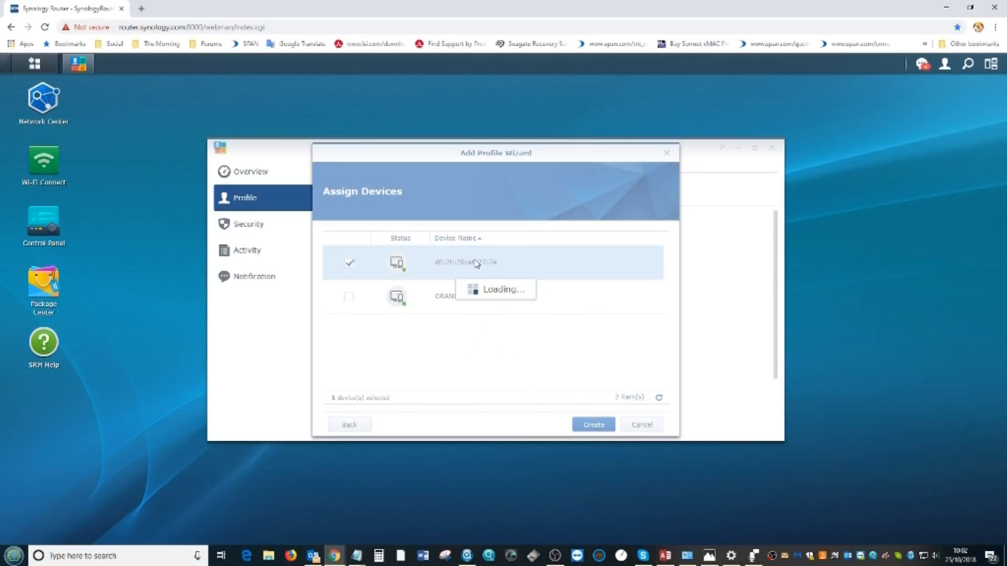
click(592, 424)
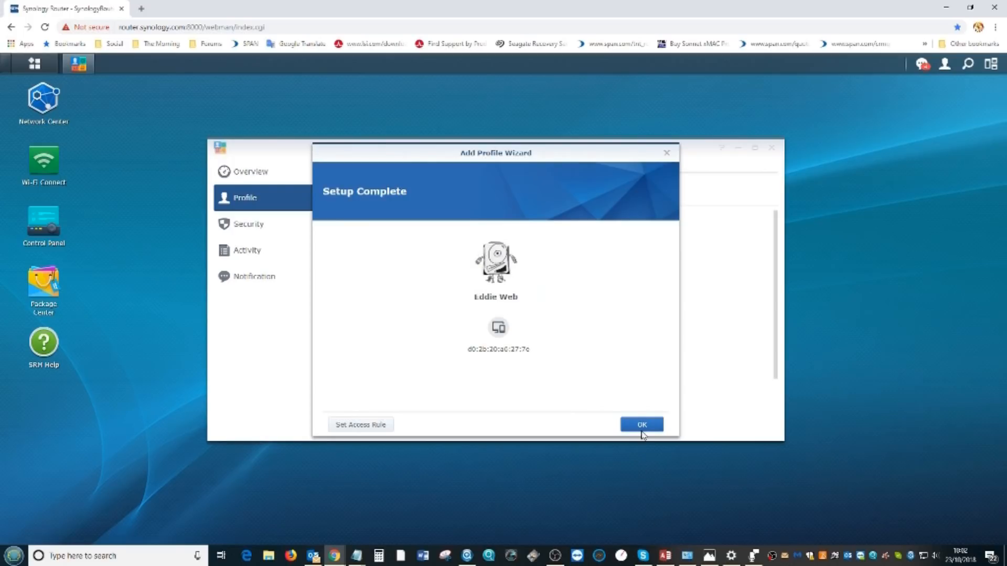
click(639, 425)
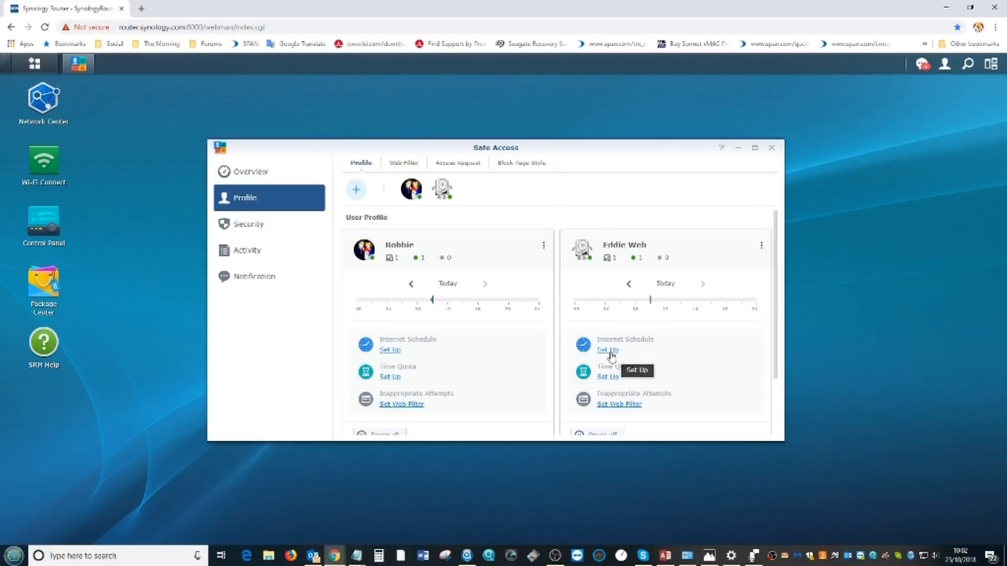
- Switch Eddie Web's Internet Schedule on, allow only the first Sunday slot, and save it
click(606, 351)
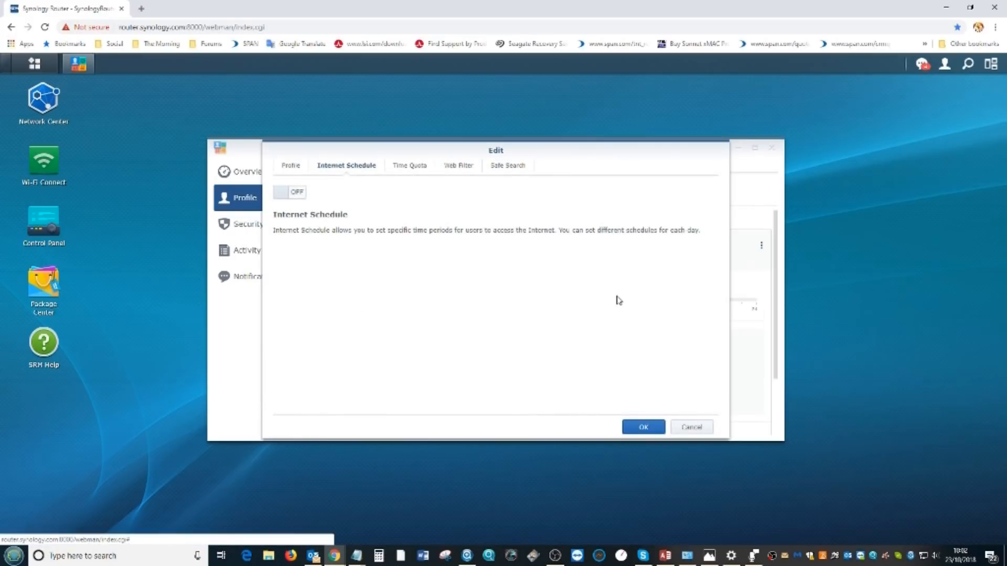
mouse_move(316, 181)
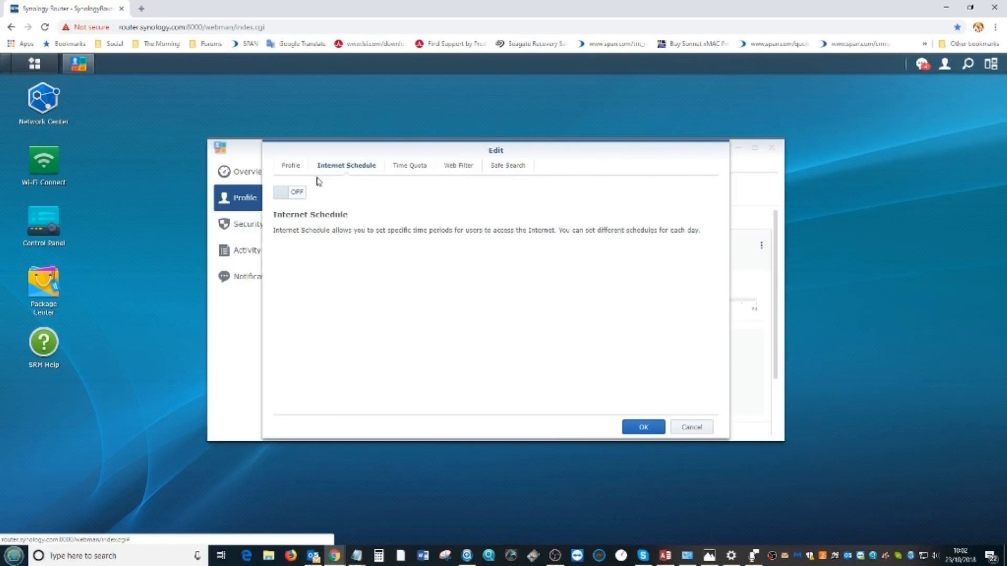
click(289, 192)
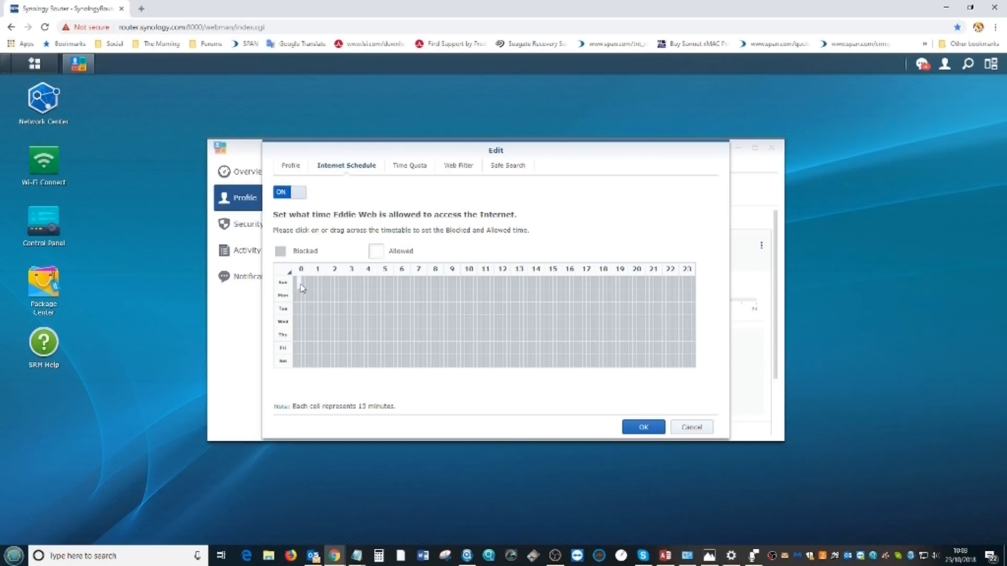
click(642, 427)
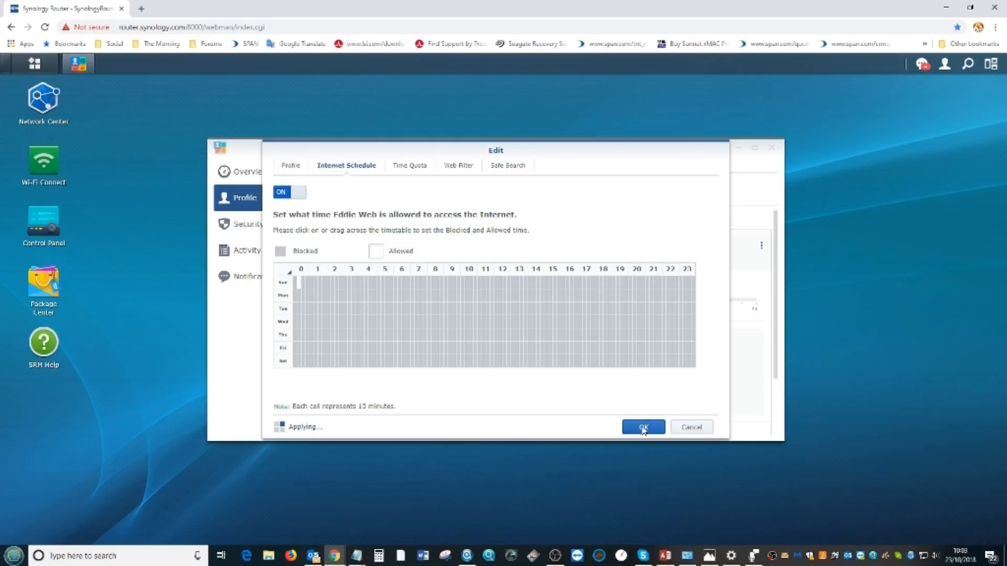
click(643, 427)
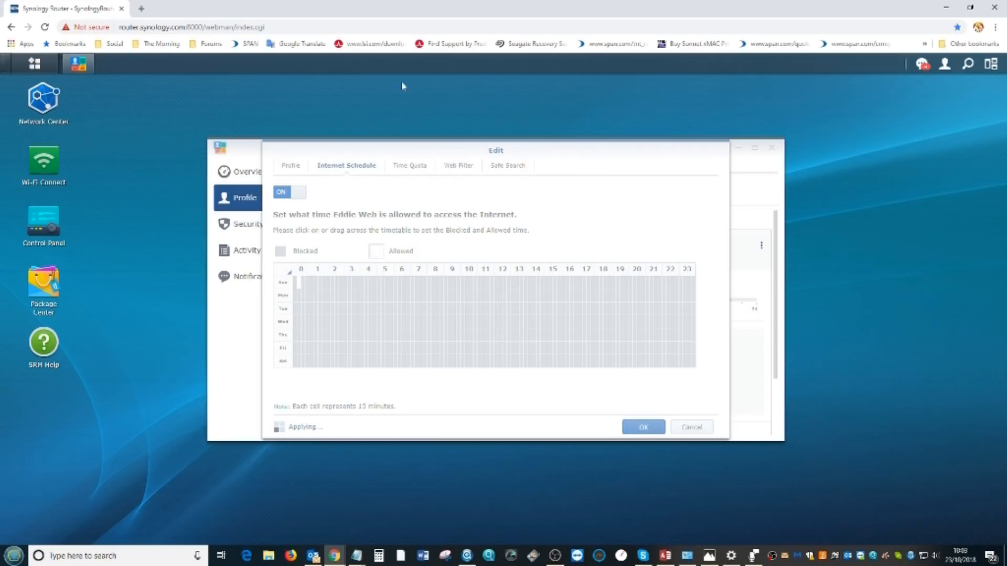
- Set Eddie Web's daily Time Quota to 00 hrs 03 mins and save it
click(642, 427)
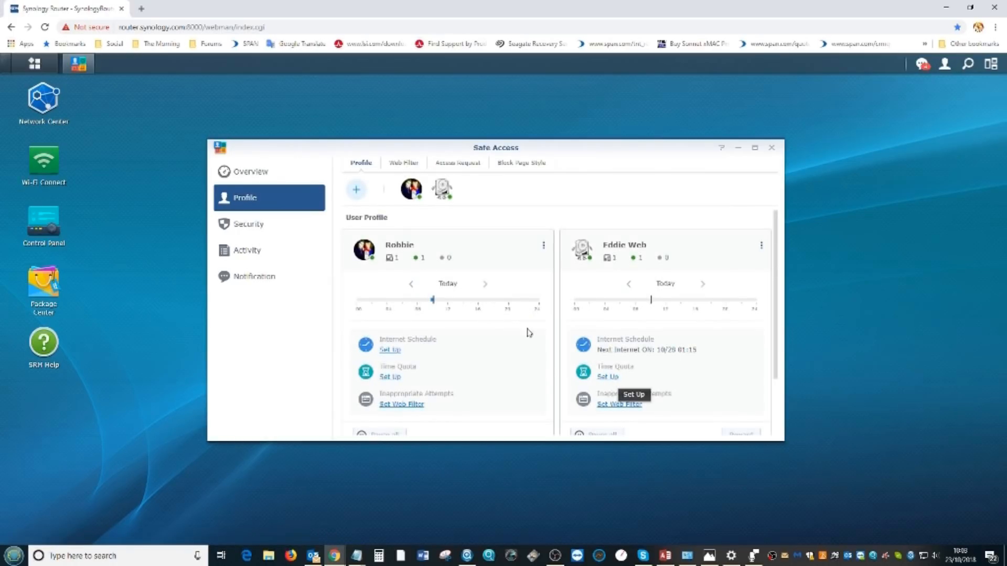
click(390, 377)
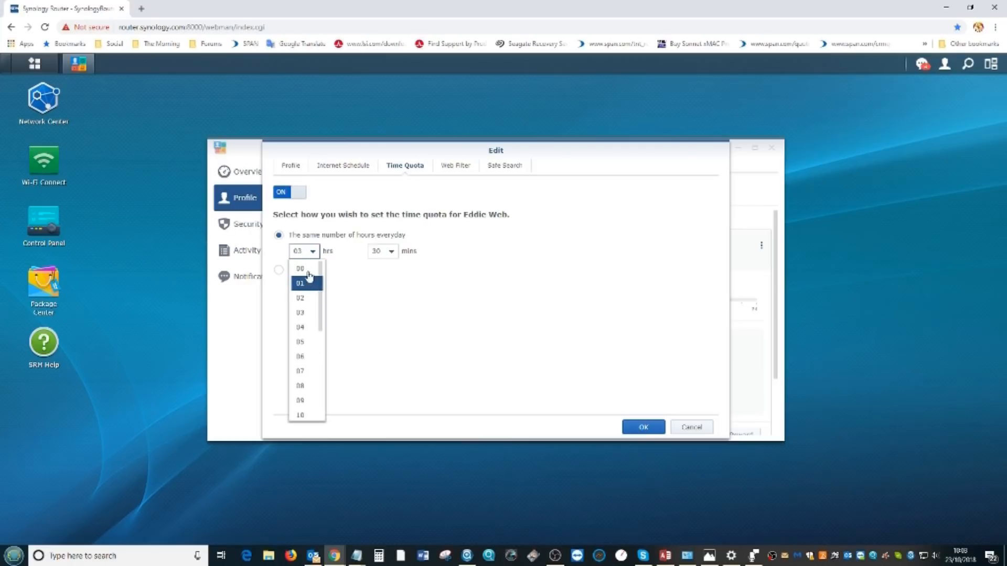
click(298, 267)
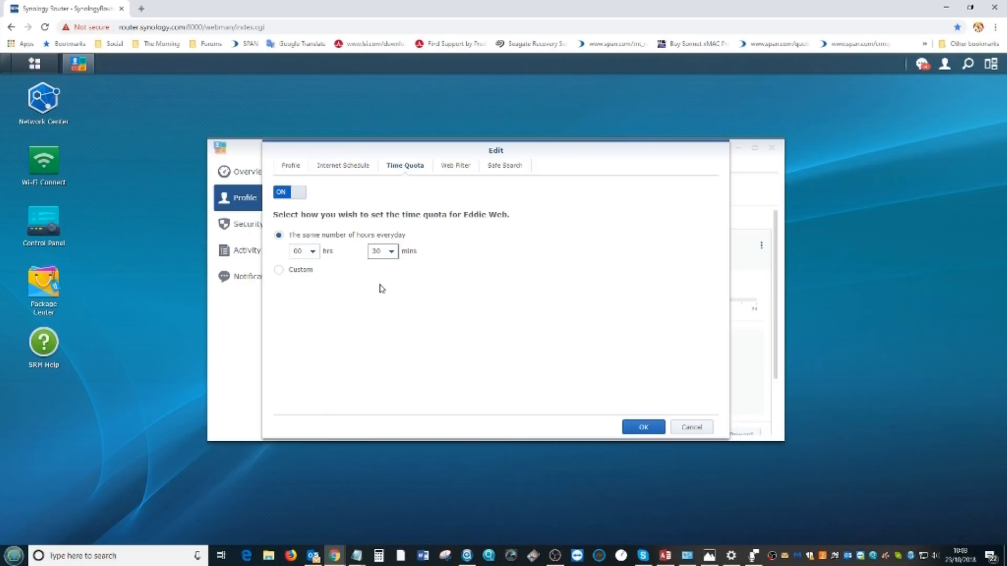
click(381, 251)
text(05)
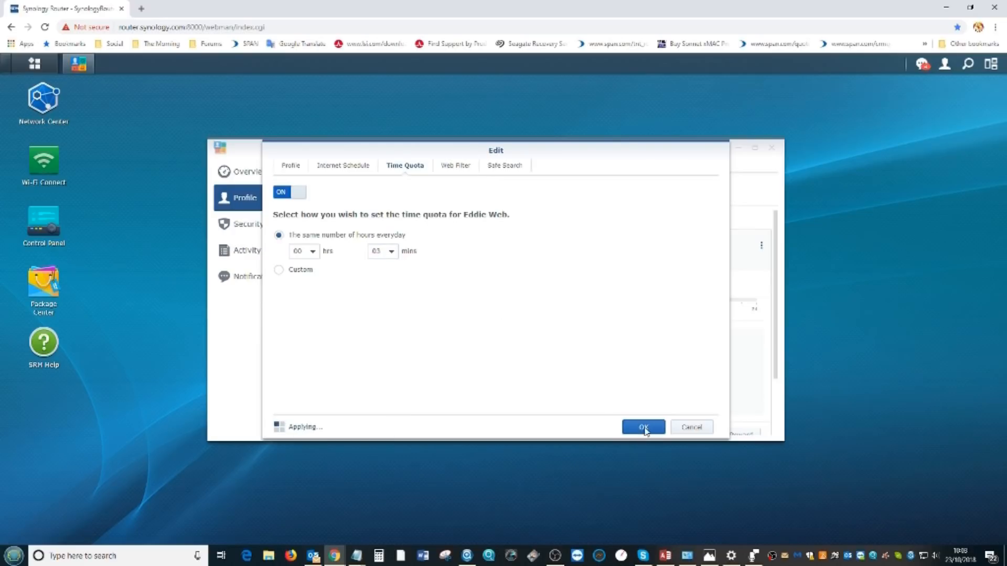
click(642, 427)
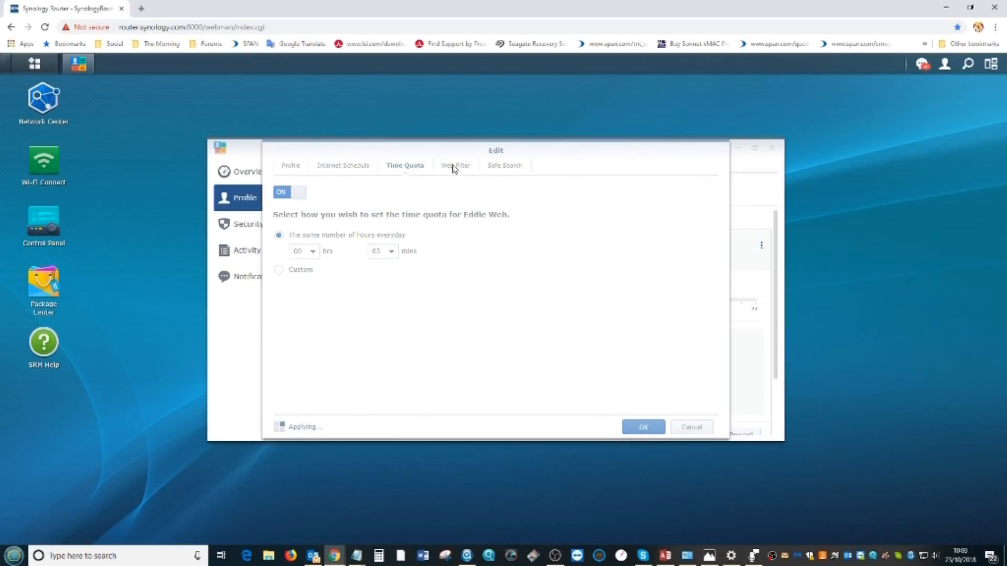
- Switch Eddie Web's Web Filter on with the Child filter level and save it
click(642, 427)
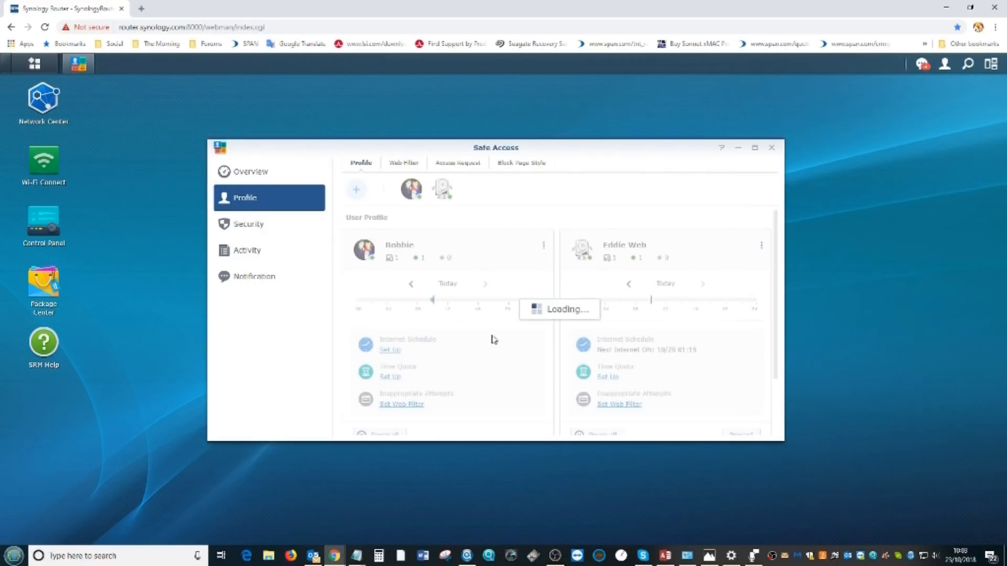
click(400, 404)
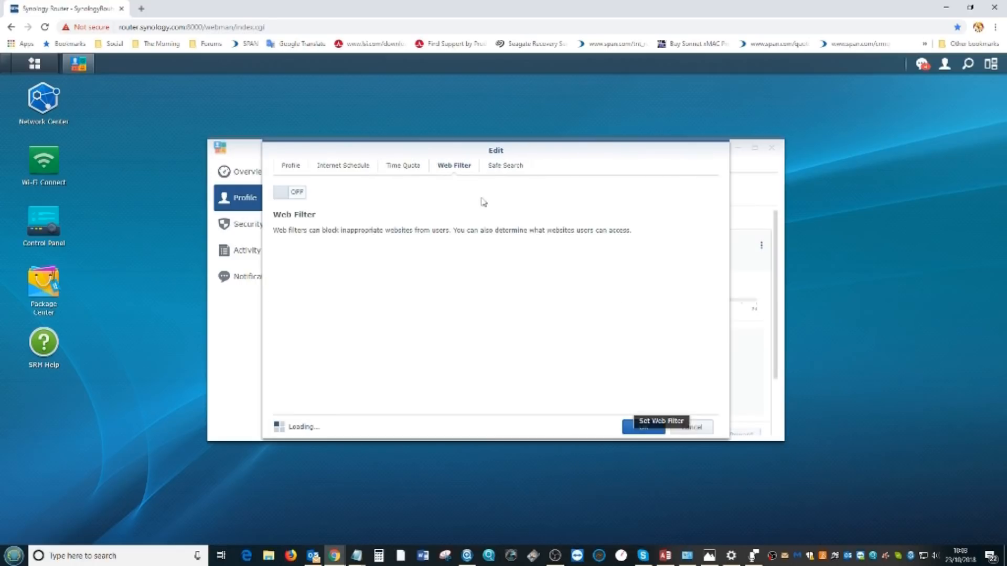
click(289, 192)
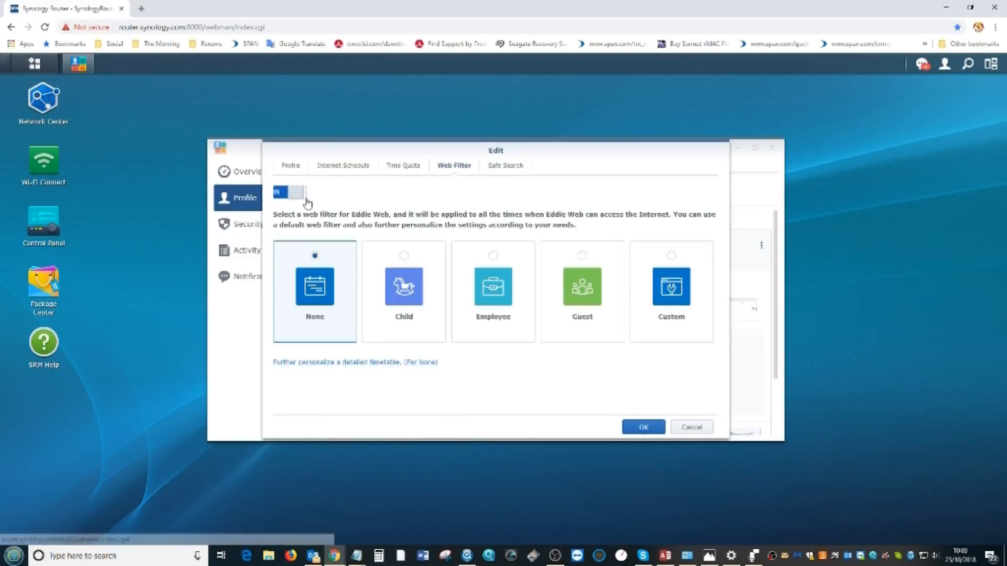
click(288, 192)
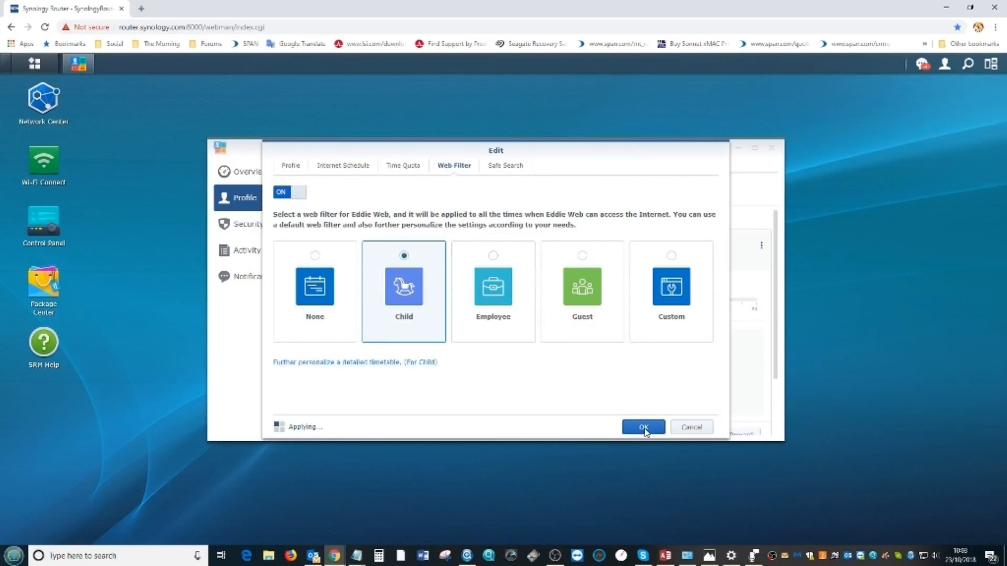
click(643, 427)
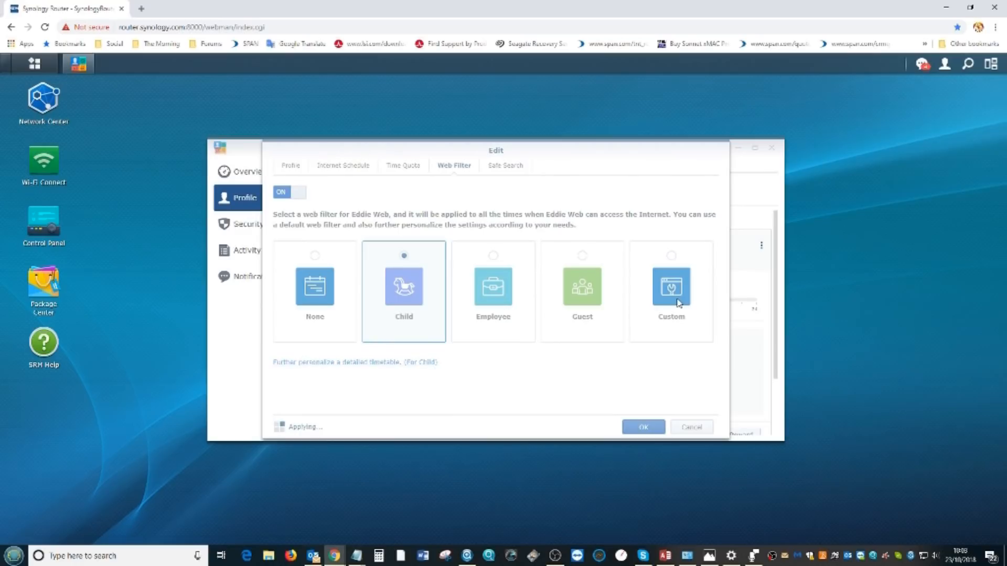
click(642, 427)
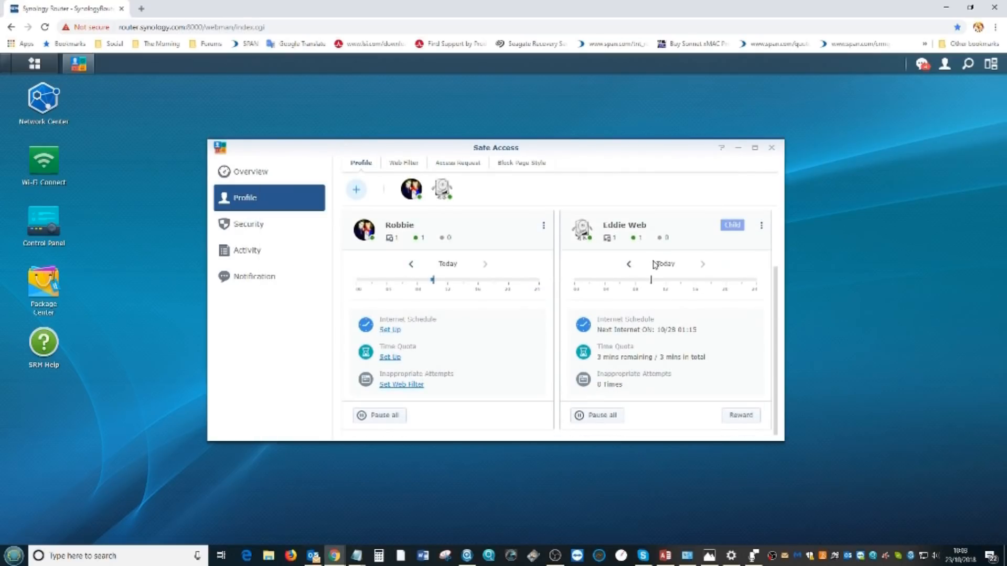
mouse_move(725, 289)
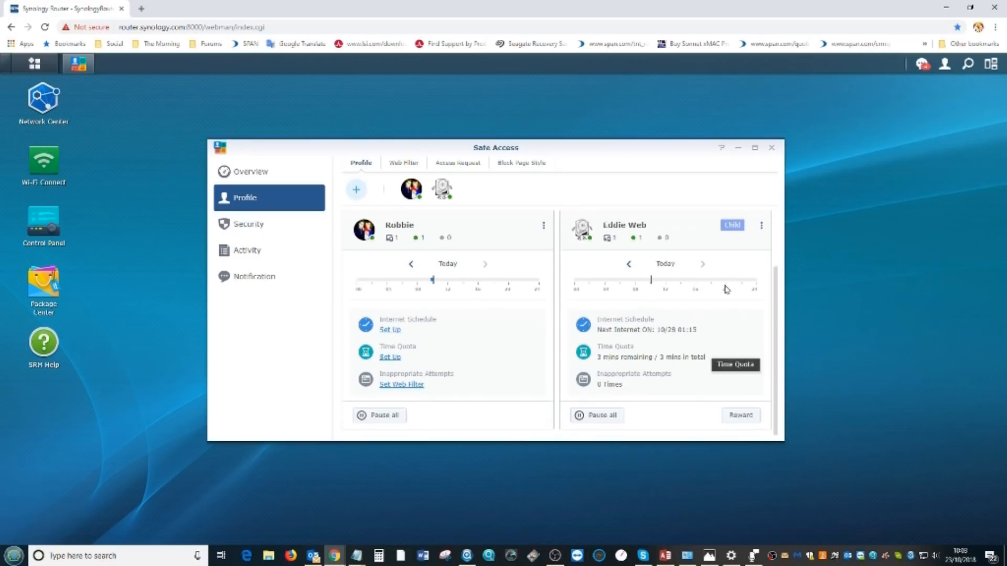
click(739, 415)
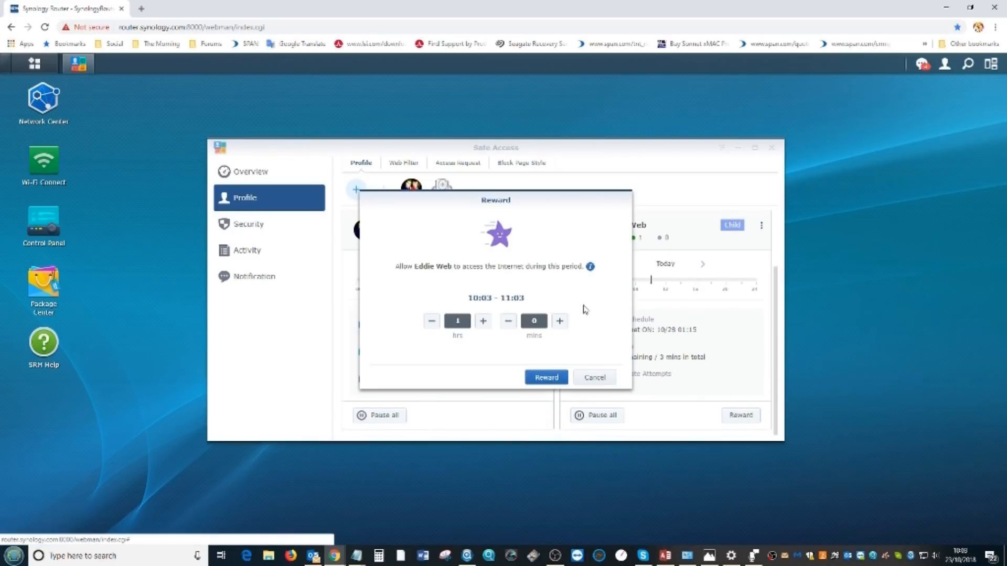
mouse_move(519, 309)
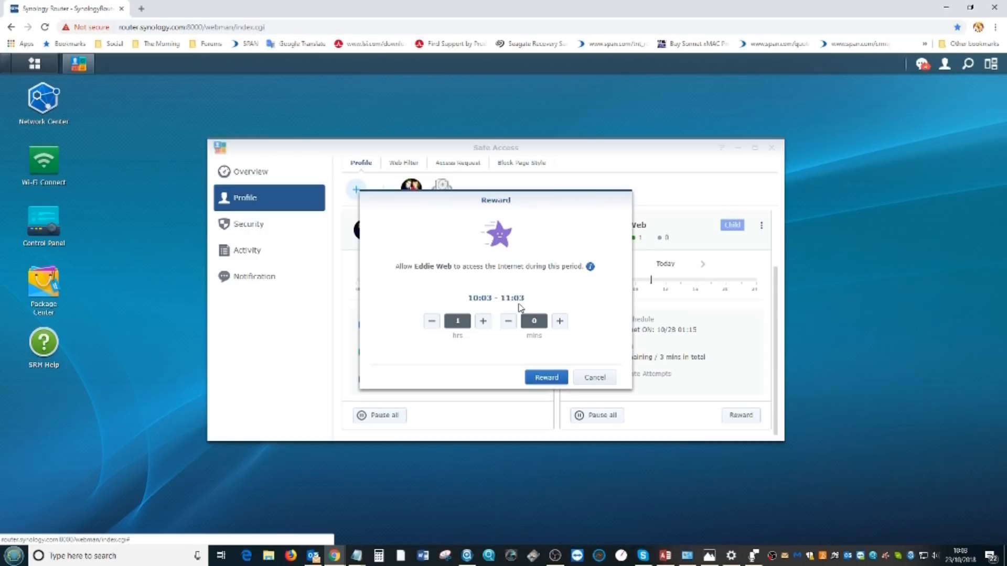
mouse_move(456, 284)
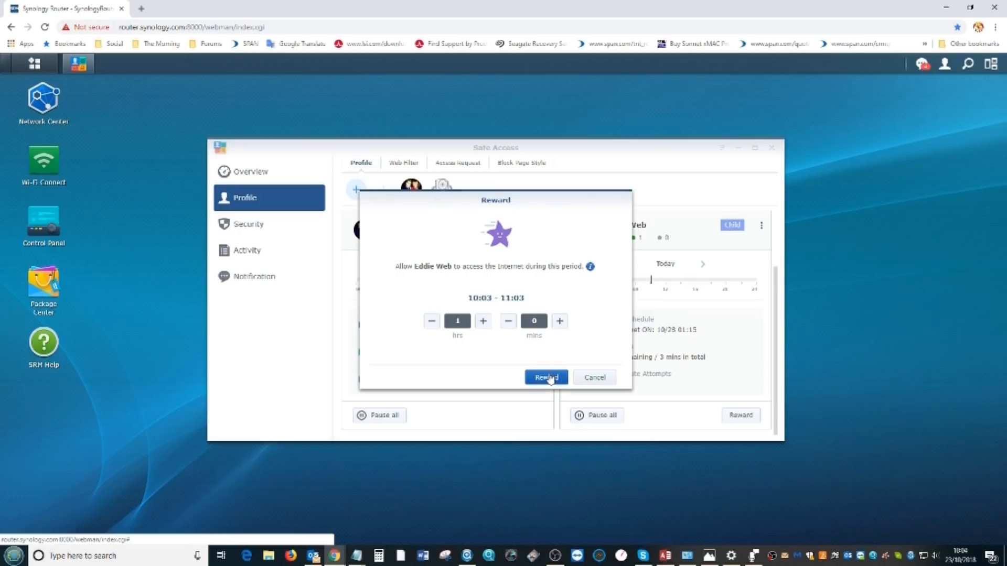
click(545, 376)
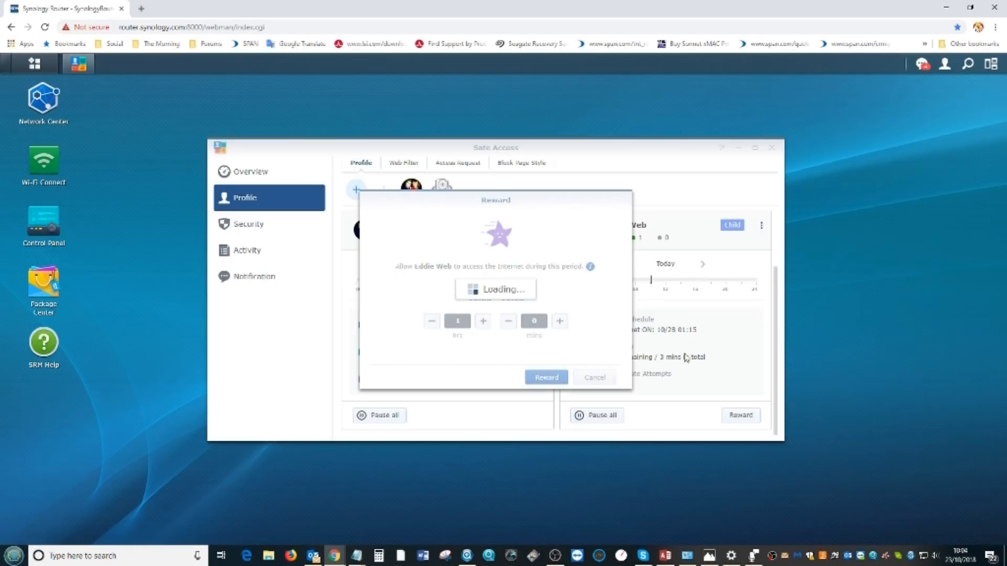
click(545, 377)
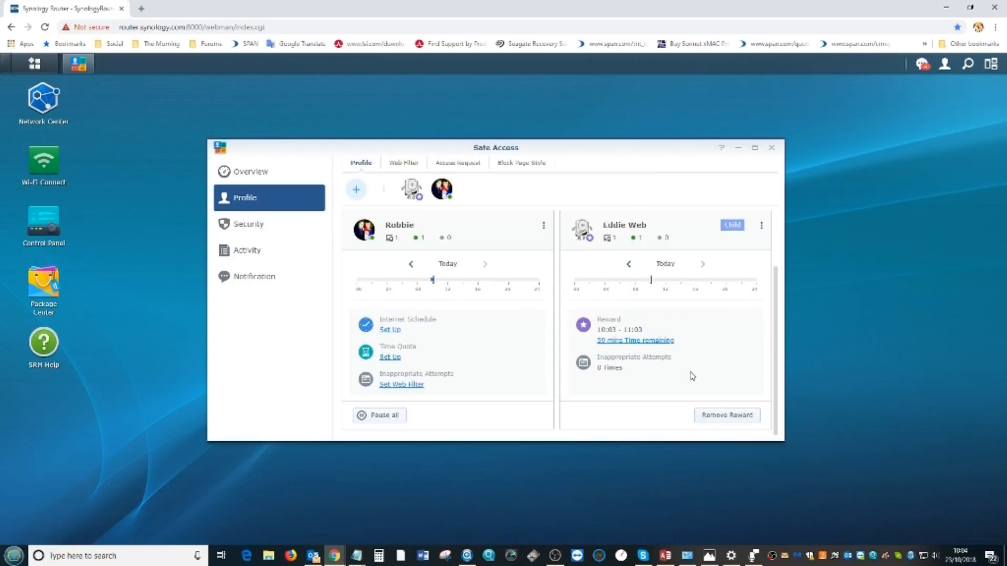
mouse_move(616, 340)
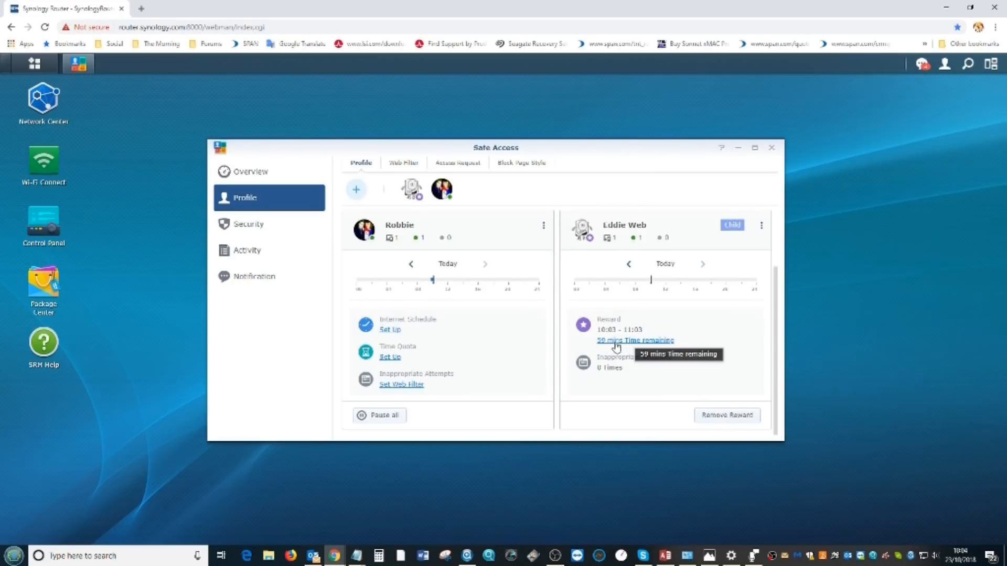
- Edit Eddie Web to switch Safe Search on for YouTube (Moderate), Google and Bing, and save
click(761, 226)
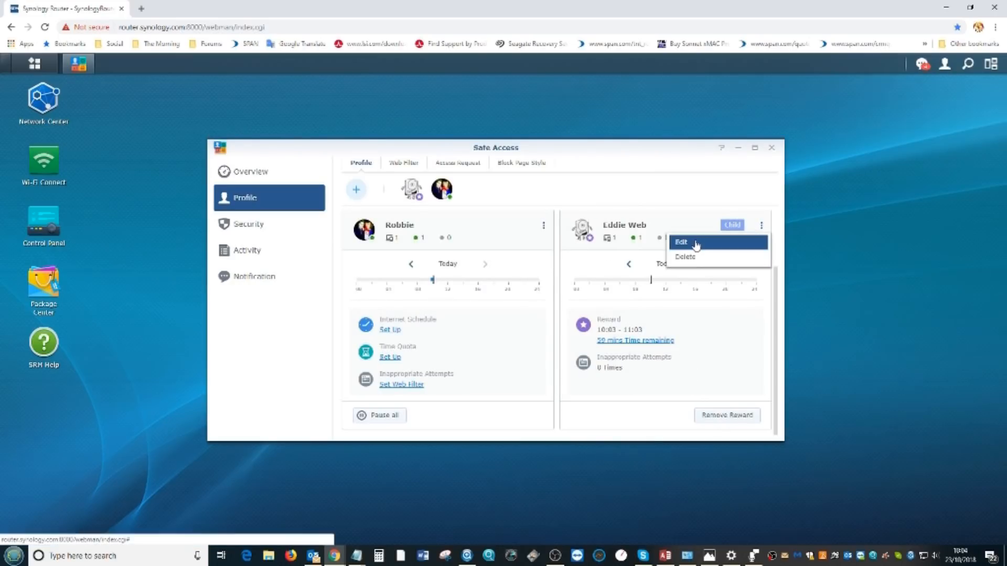
click(680, 242)
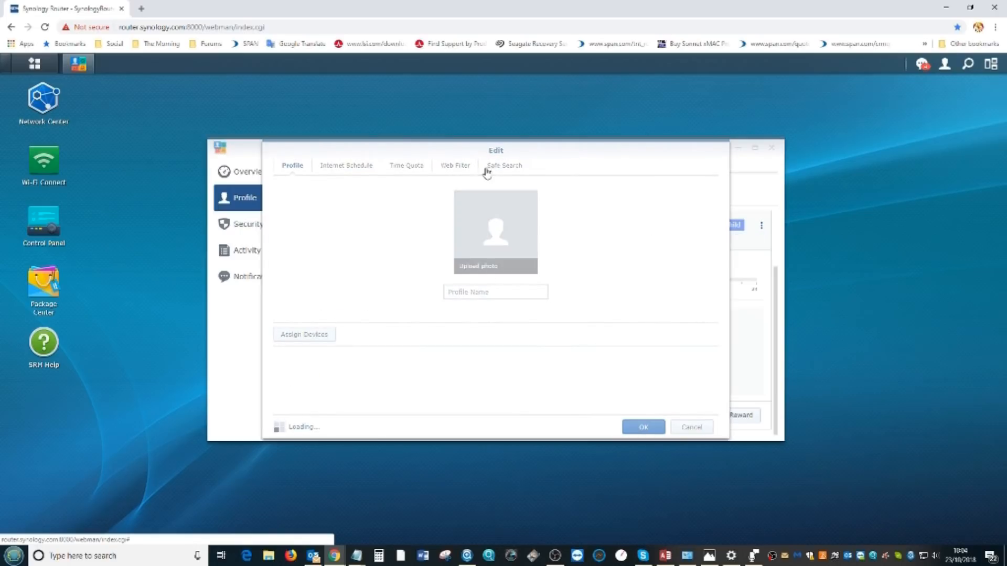
click(504, 164)
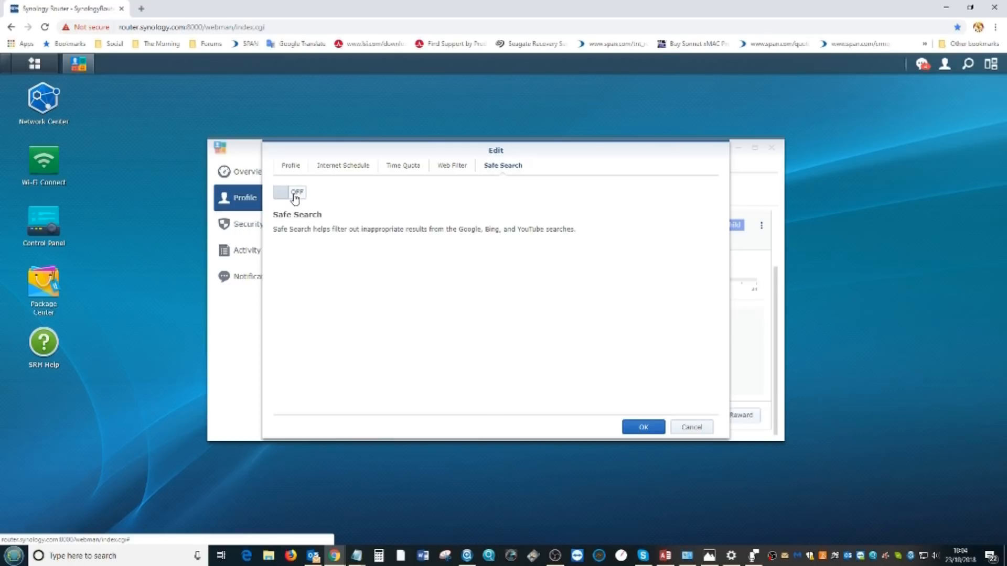
mouse_move(311, 204)
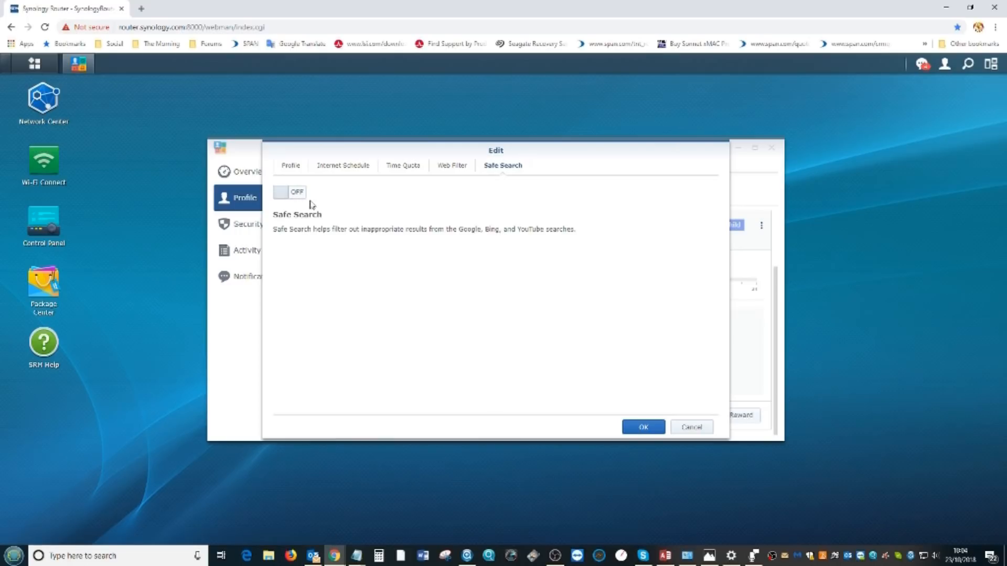
click(290, 192)
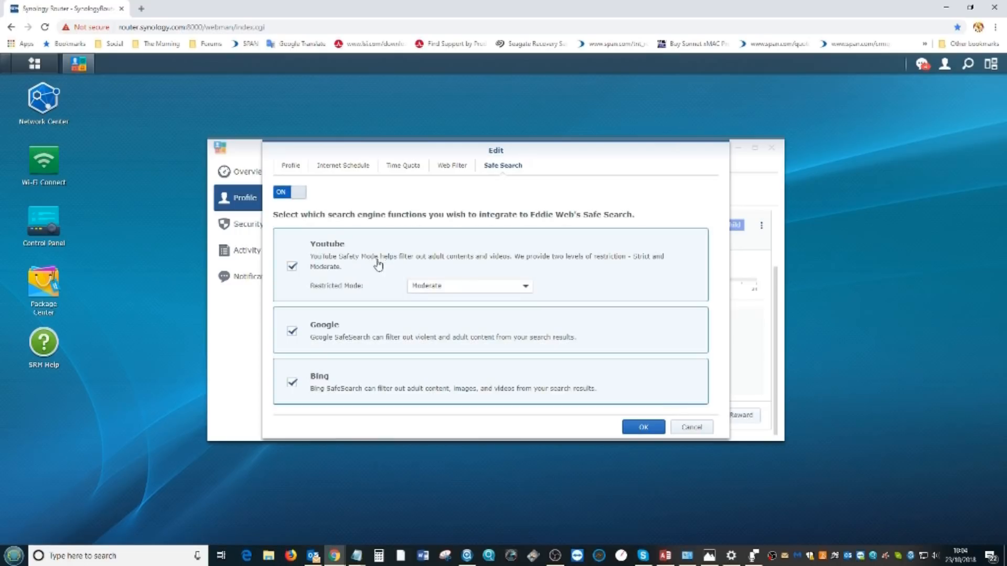
mouse_move(496, 217)
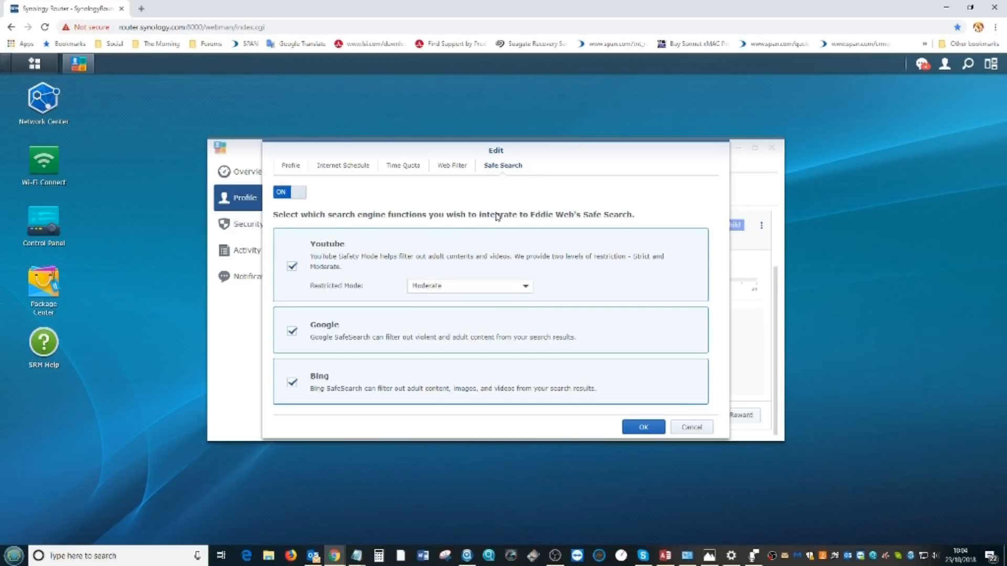
mouse_move(439, 333)
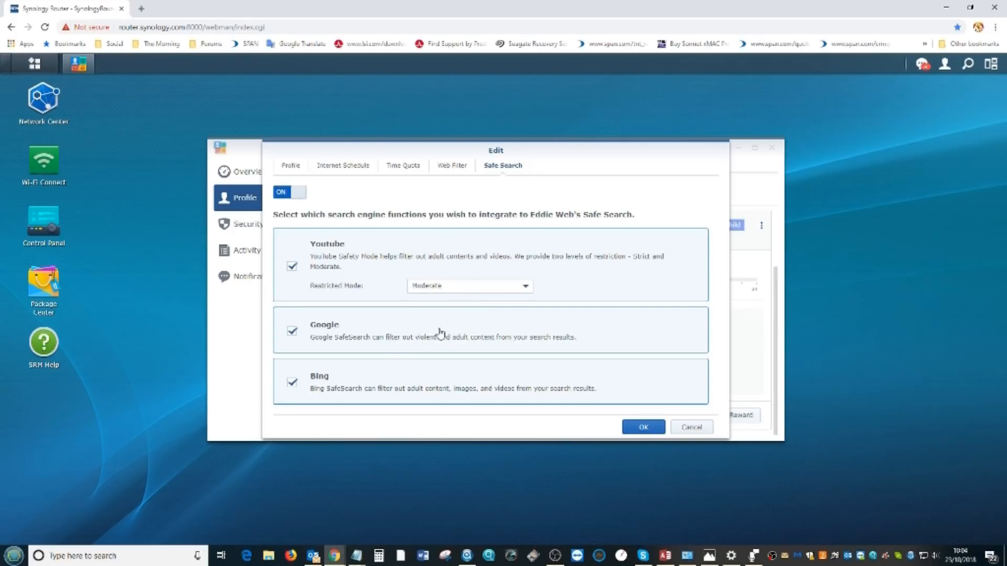
mouse_move(466, 344)
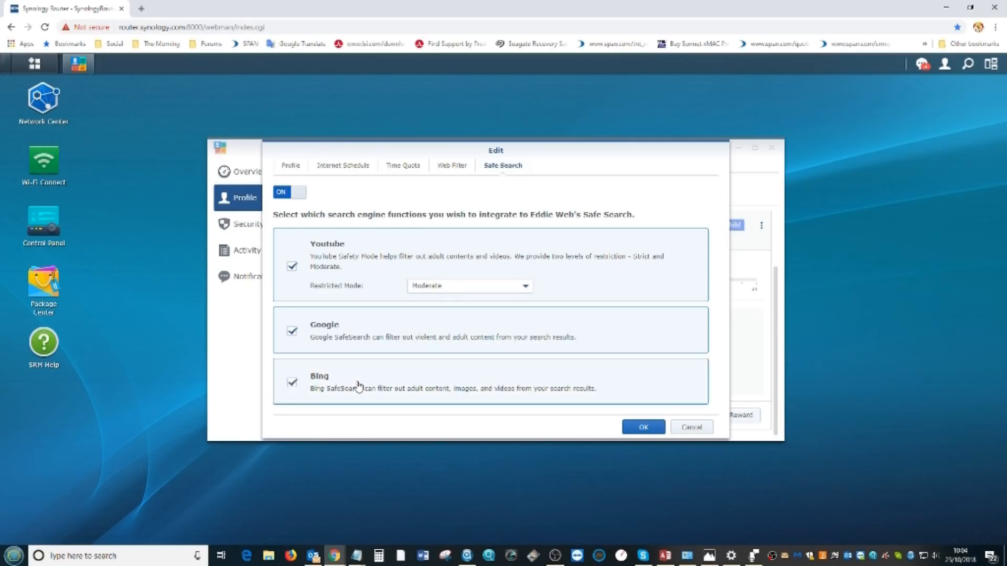
mouse_move(426, 384)
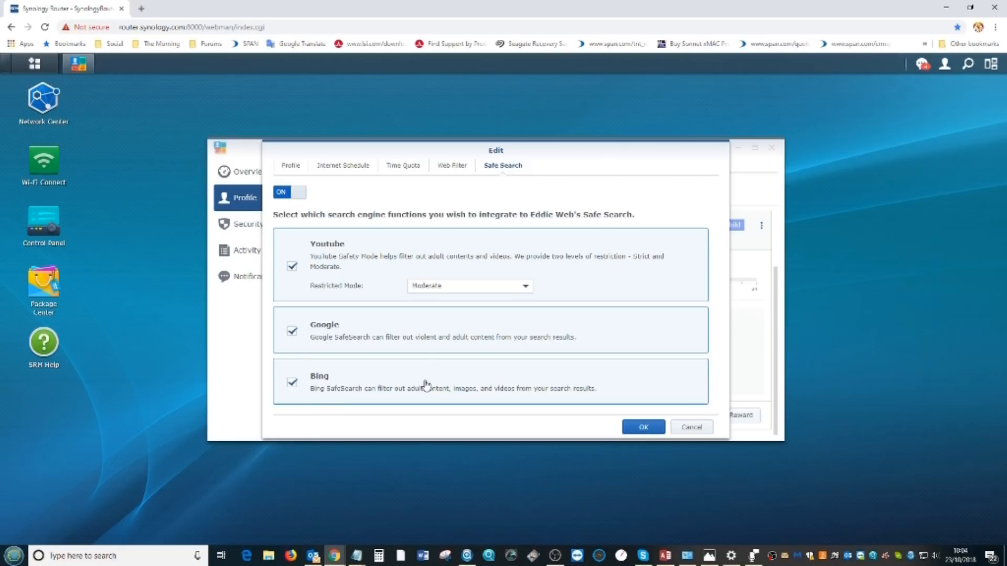
mouse_move(442, 347)
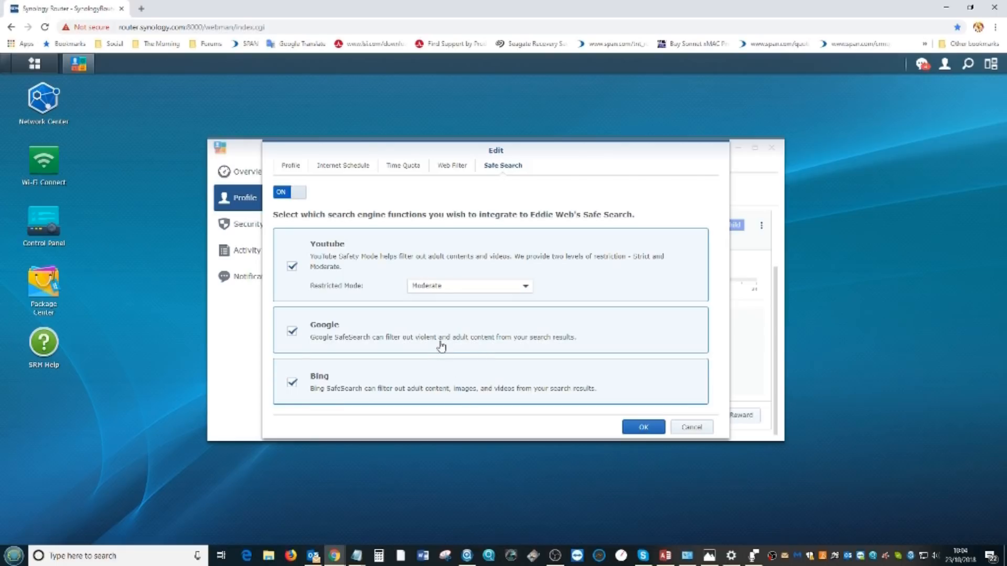
mouse_move(517, 362)
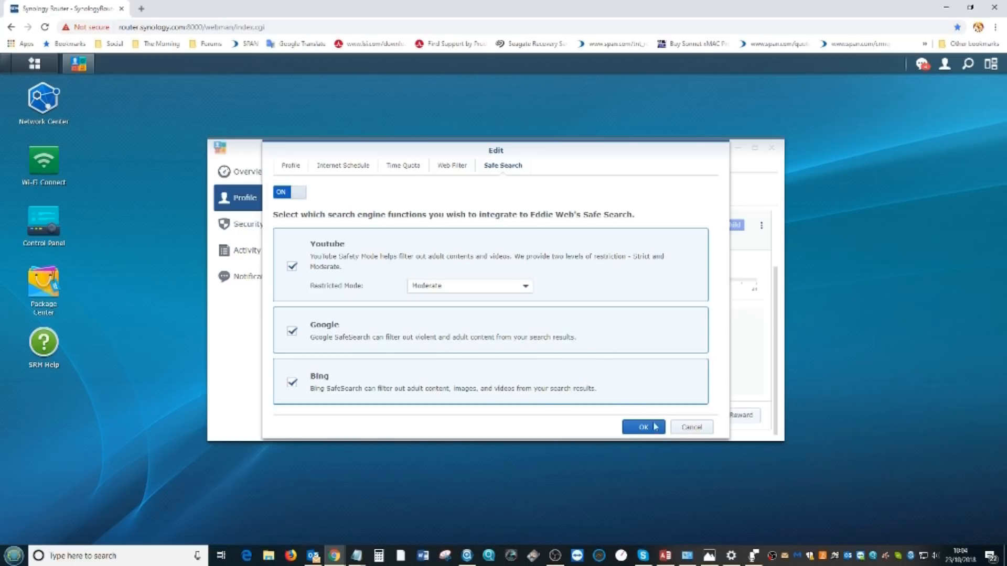
click(643, 427)
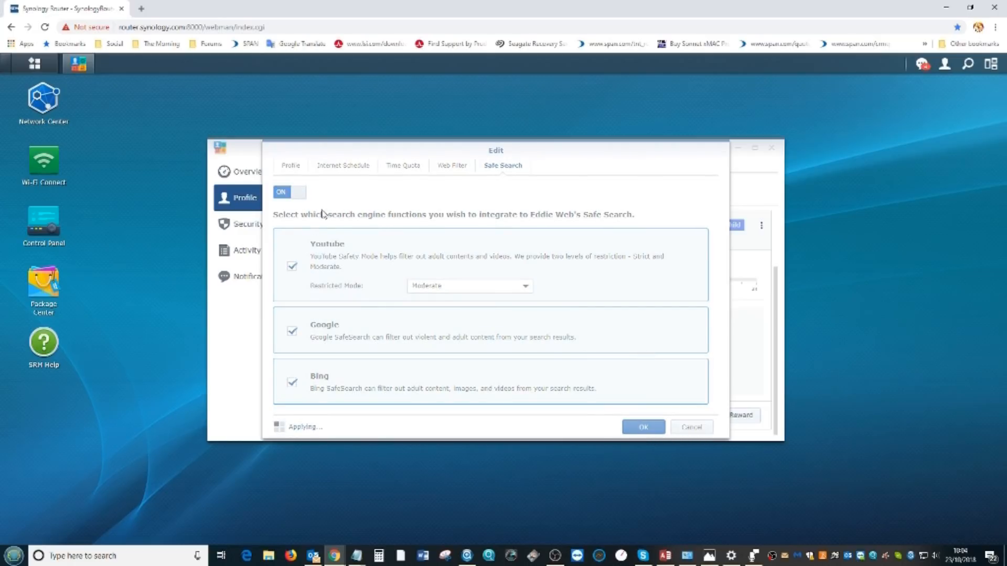
click(642, 427)
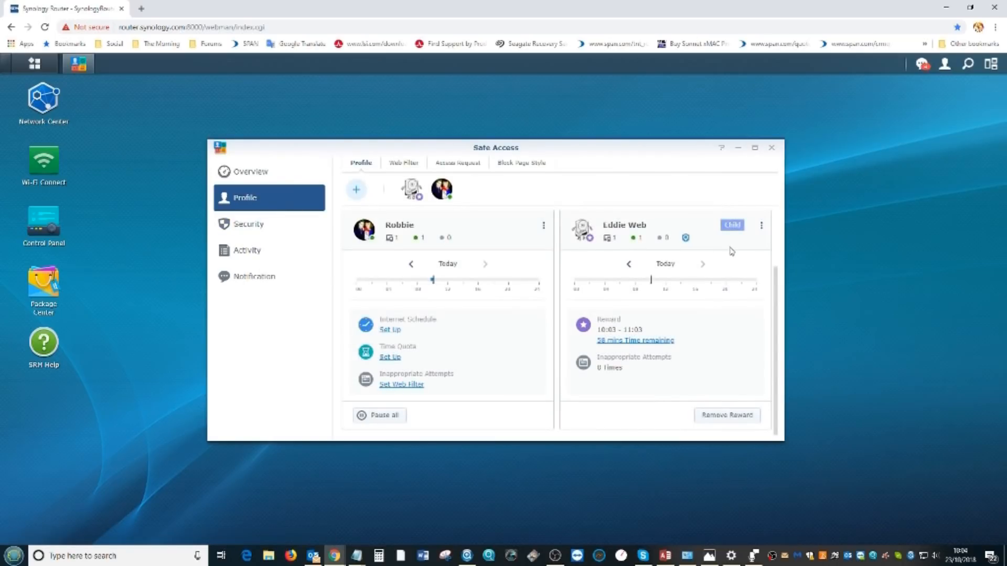
mouse_move(735, 239)
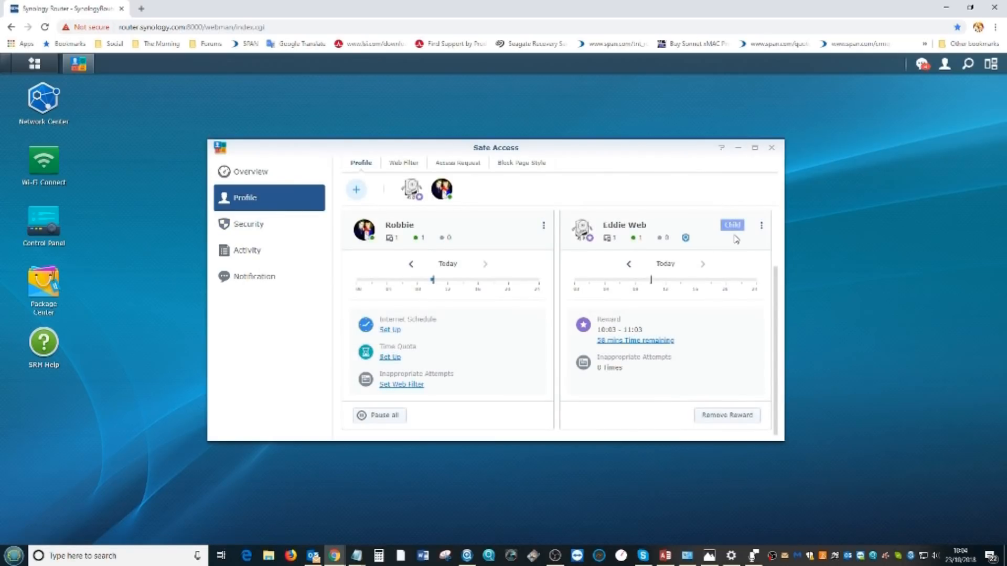
mouse_move(441, 189)
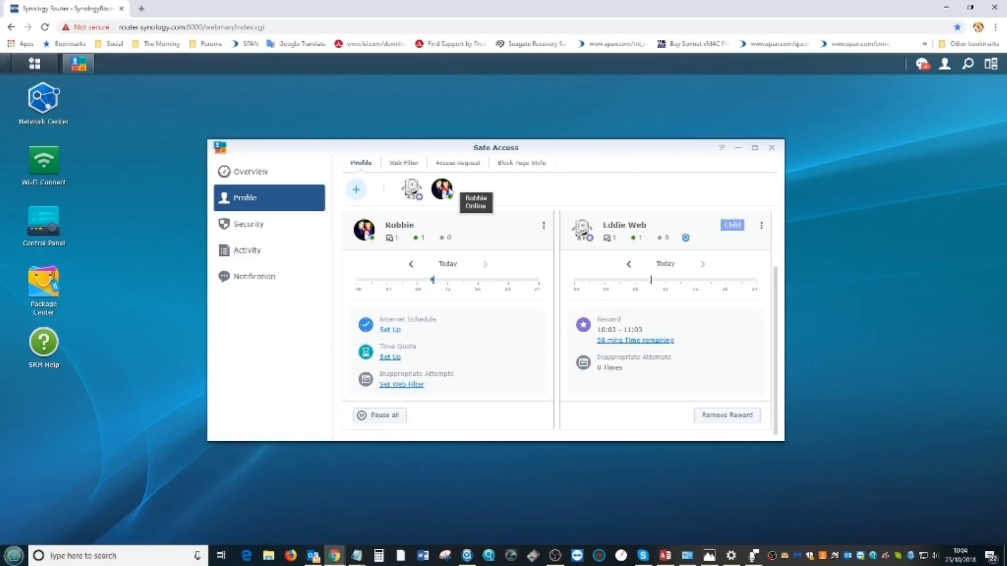
mouse_move(614, 320)
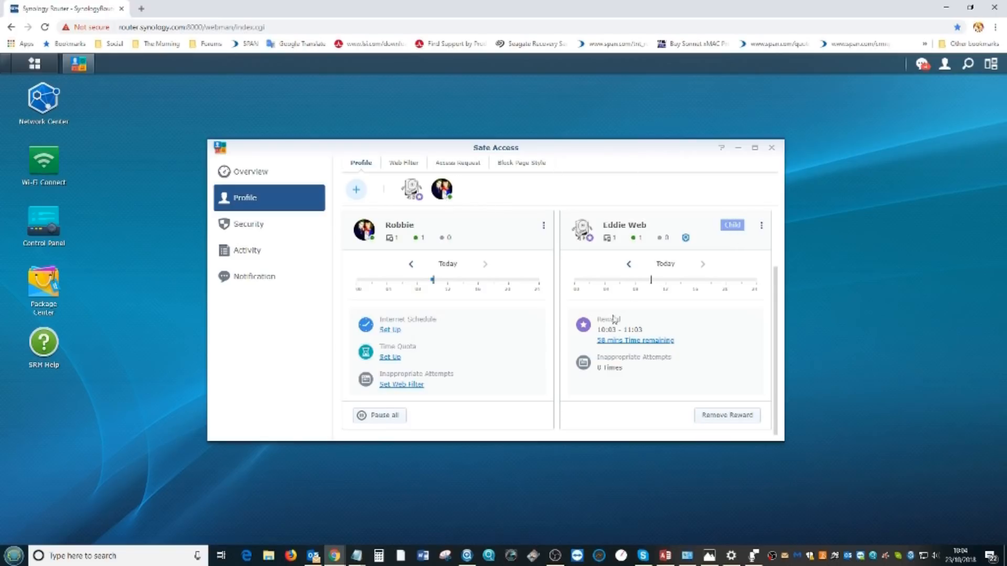
- Close the Safe Access window to return to the router desktop
click(771, 148)
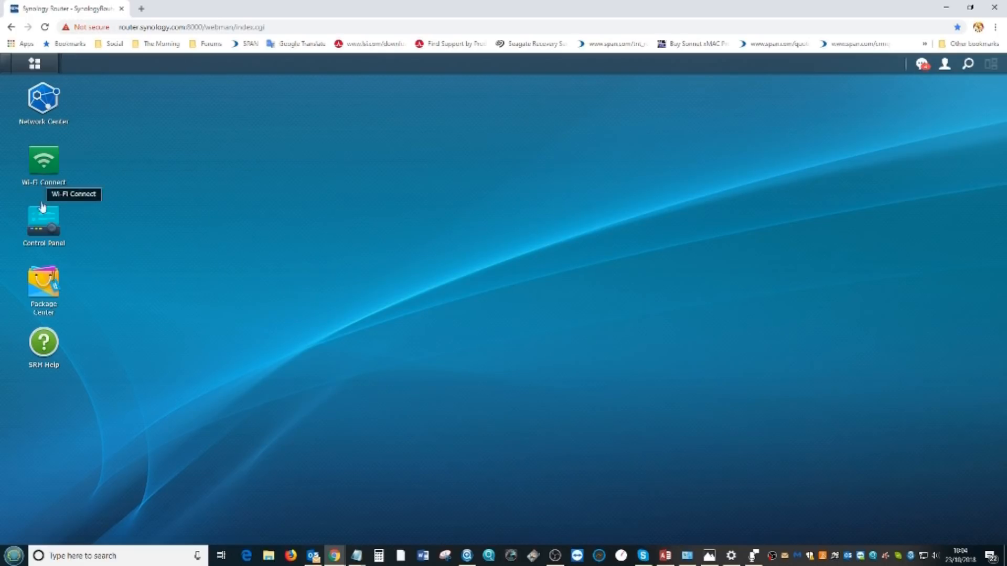
- Show the Main Menu listing all installed router applications
click(33, 63)
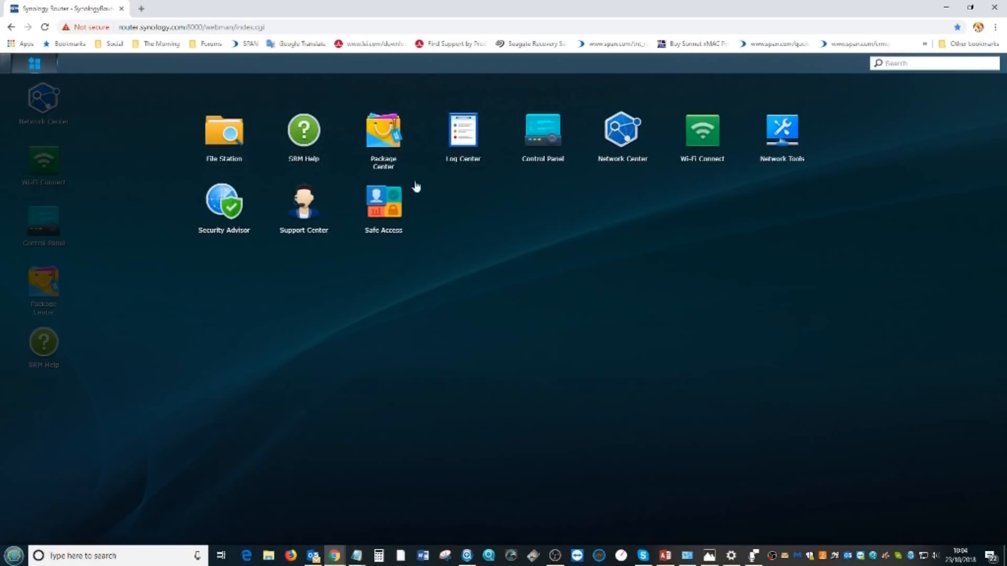
mouse_move(690, 273)
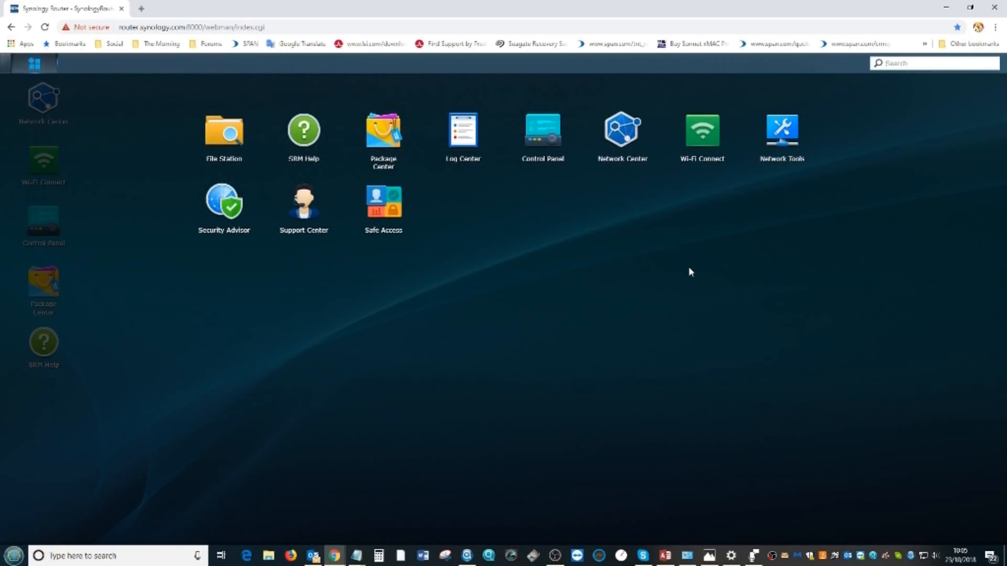
mouse_move(671, 371)
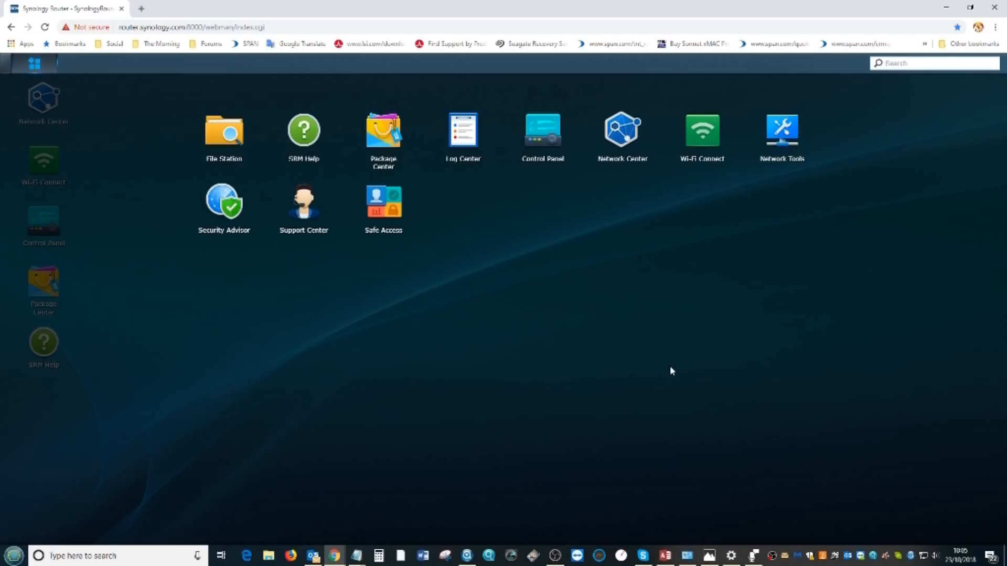
mouse_move(675, 373)
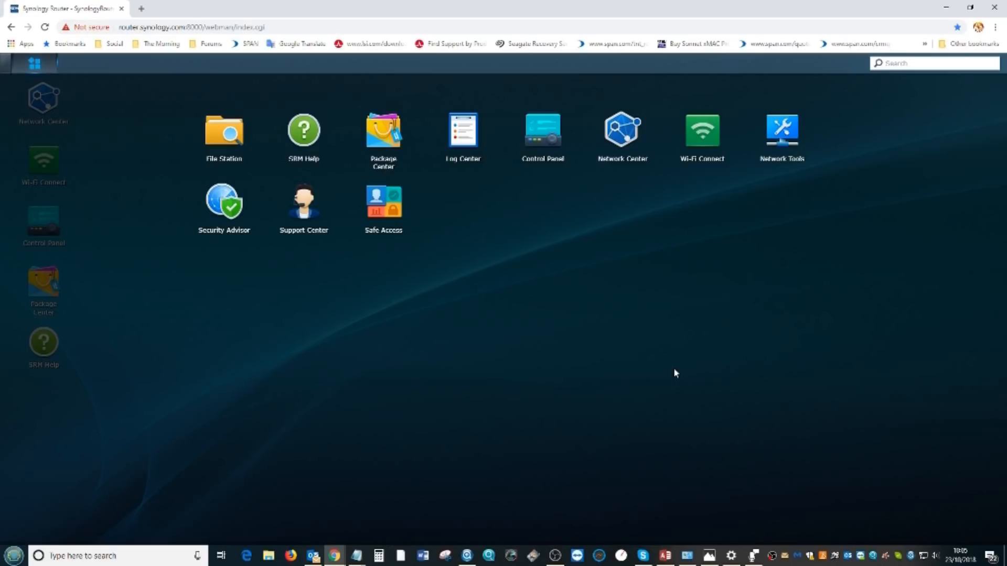
mouse_move(650, 375)
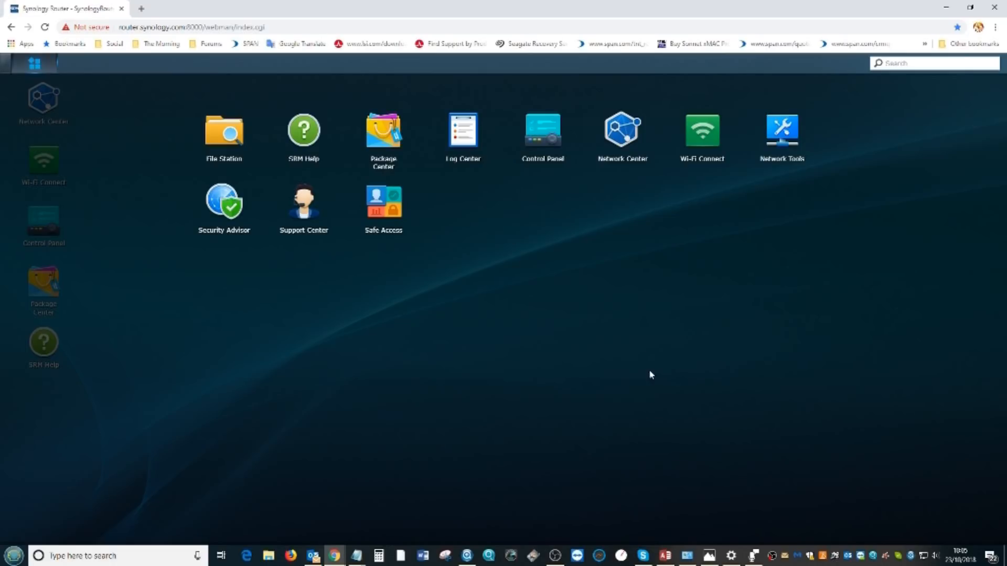
mouse_move(710, 403)
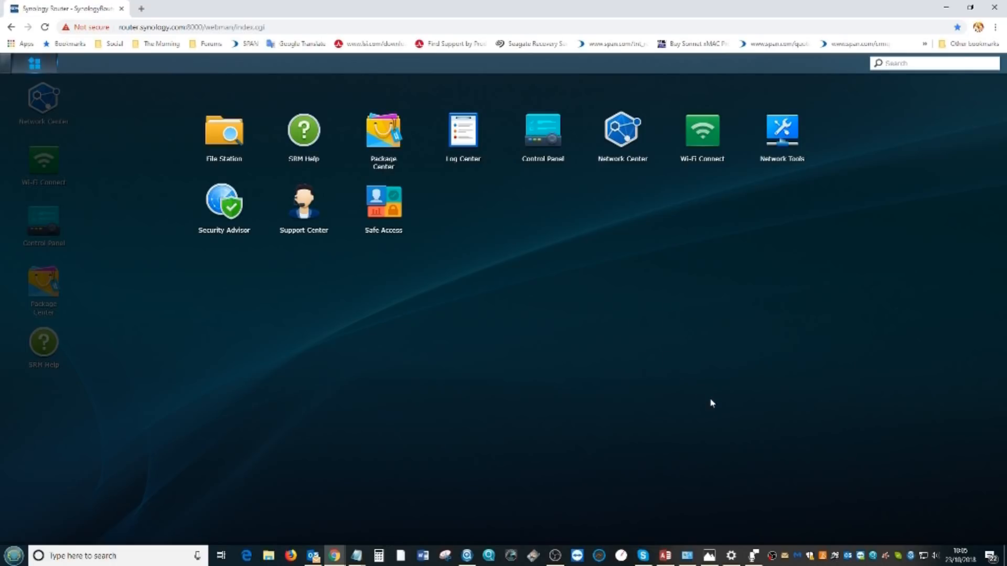